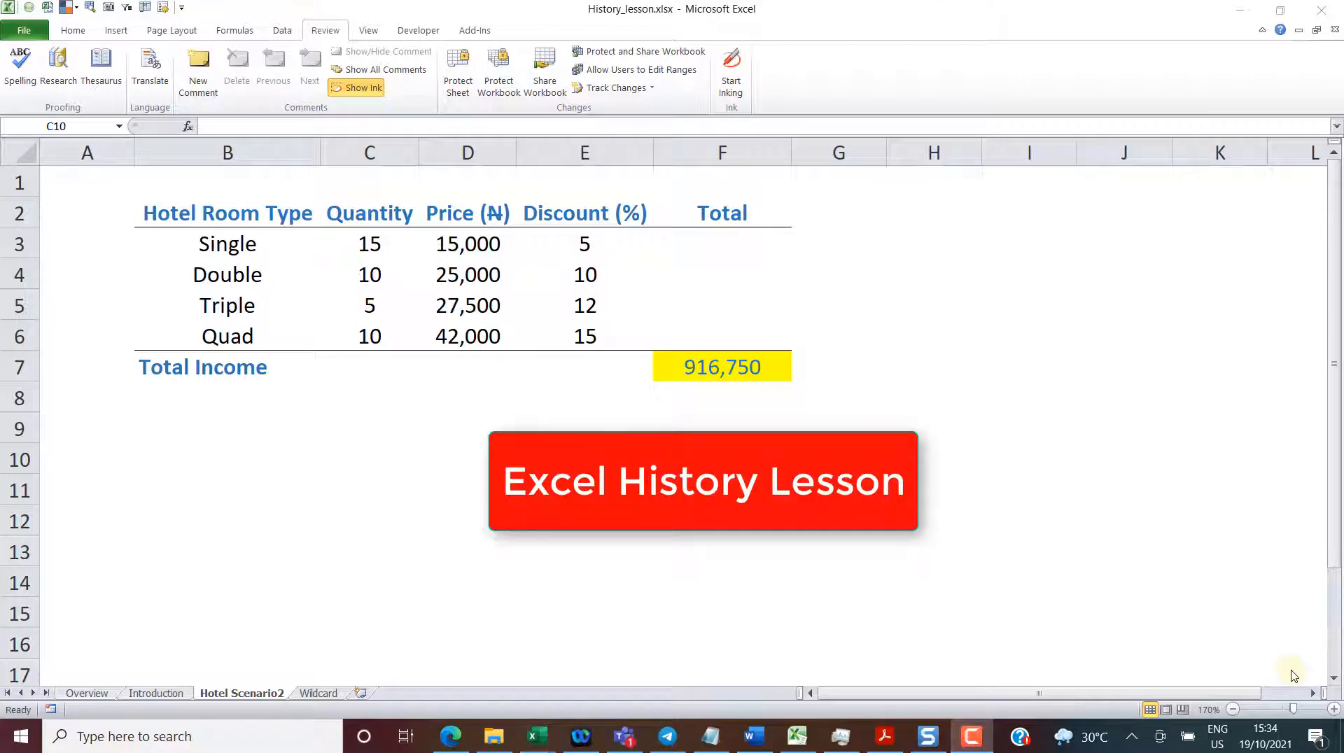
{"action": "mouse_move", "coordinate": [379, 630]}
{"action": "type", "text": "History"}
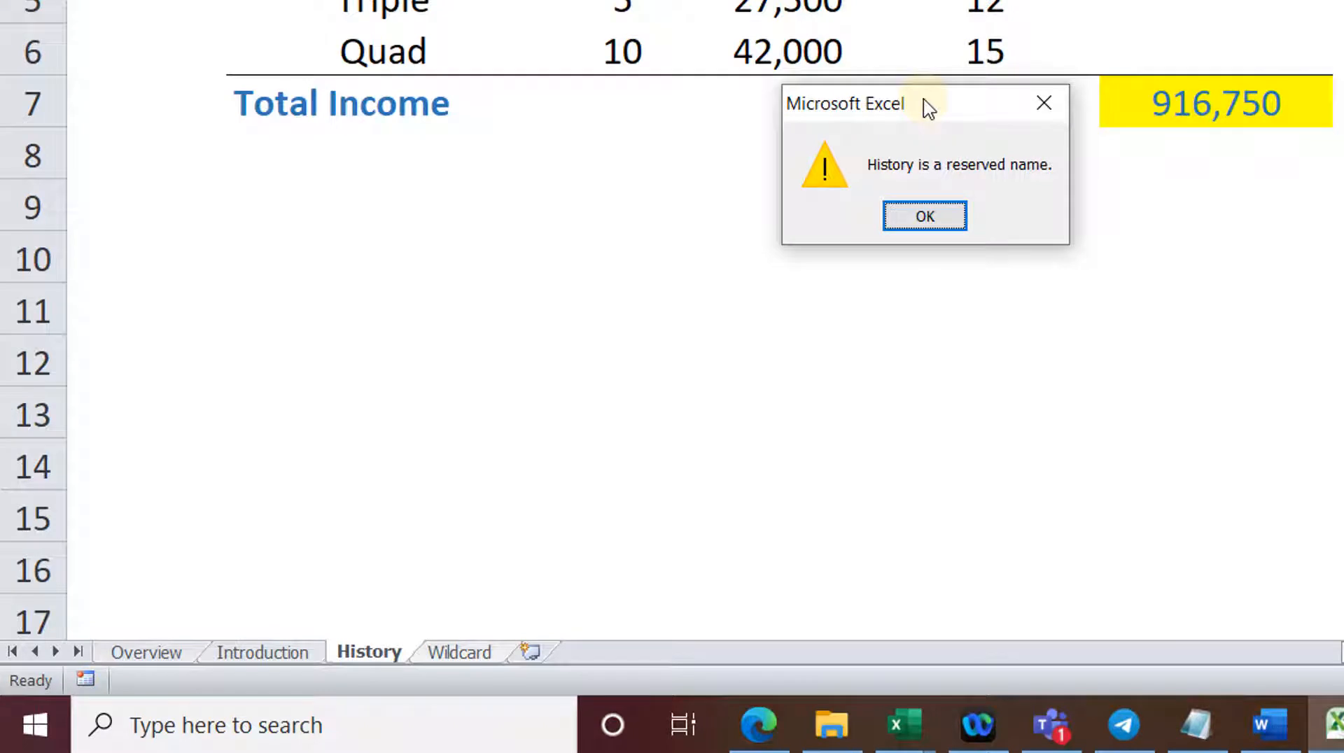
Step: Acknowledge the warning that 'History' is a reserved sheet name
{"action": "left_click", "coordinate": [924, 216]}
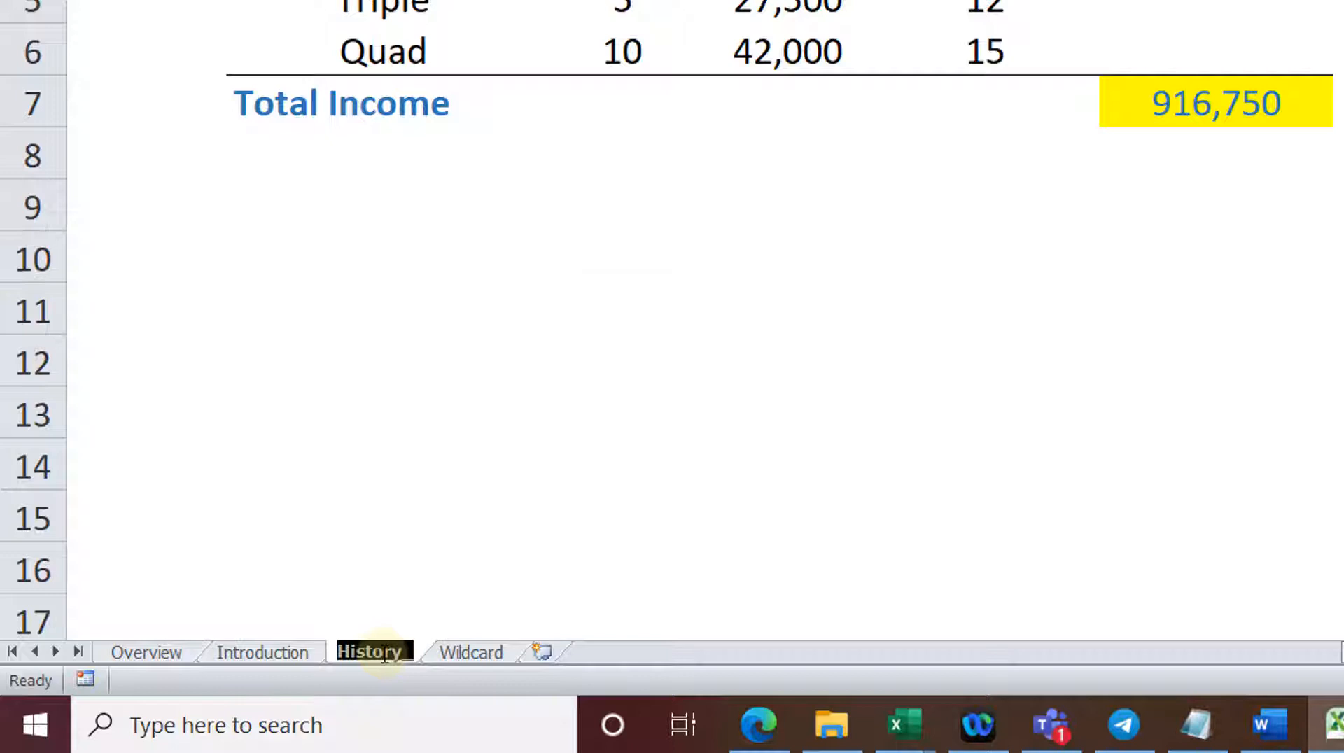
Step: Name the sheet with a permitted 'Scenario' name instead of History
{"action": "type", "text": "Scenario"}
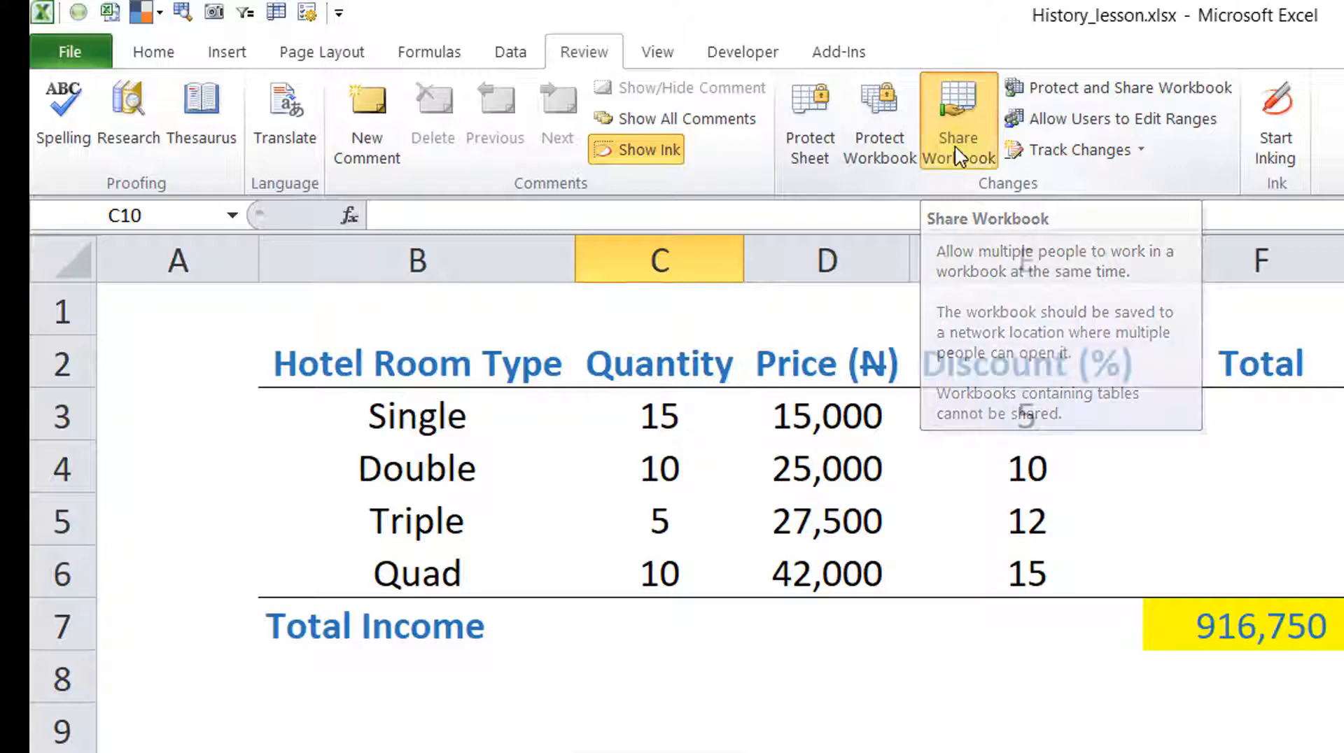
Step: Enable 'Allow changes by more than one user' in Share Workbook, review Advanced options, and save
{"action": "left_click", "coordinate": [957, 112]}
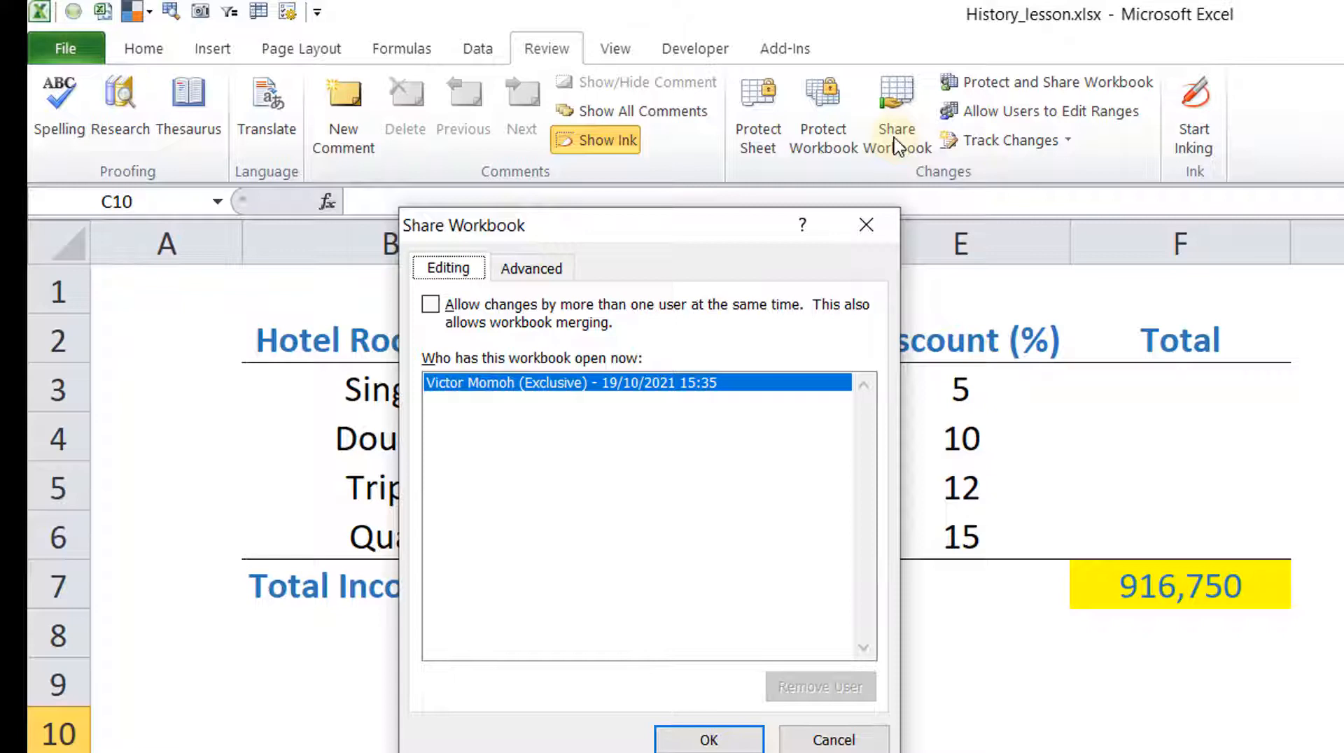
{"action": "mouse_move", "coordinate": [531, 241]}
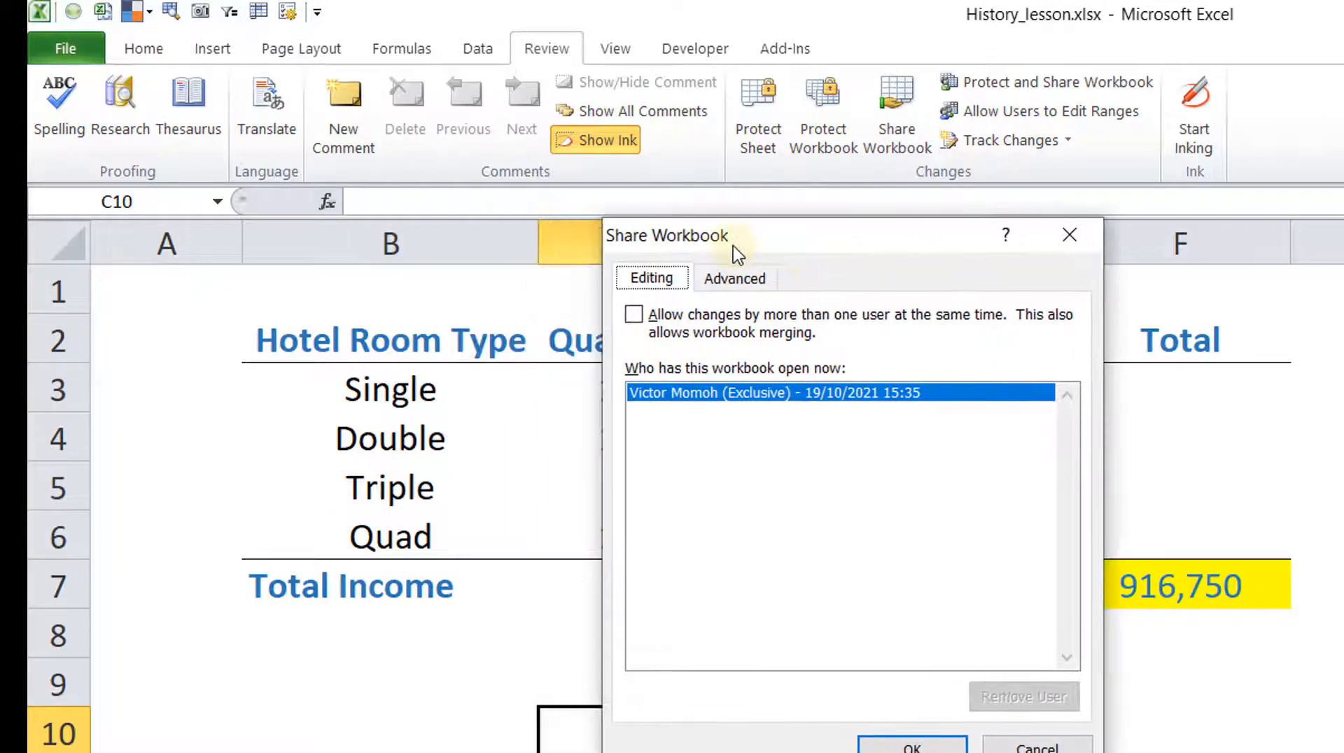
{"action": "left_click", "coordinate": [634, 314]}
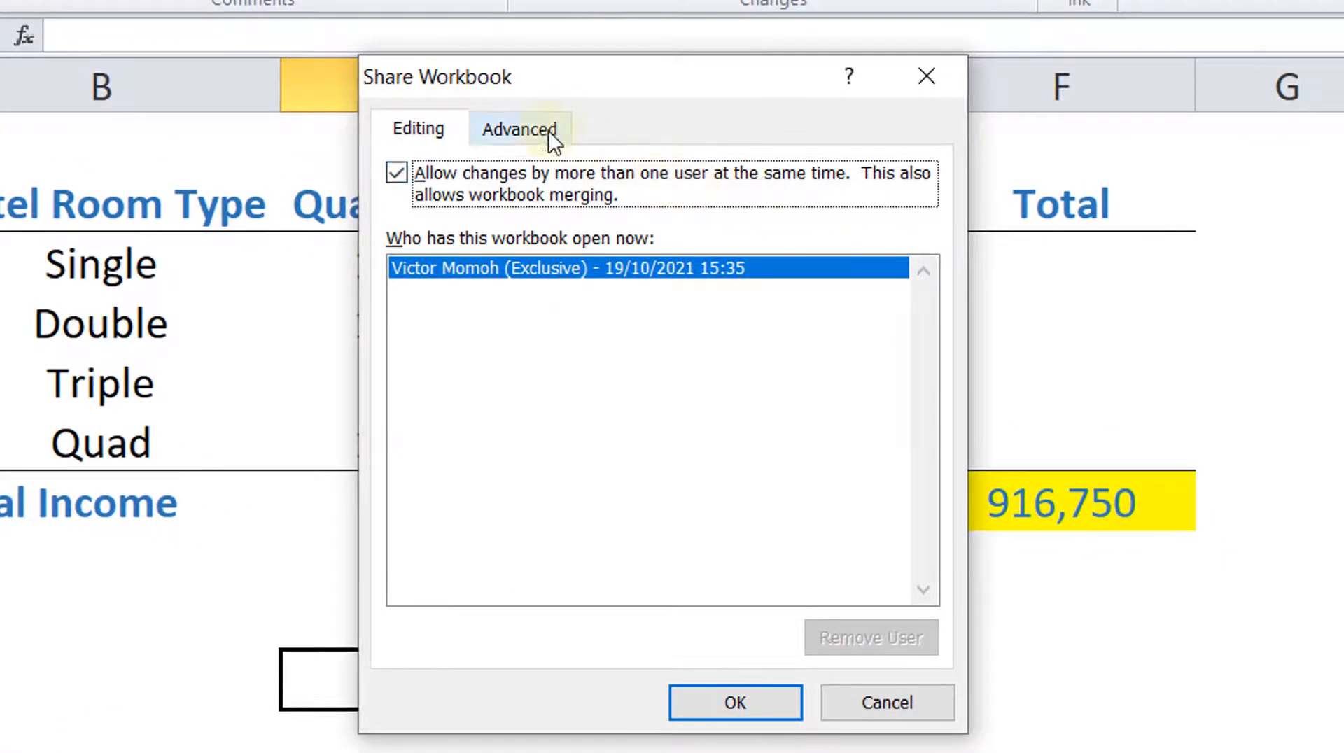
{"action": "left_click", "coordinate": [520, 128]}
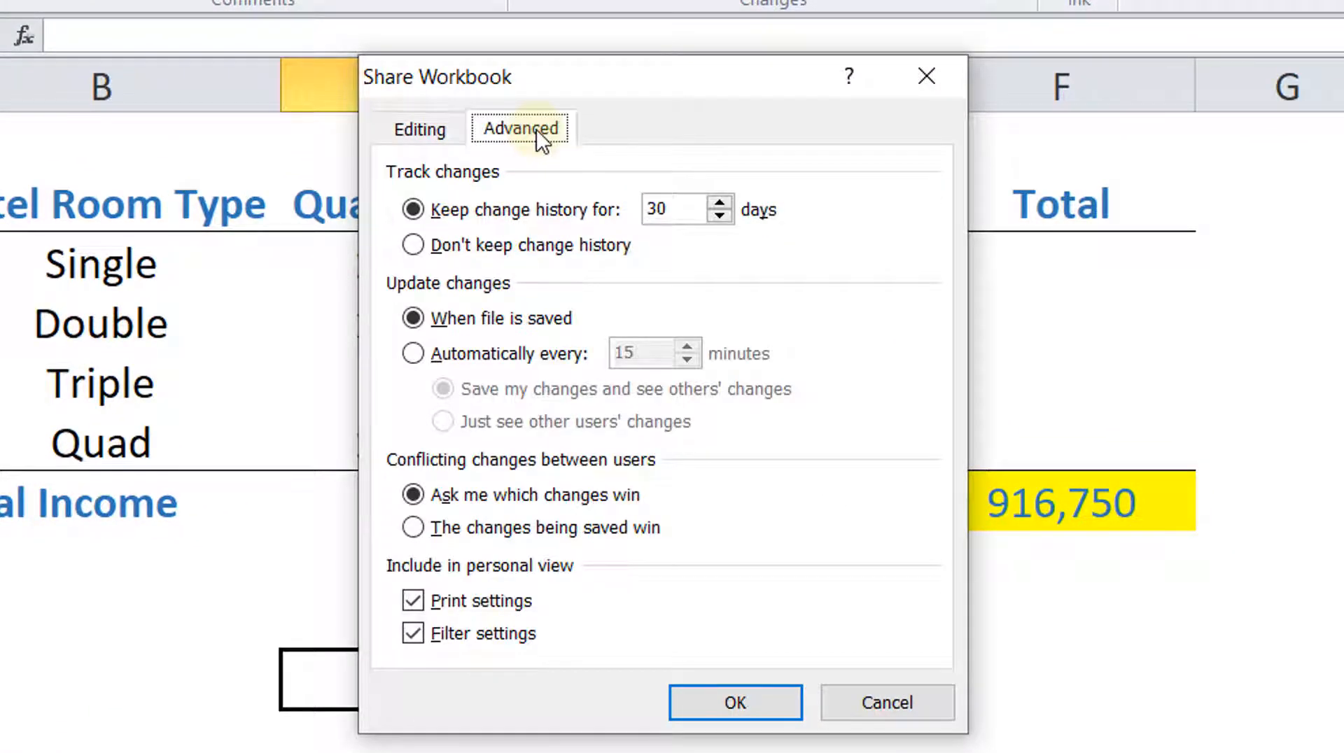
{"action": "mouse_move", "coordinate": [641, 229]}
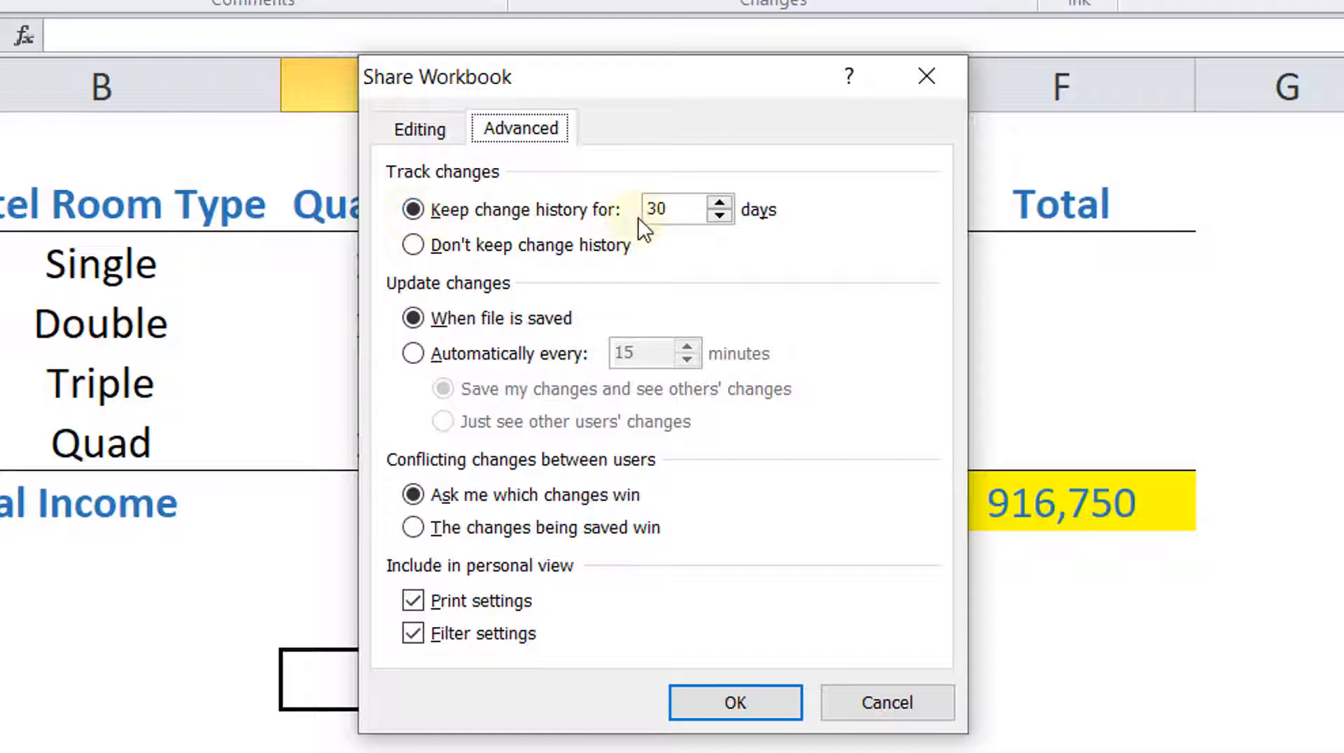
{"action": "mouse_move", "coordinate": [736, 231]}
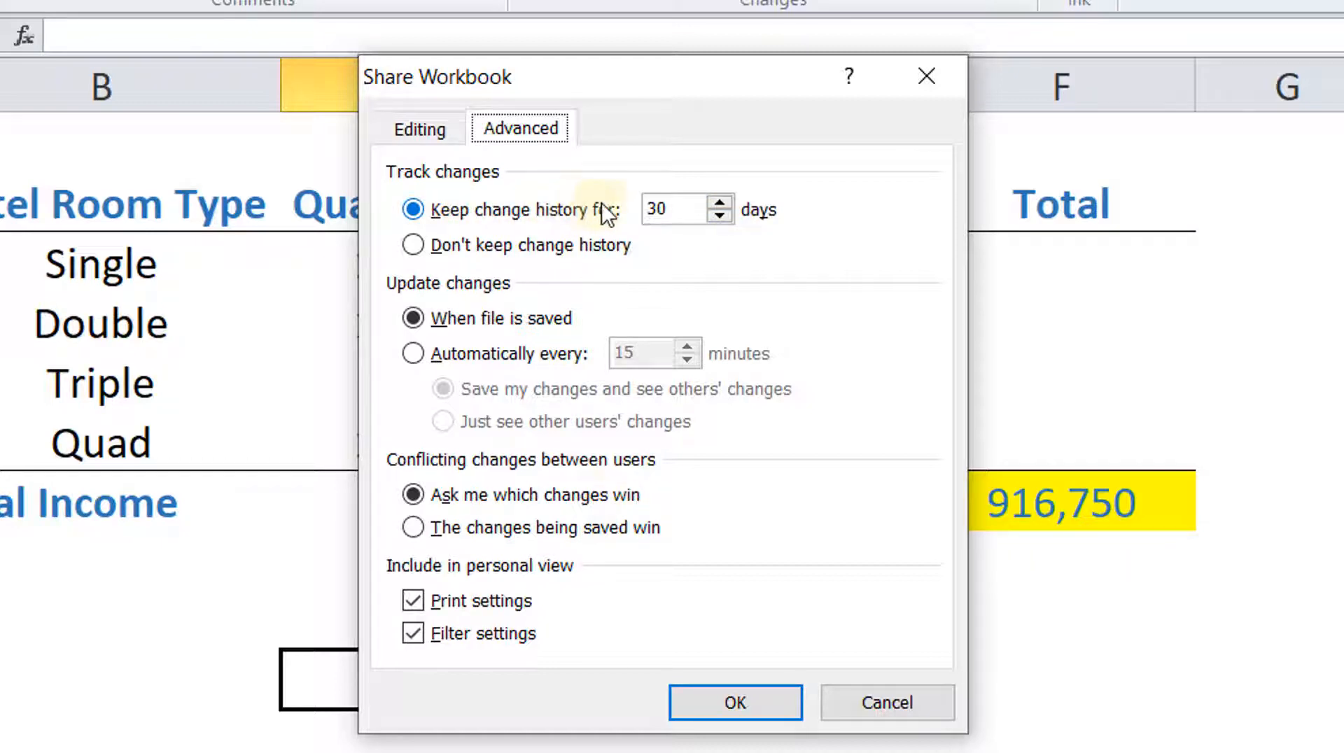
{"action": "mouse_move", "coordinate": [619, 218]}
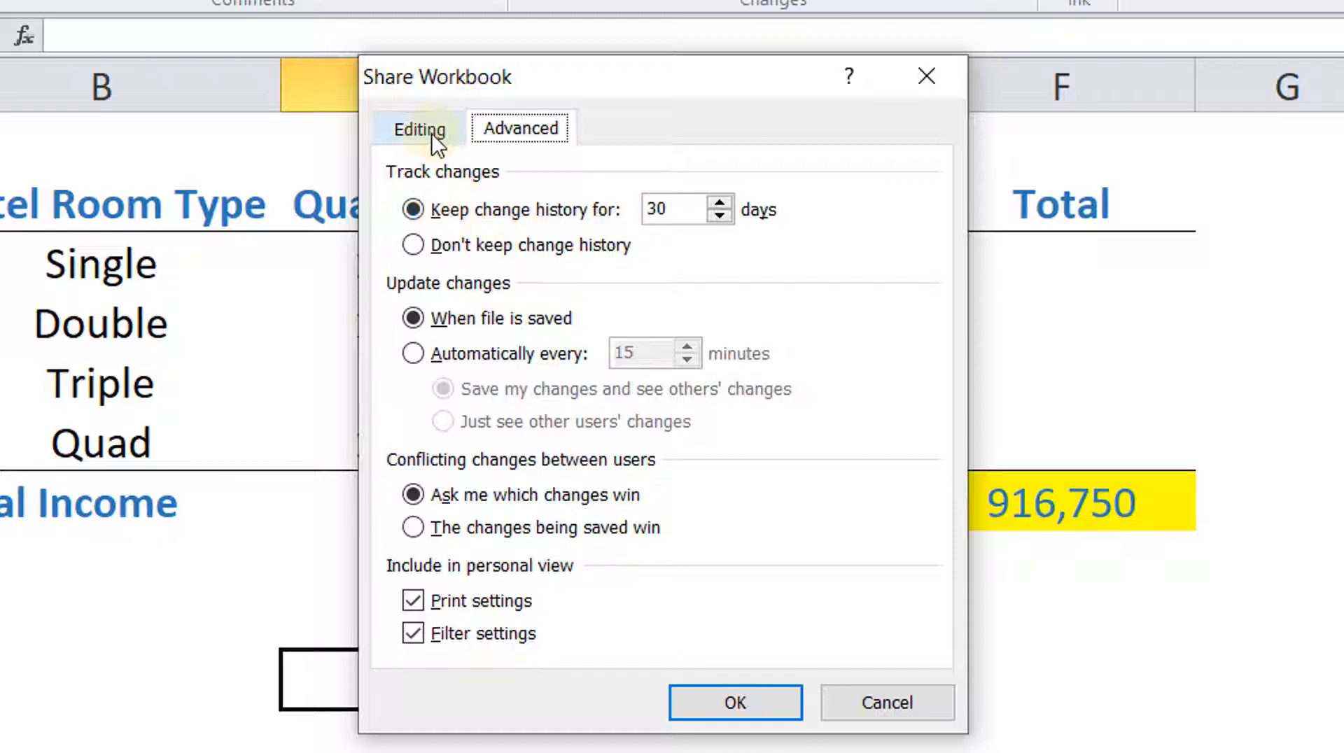
{"action": "left_click", "coordinate": [419, 129]}
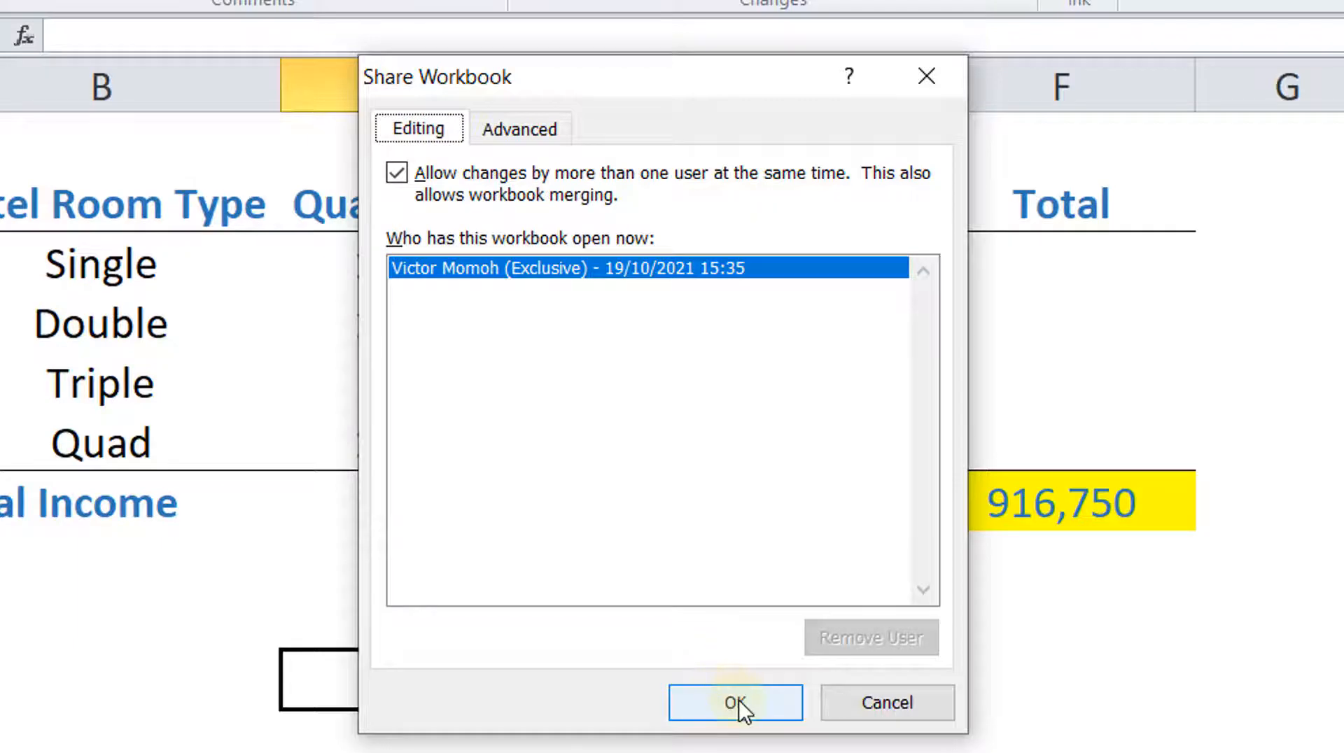
{"action": "left_click", "coordinate": [733, 703]}
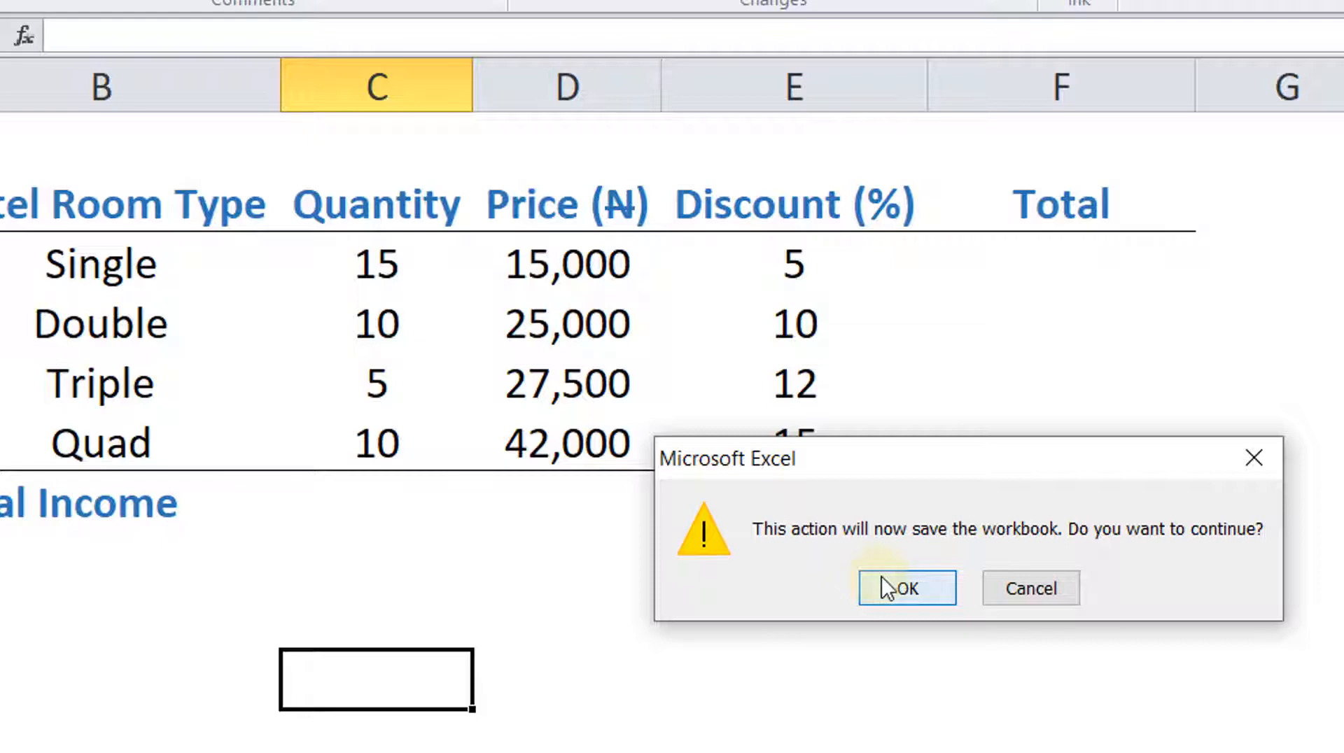
{"action": "left_click", "coordinate": [907, 588]}
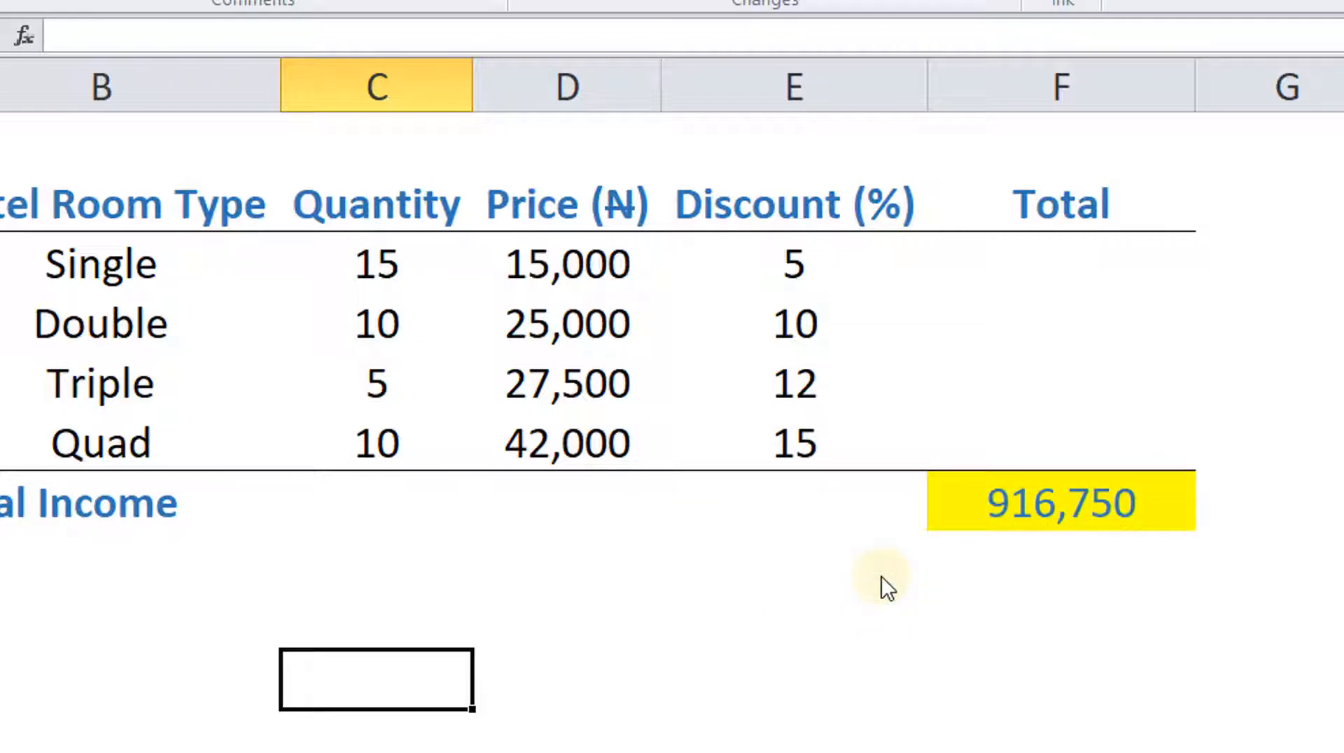
{"action": "mouse_move", "coordinate": [755, 584]}
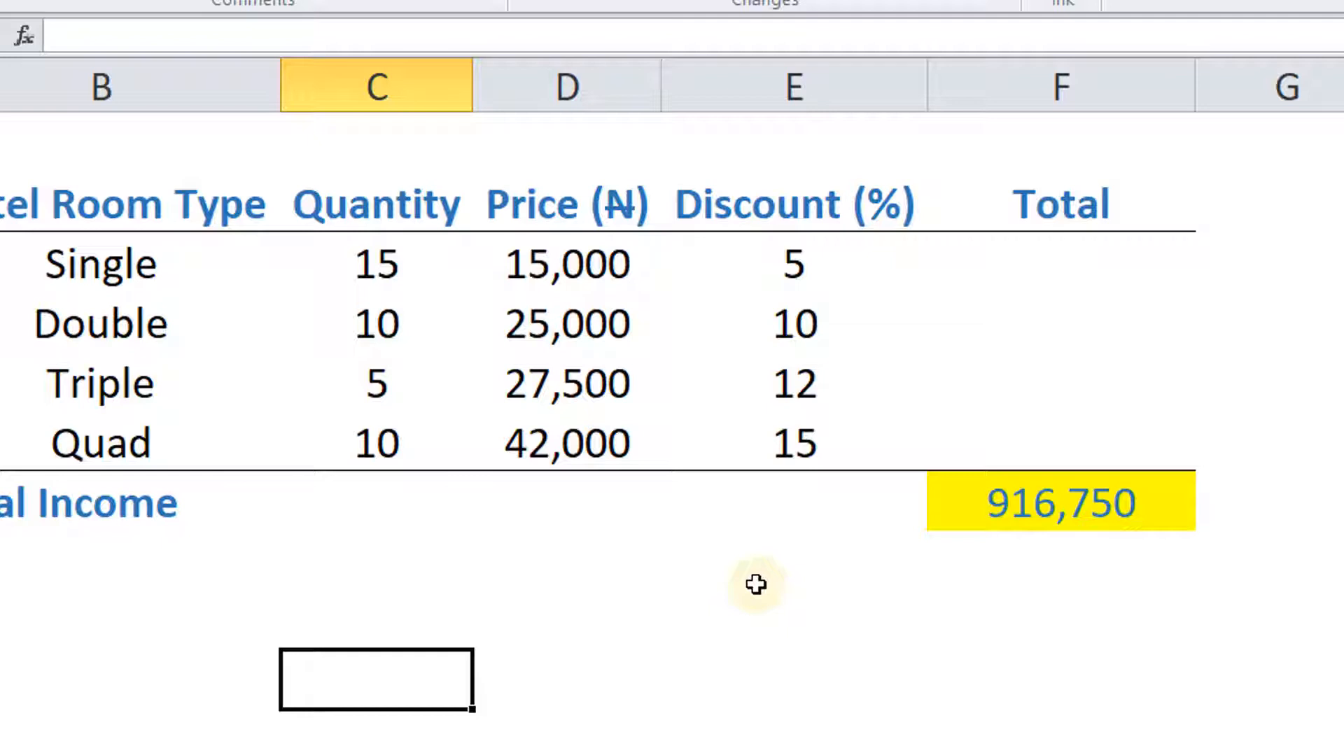
{"action": "mouse_move", "coordinate": [688, 622]}
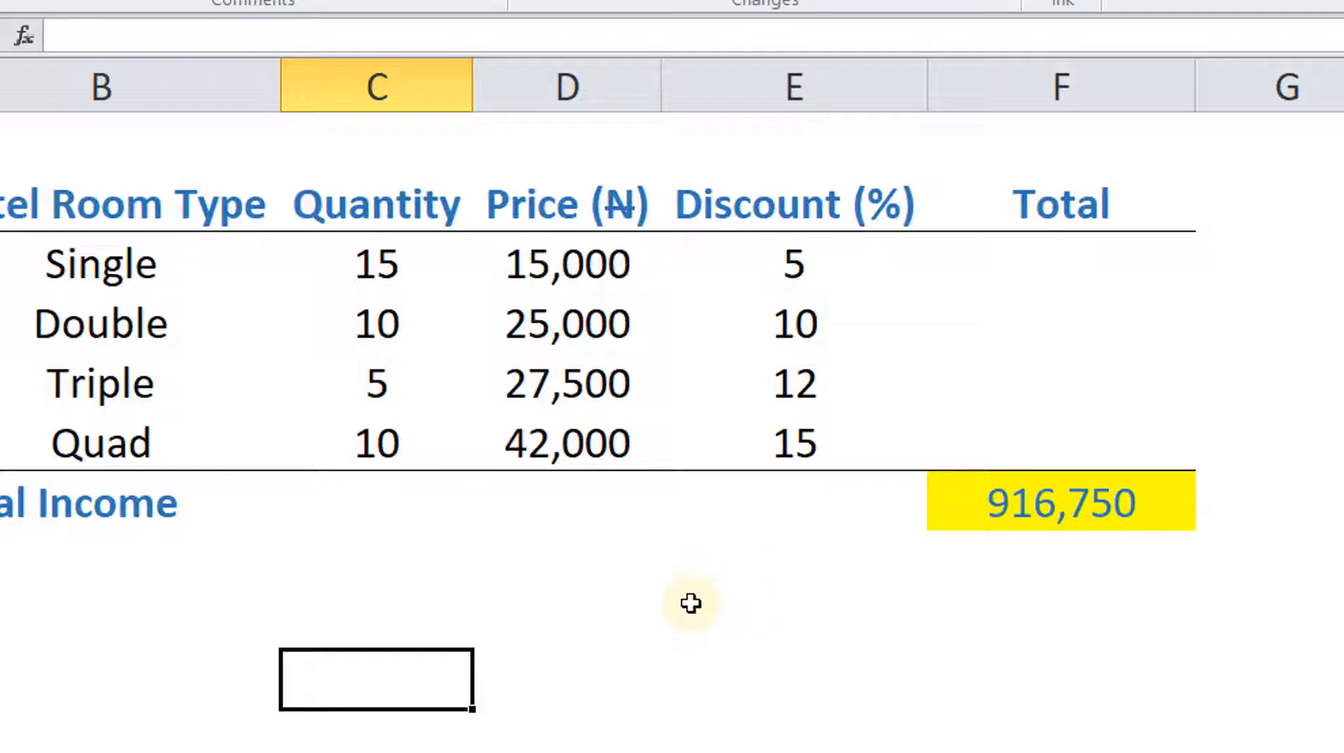
Step: Enter the new room quantities ending with 15, then move to the discount cells
{"action": "left_click", "coordinate": [375, 264]}
{"action": "type", "text": "10"}
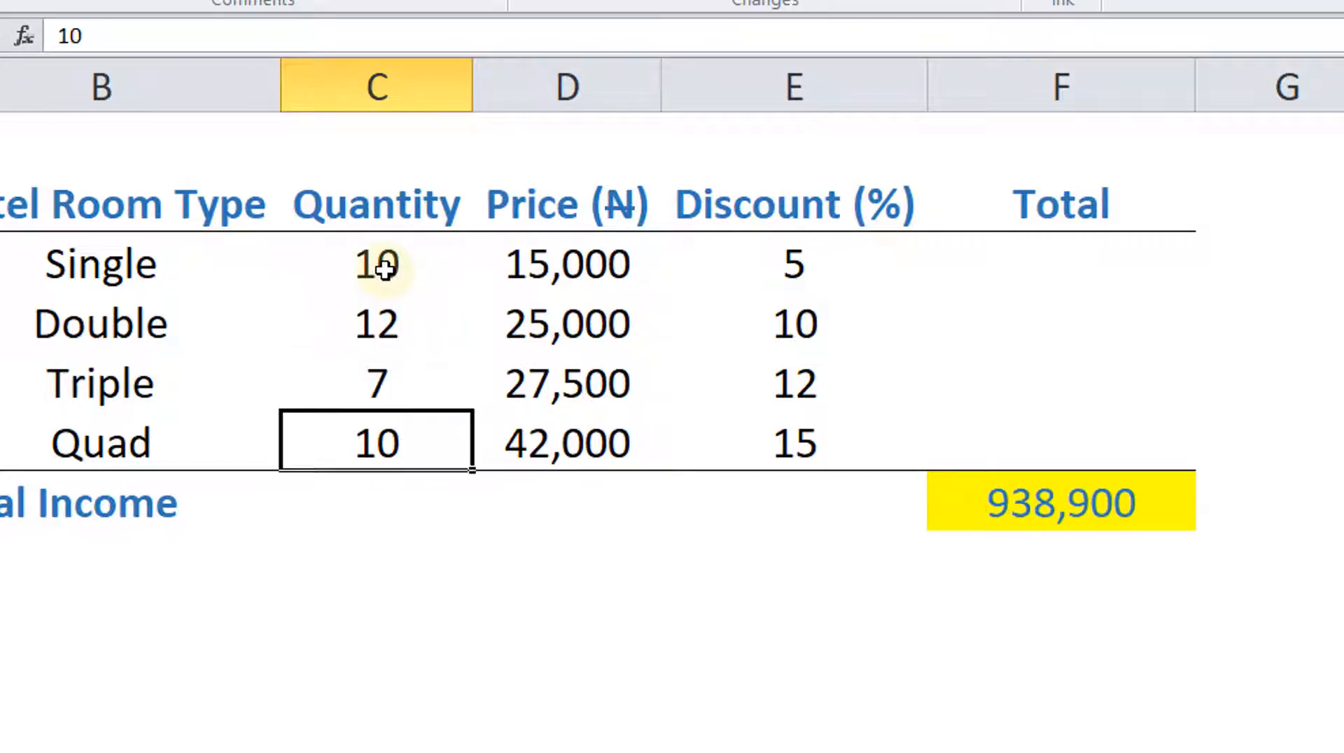
{"action": "type", "text": "15"}
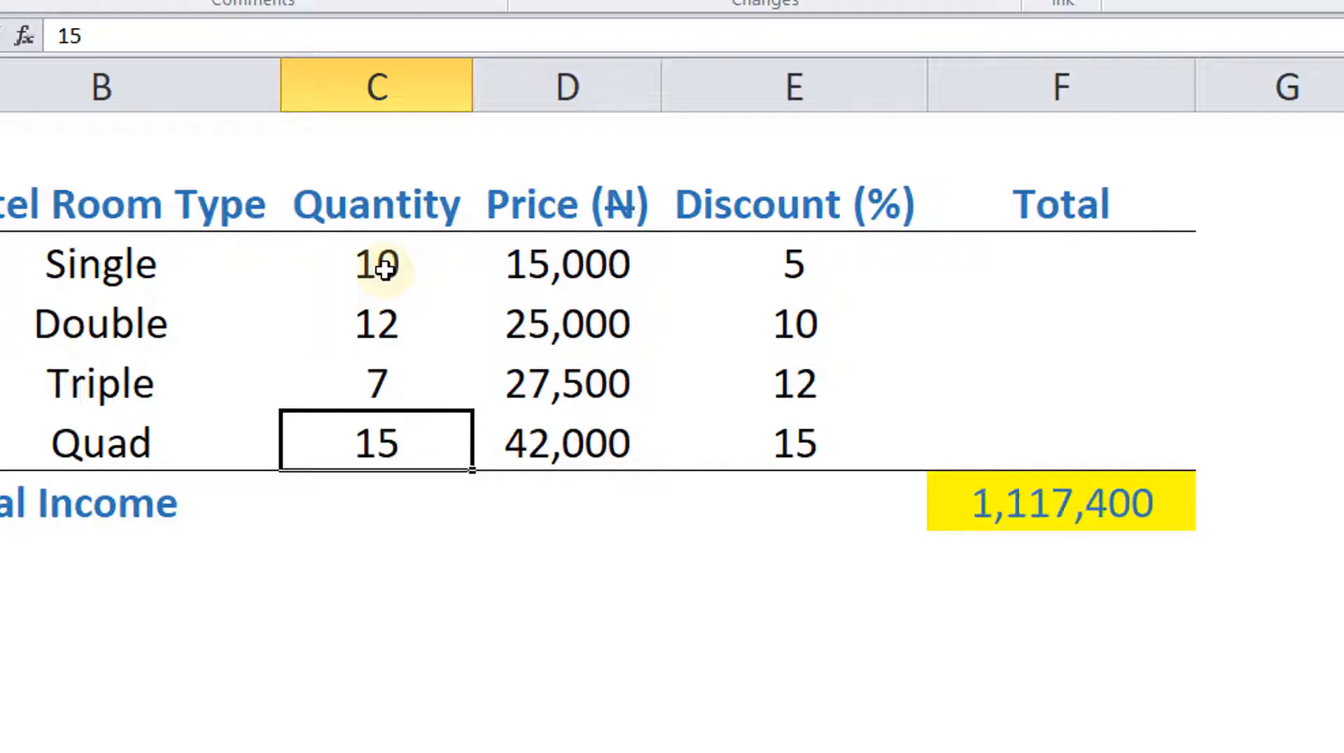
{"action": "left_click", "coordinate": [789, 321]}
{"action": "type", "text": "9"}
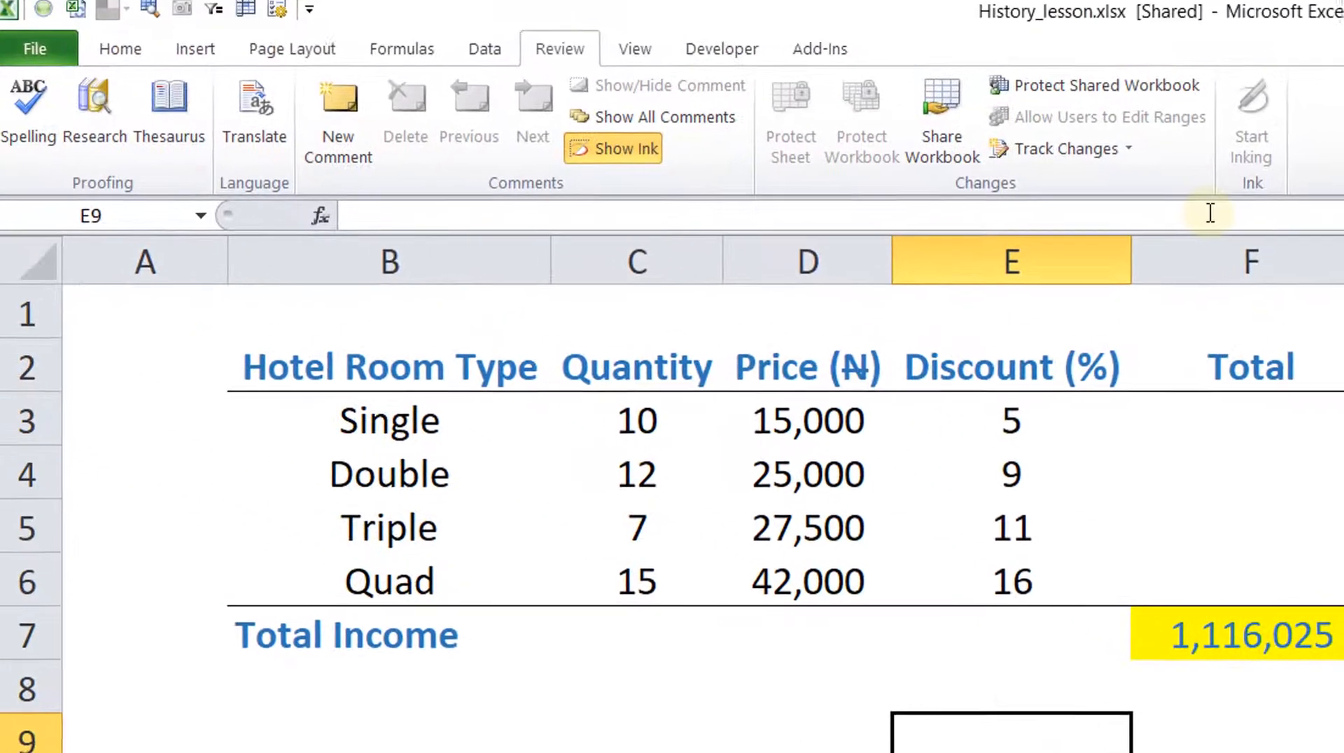
Step: Apply Highlight Changes with default settings and dismiss the no-changes-found message
{"action": "left_click", "coordinate": [1064, 148]}
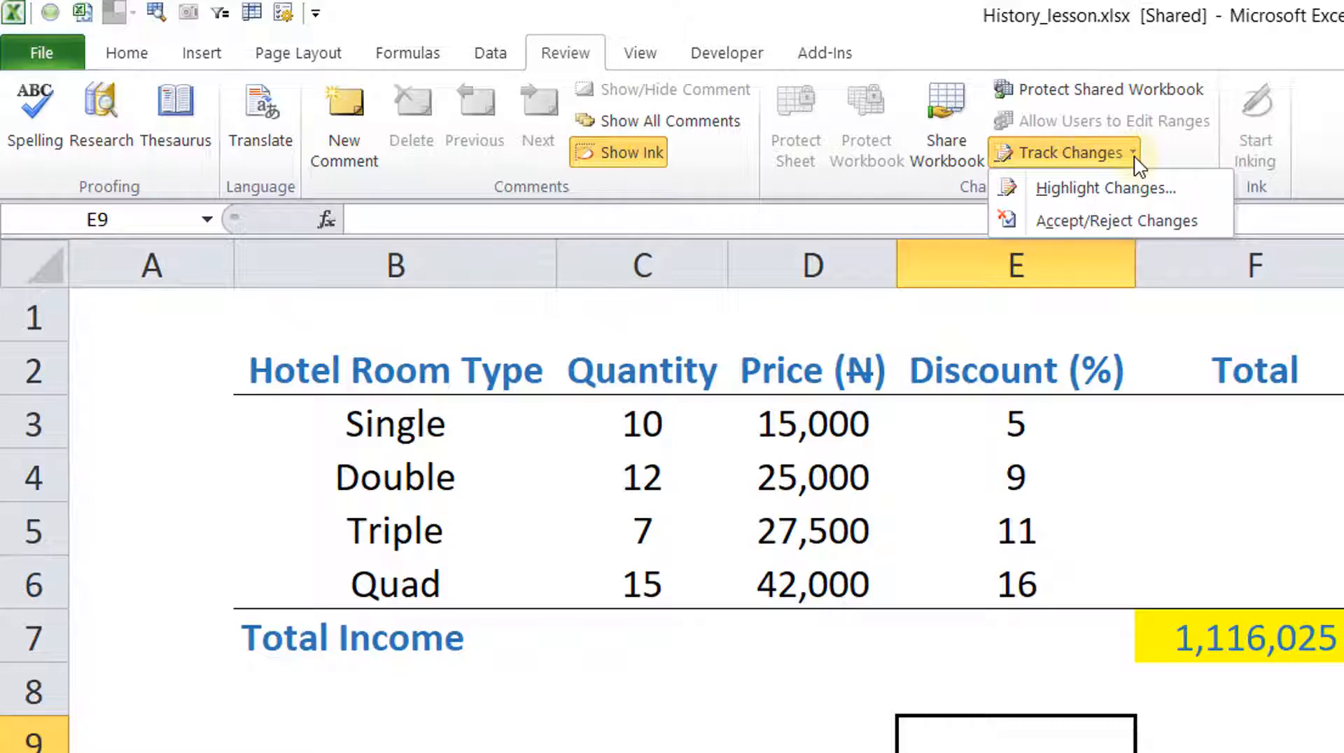
{"action": "left_click", "coordinate": [1104, 187]}
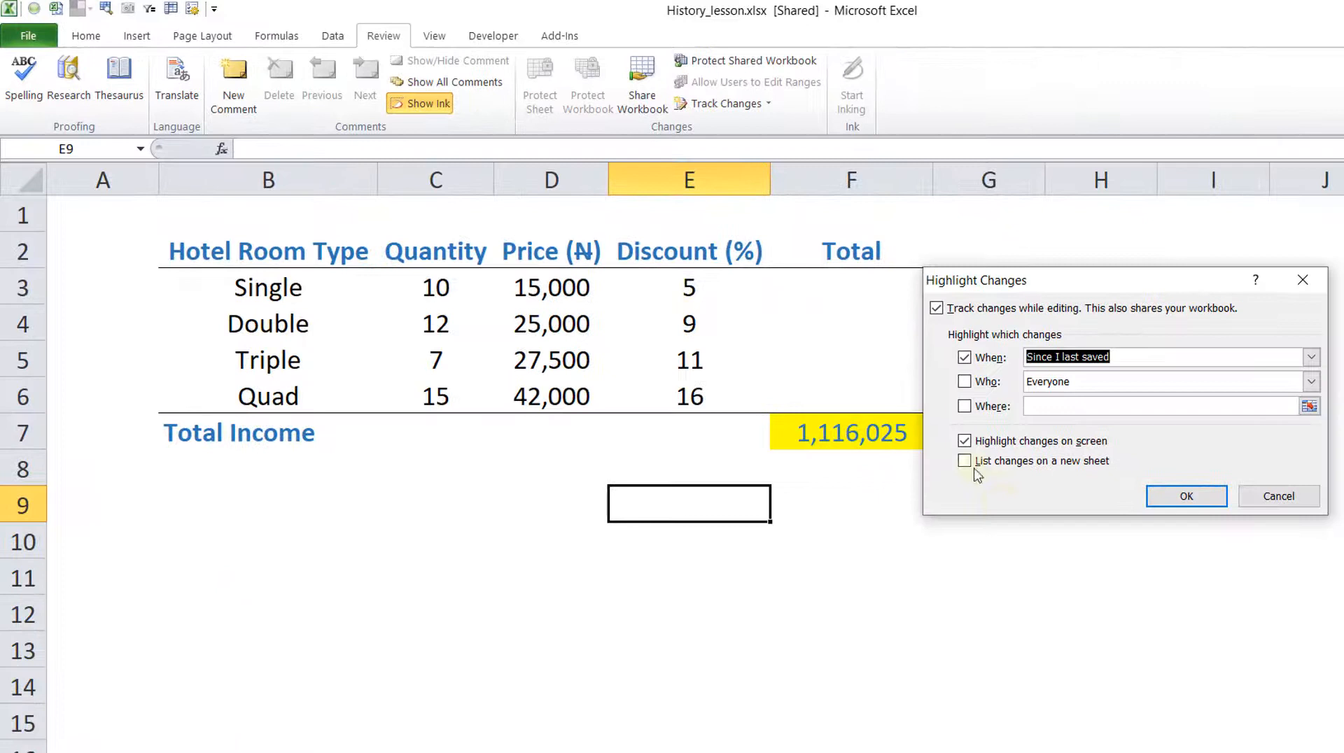
{"action": "left_click", "coordinate": [964, 440]}
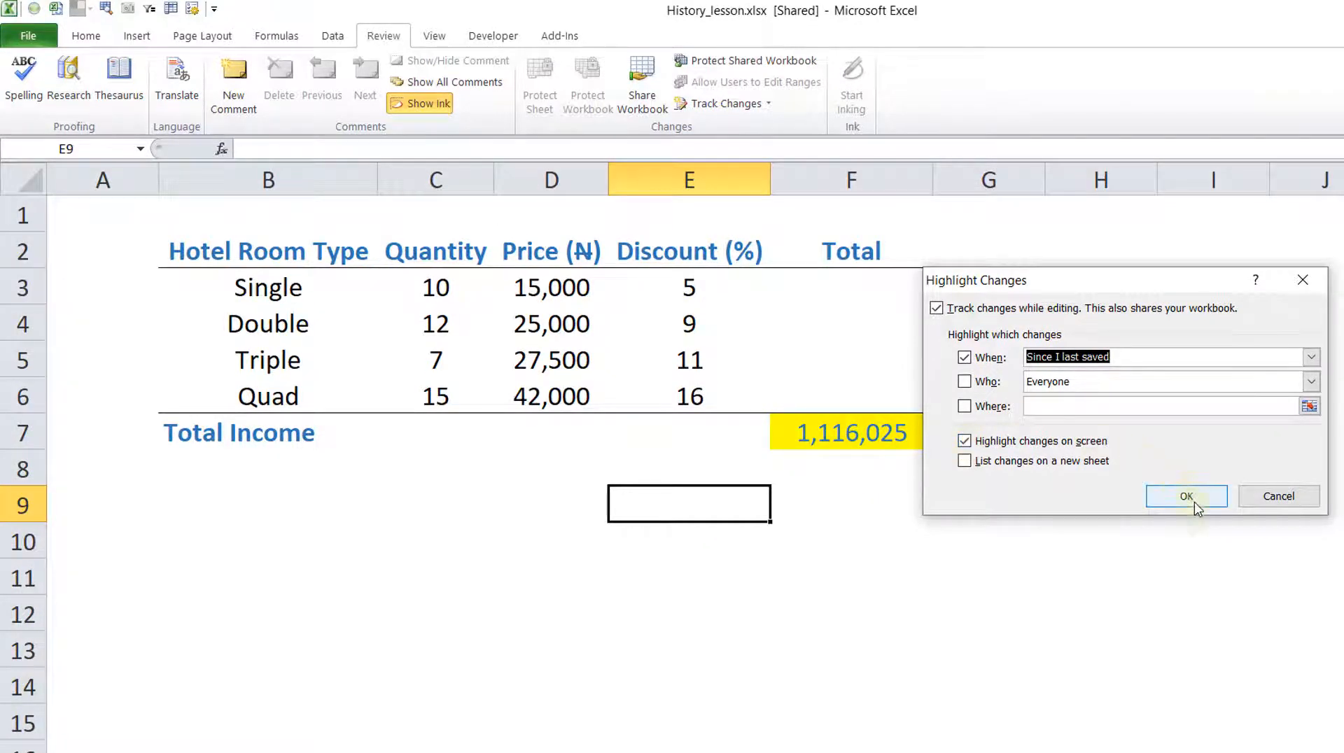
{"action": "mouse_move", "coordinate": [1198, 501]}
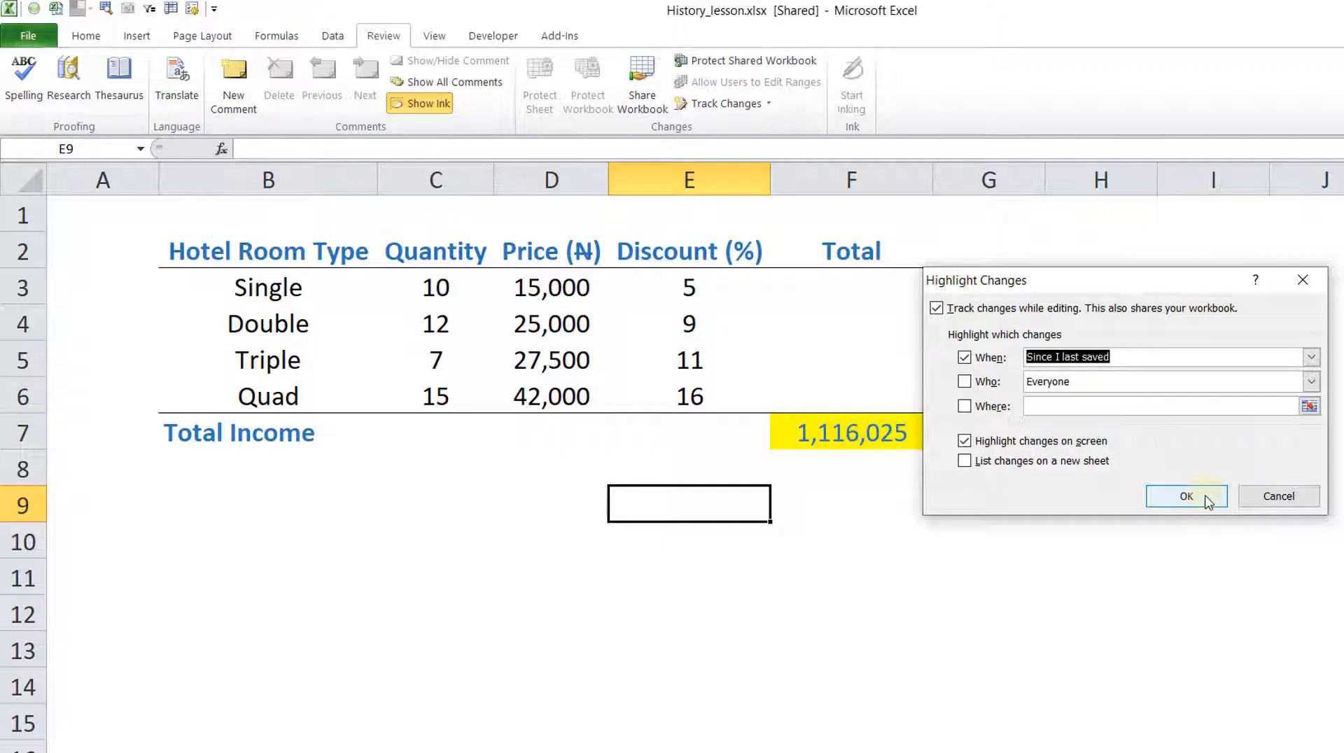
{"action": "left_click", "coordinate": [1186, 495]}
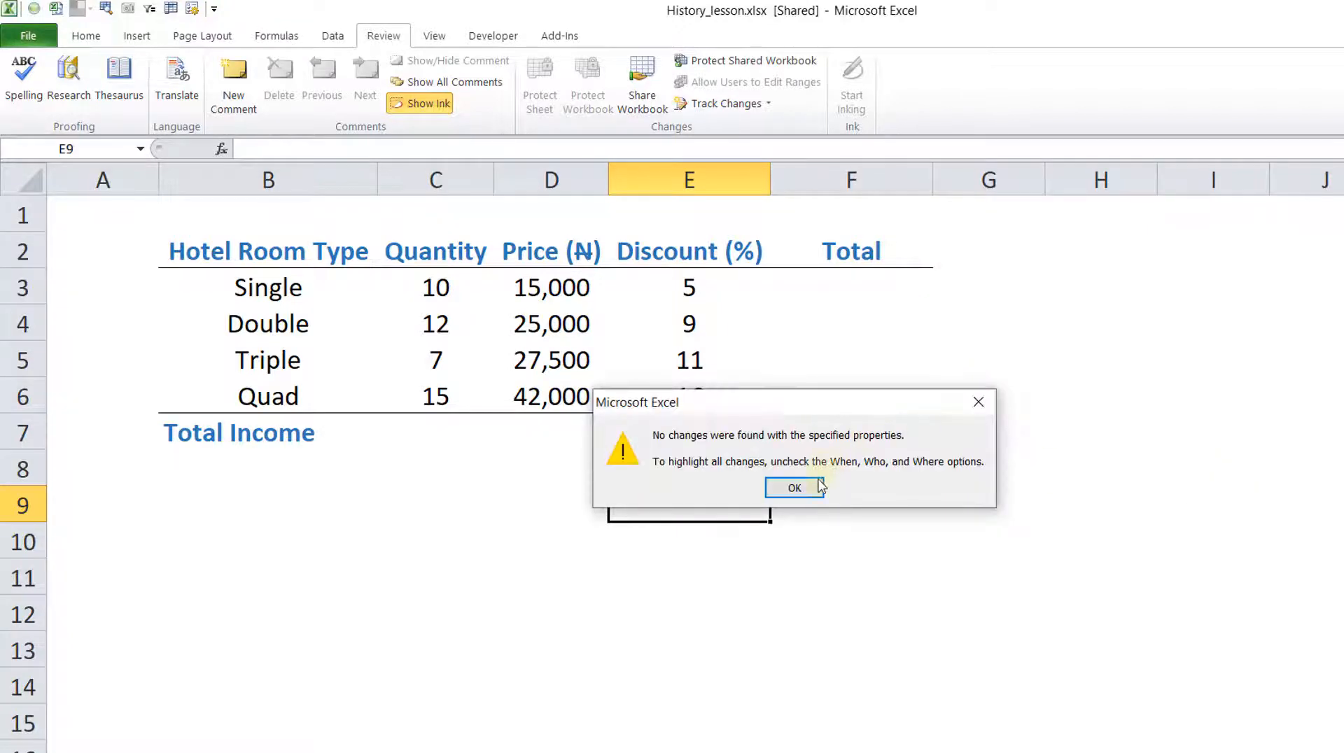
{"action": "left_click", "coordinate": [792, 487]}
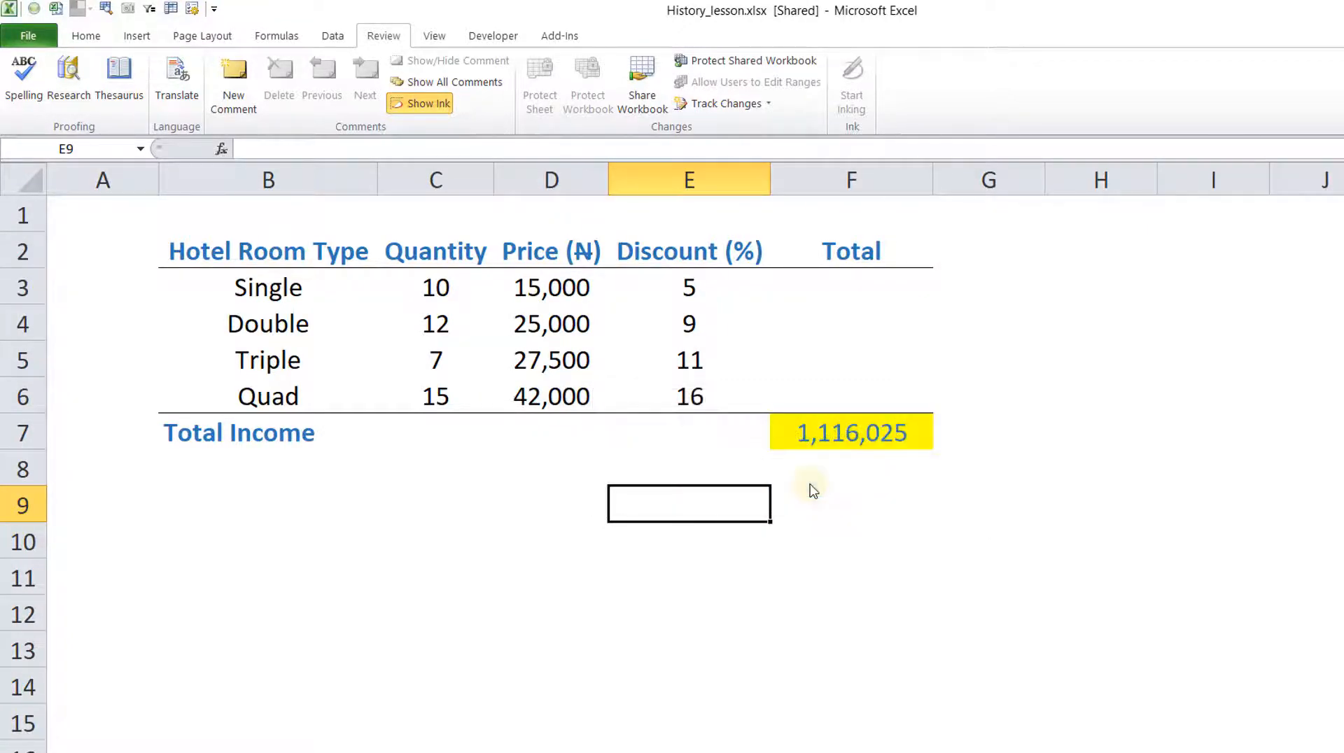
Step: Reapply Highlight Changes with When set to All so every tracked edit is outlined
{"action": "left_click", "coordinate": [723, 102]}
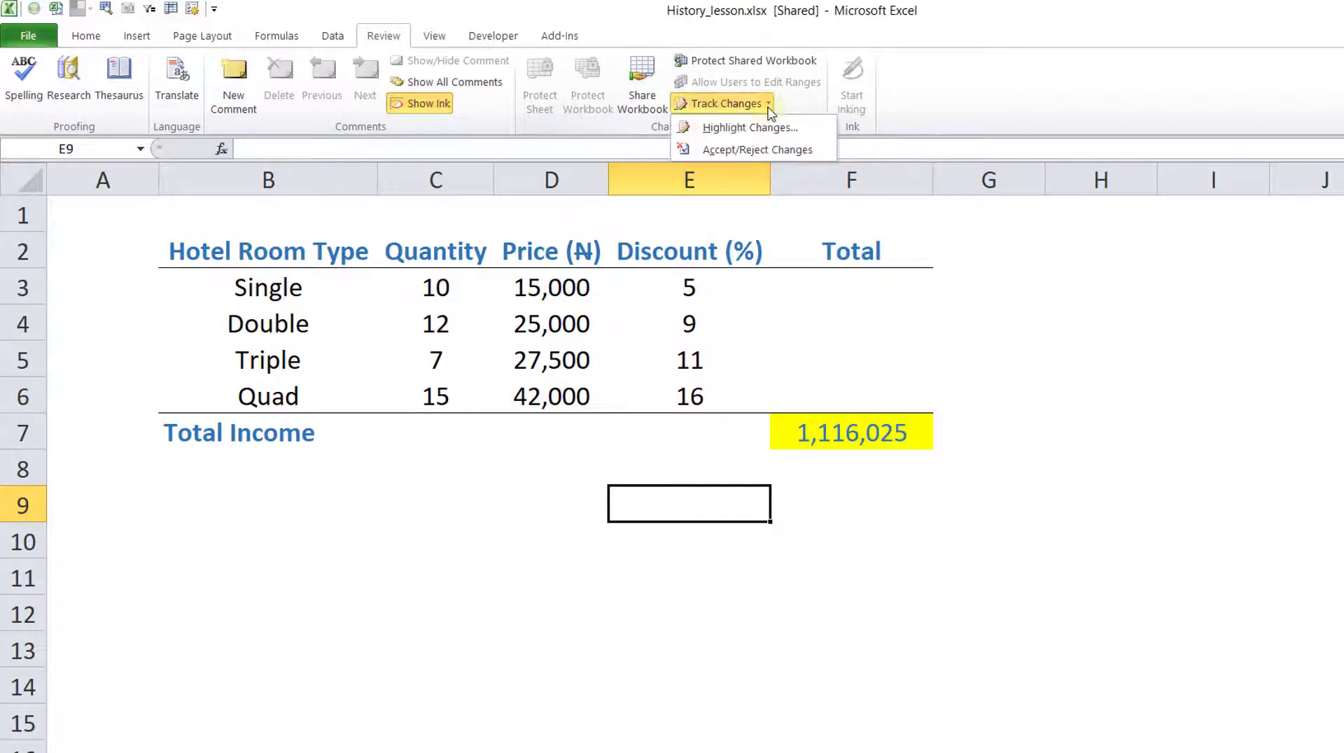
{"action": "left_click", "coordinate": [750, 128]}
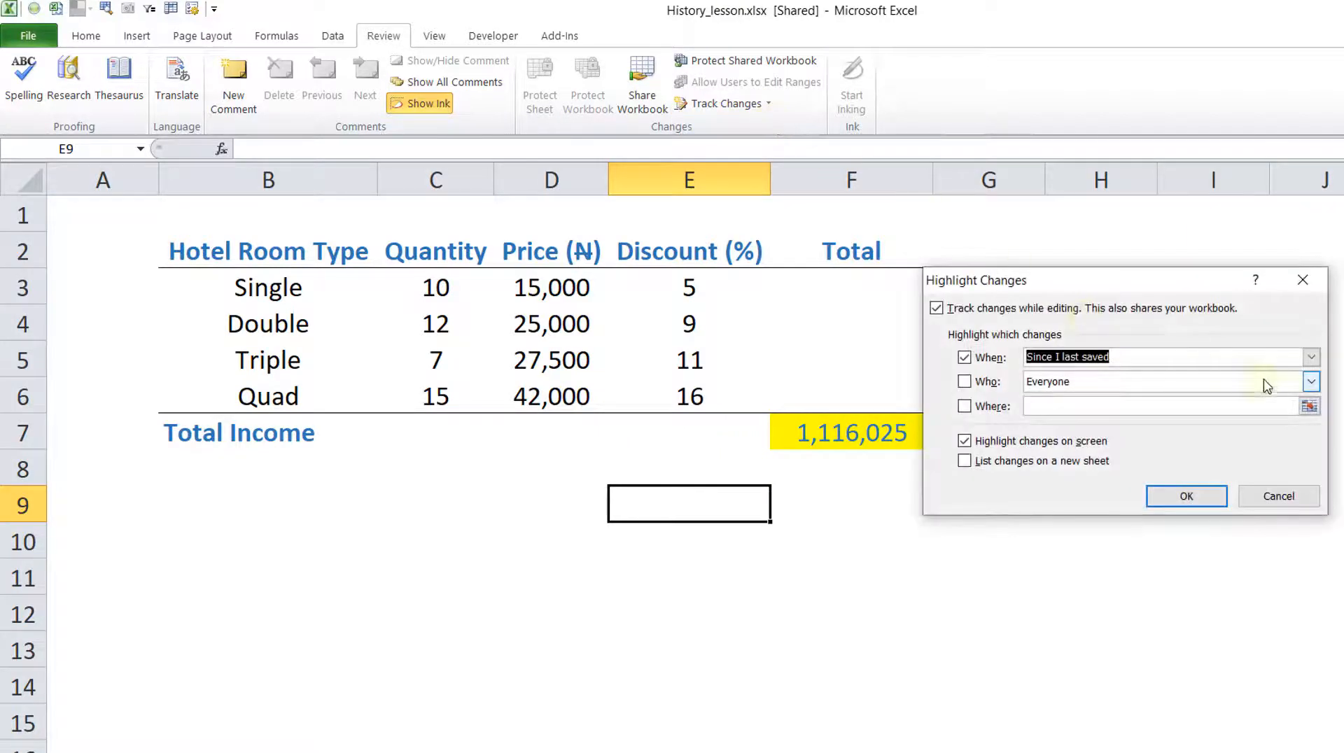
{"action": "left_click", "coordinate": [1310, 356]}
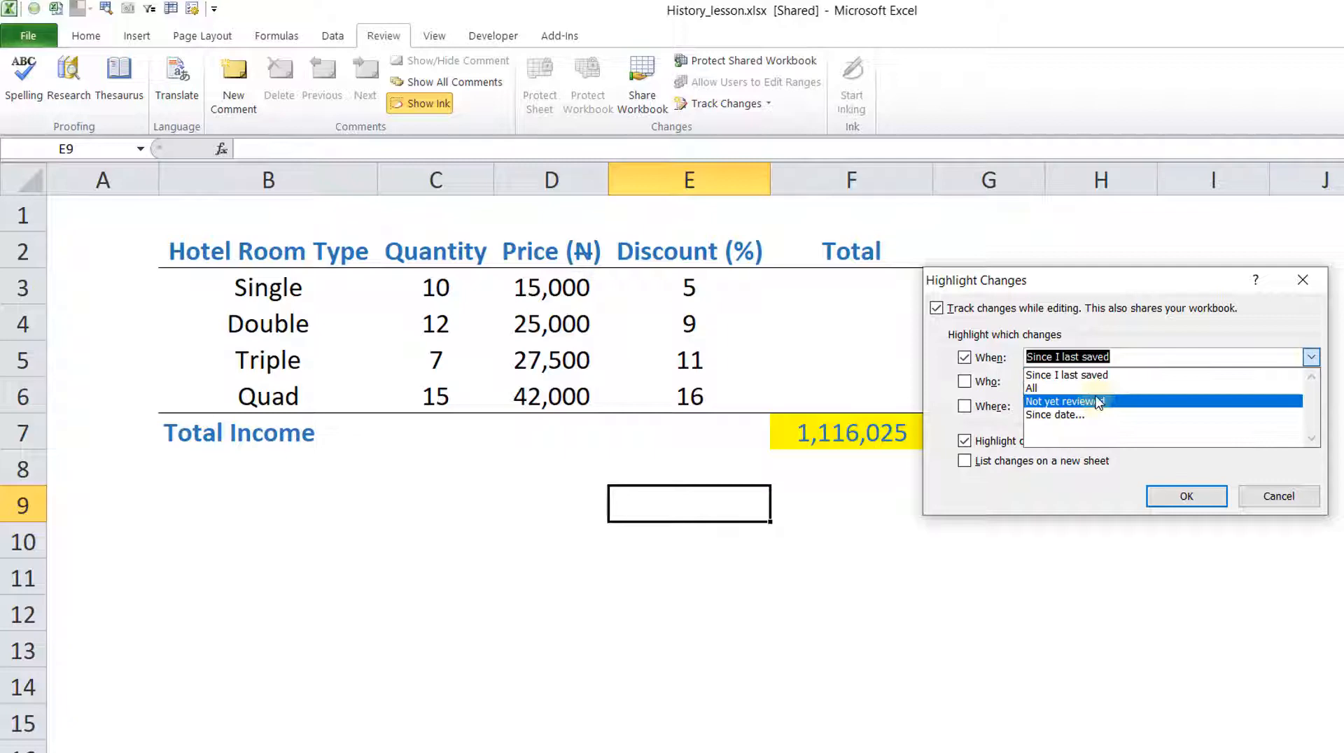
{"action": "left_click", "coordinate": [1031, 388]}
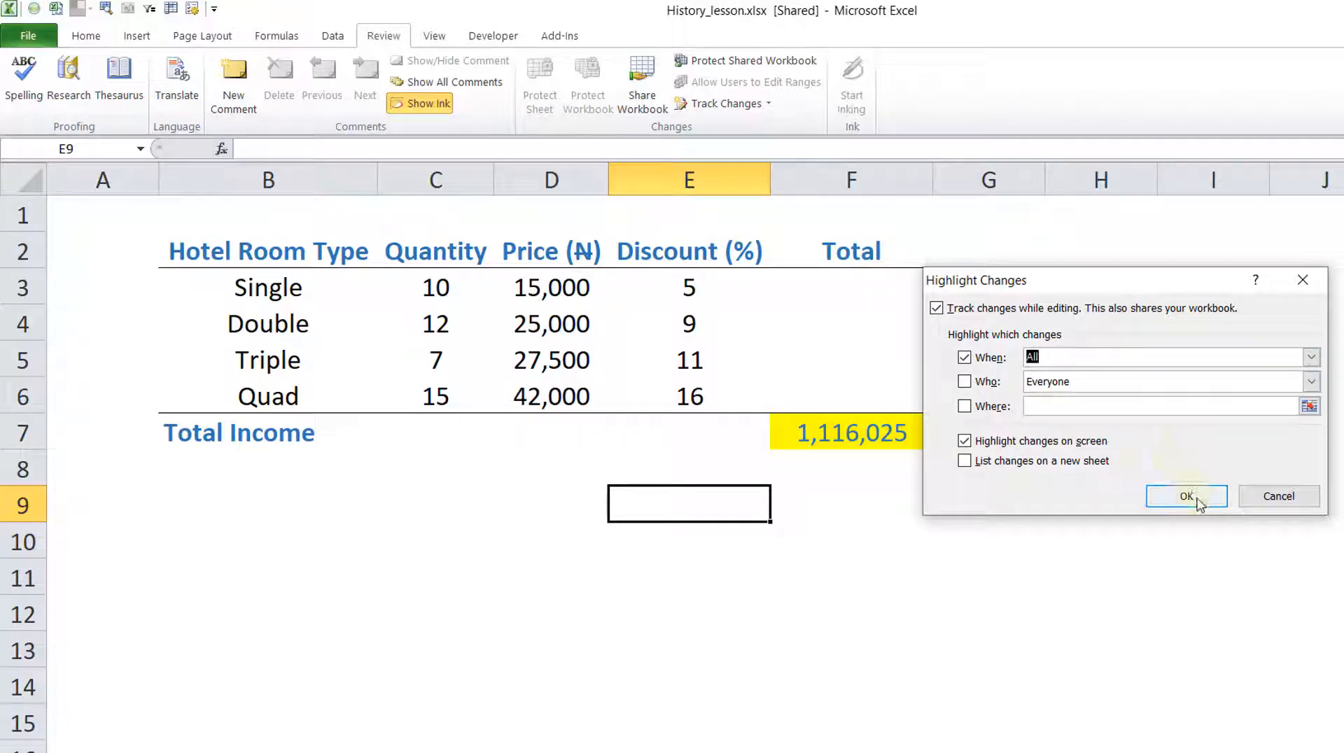
{"action": "left_click", "coordinate": [1187, 496]}
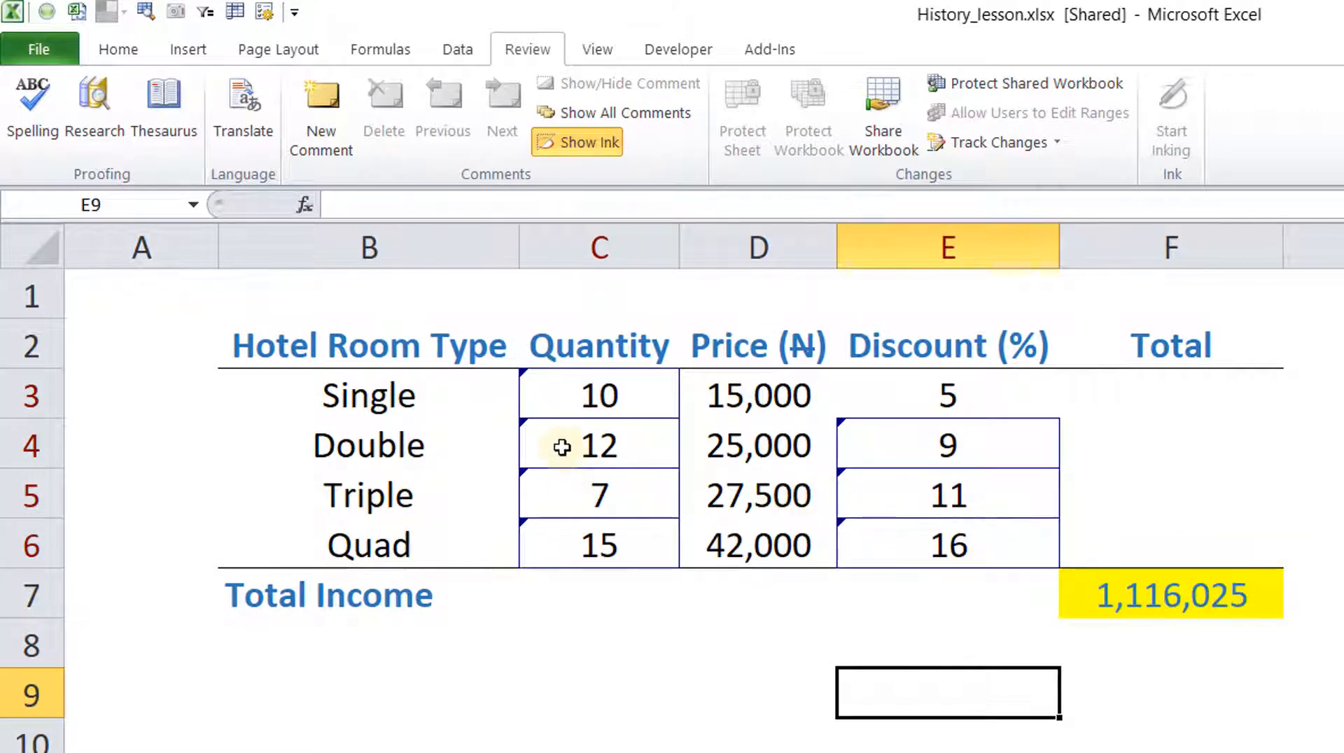
{"action": "mouse_move", "coordinate": [589, 505]}
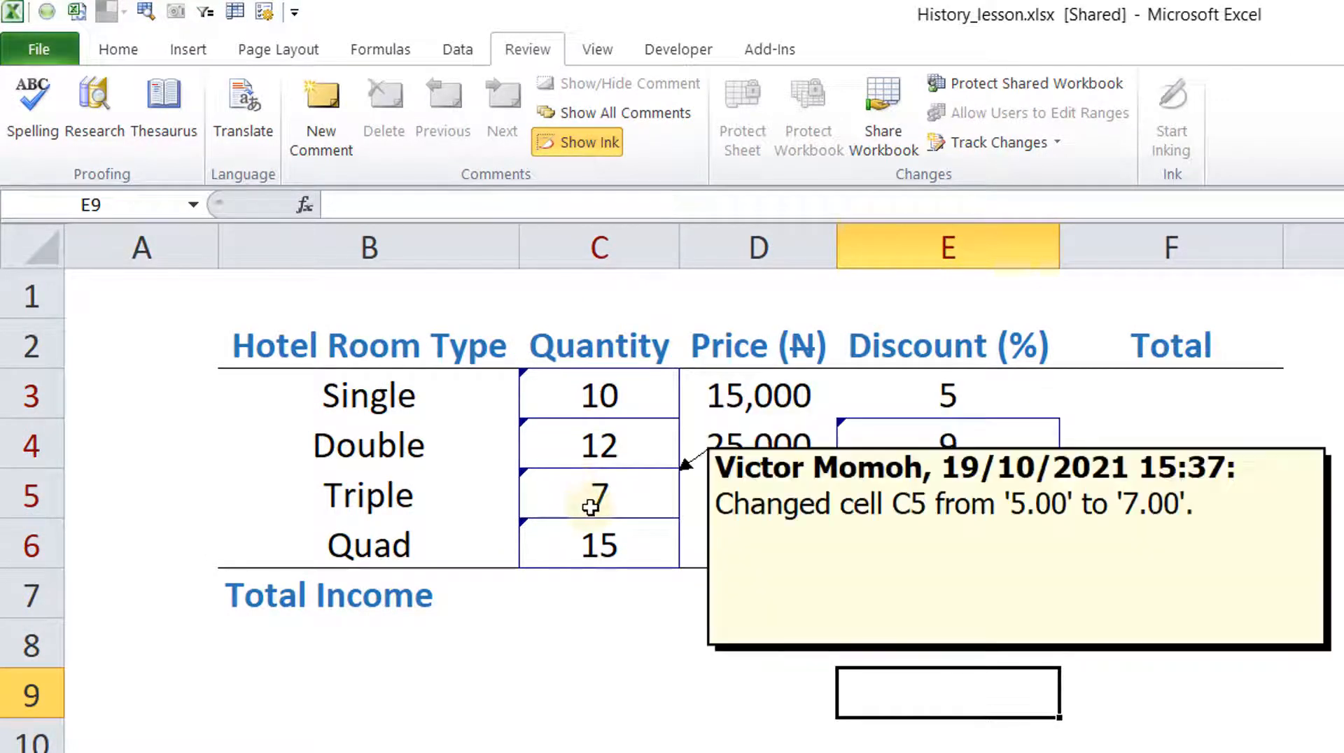
Step: List all tracked changes on a new History sheet instead of on screen, then view that sheet
{"action": "left_click", "coordinate": [999, 141]}
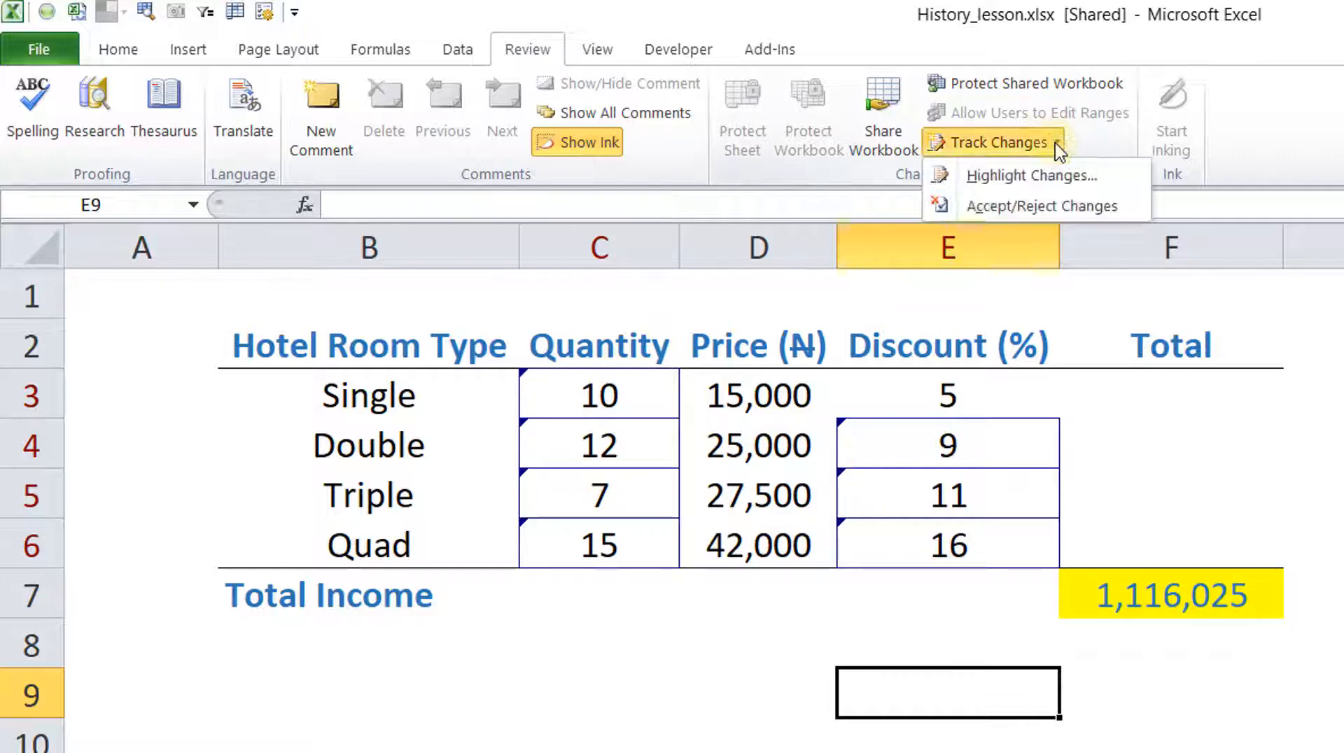
{"action": "left_click", "coordinate": [1030, 175]}
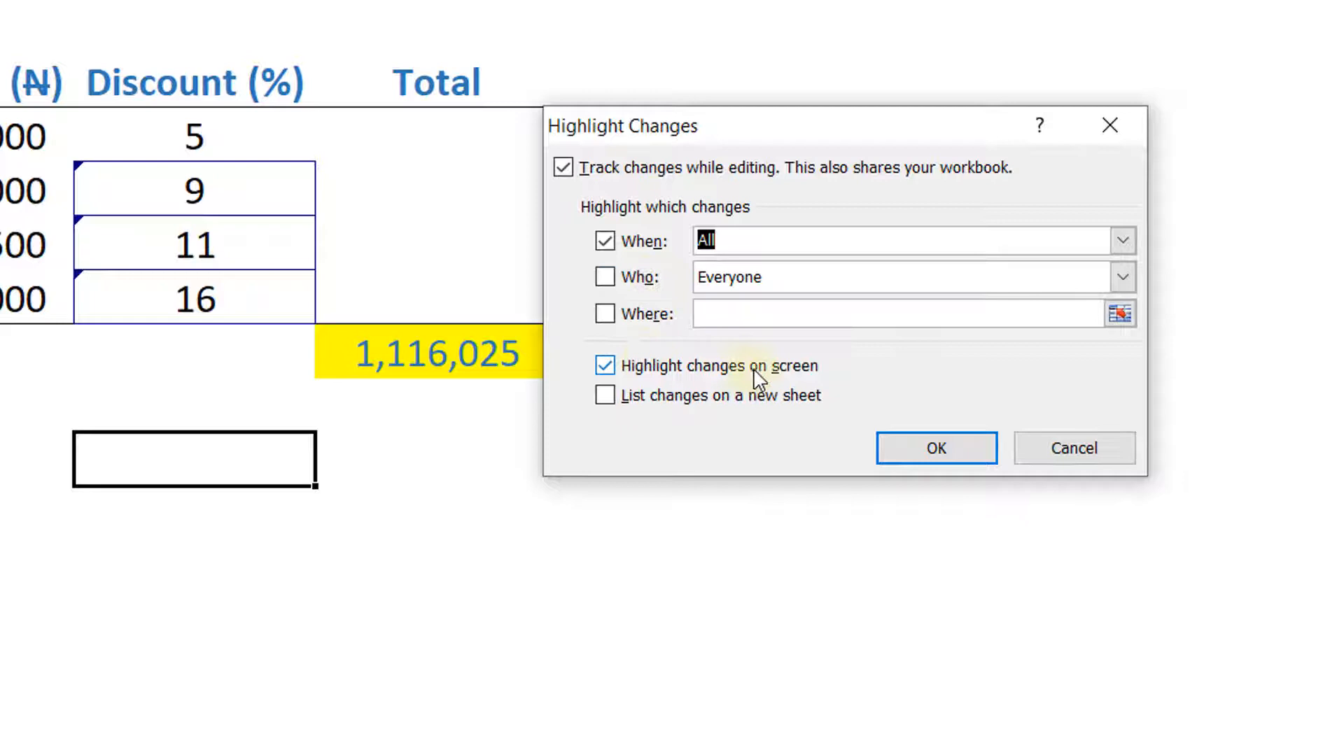
{"action": "left_click", "coordinate": [605, 365]}
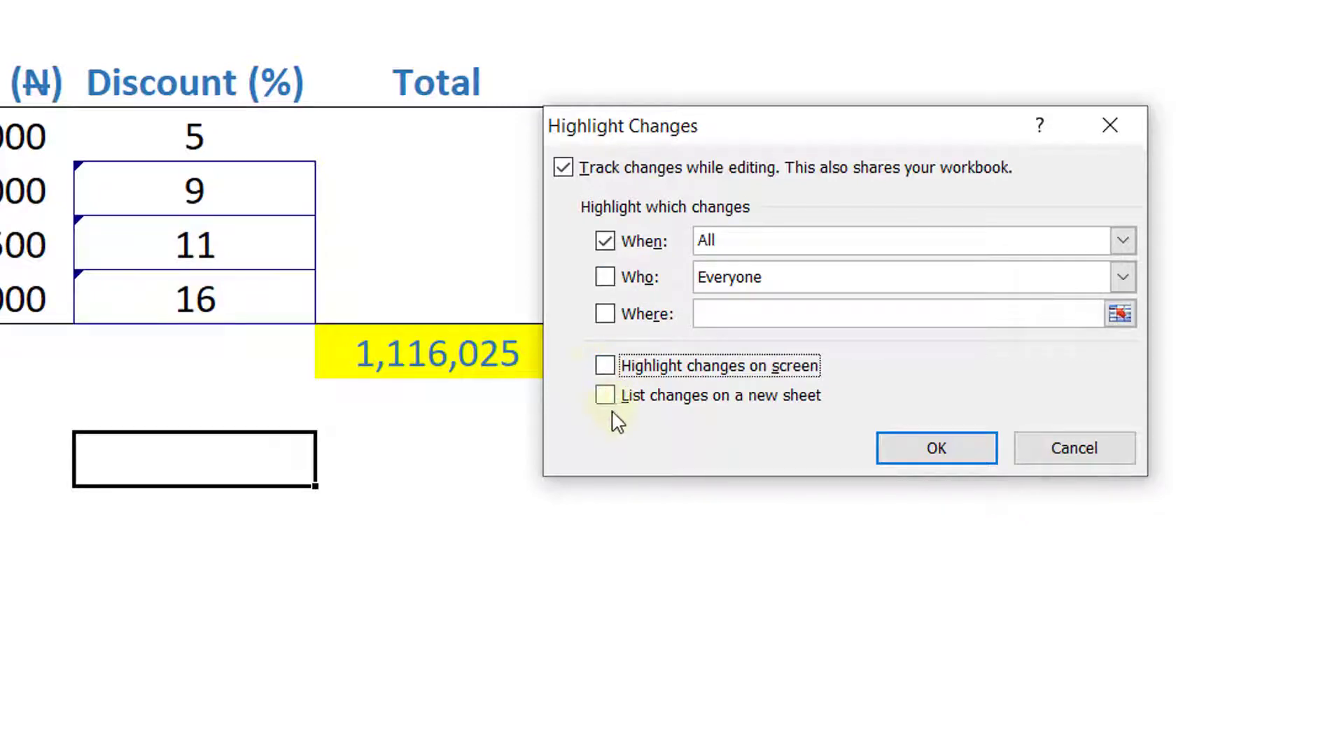
{"action": "left_click", "coordinate": [605, 395]}
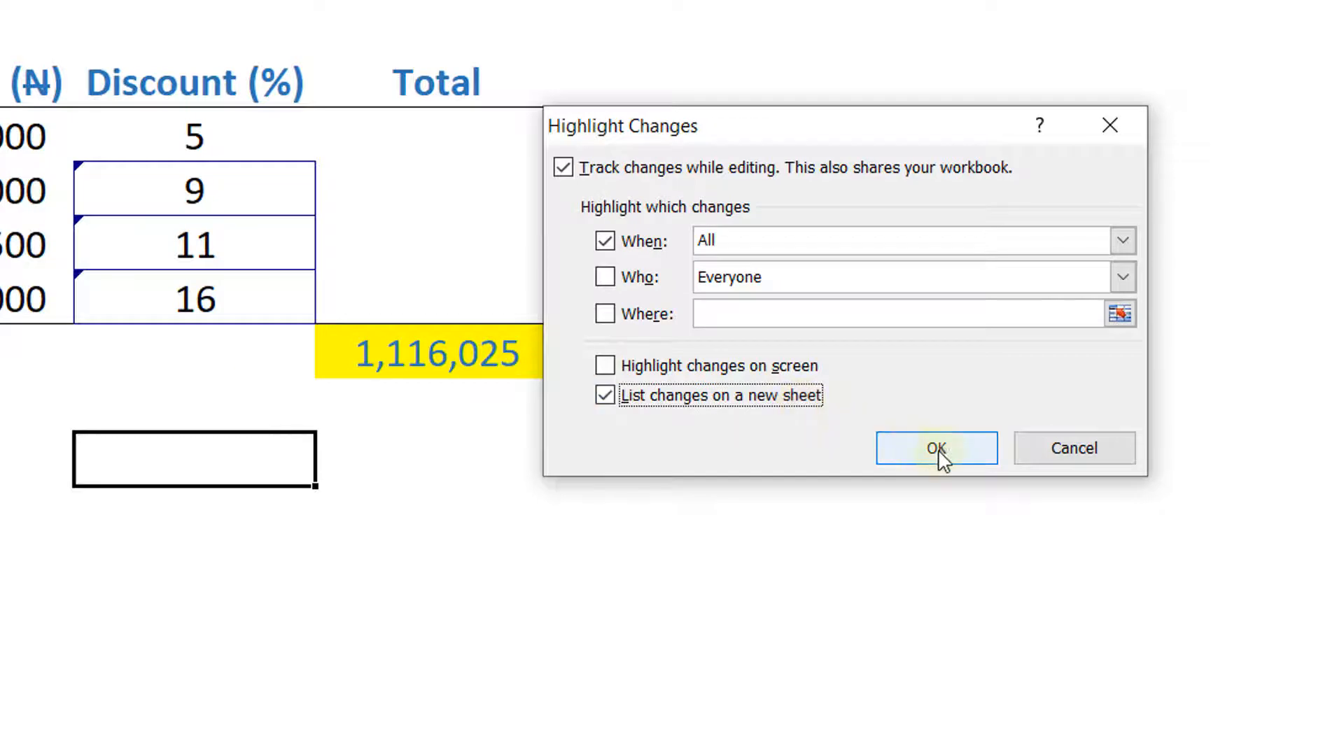
{"action": "left_click", "coordinate": [935, 448]}
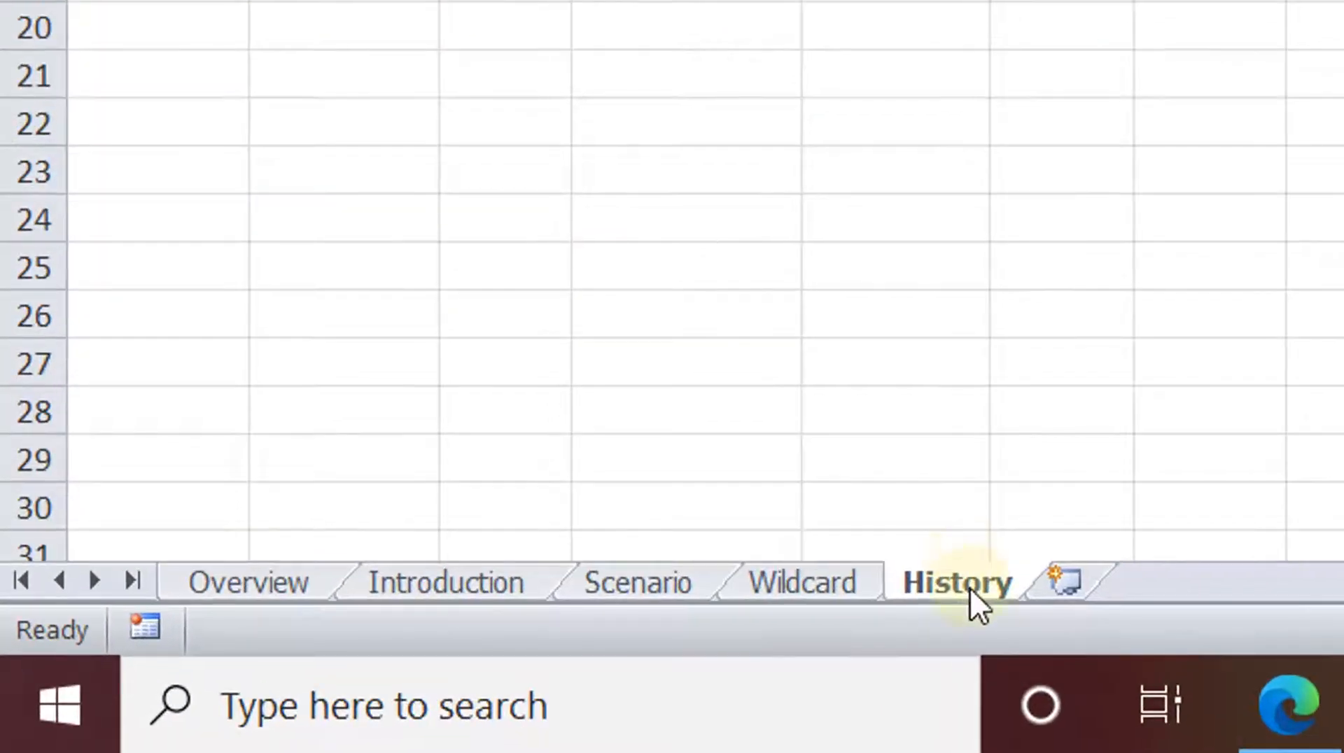
{"action": "left_click", "coordinate": [956, 584]}
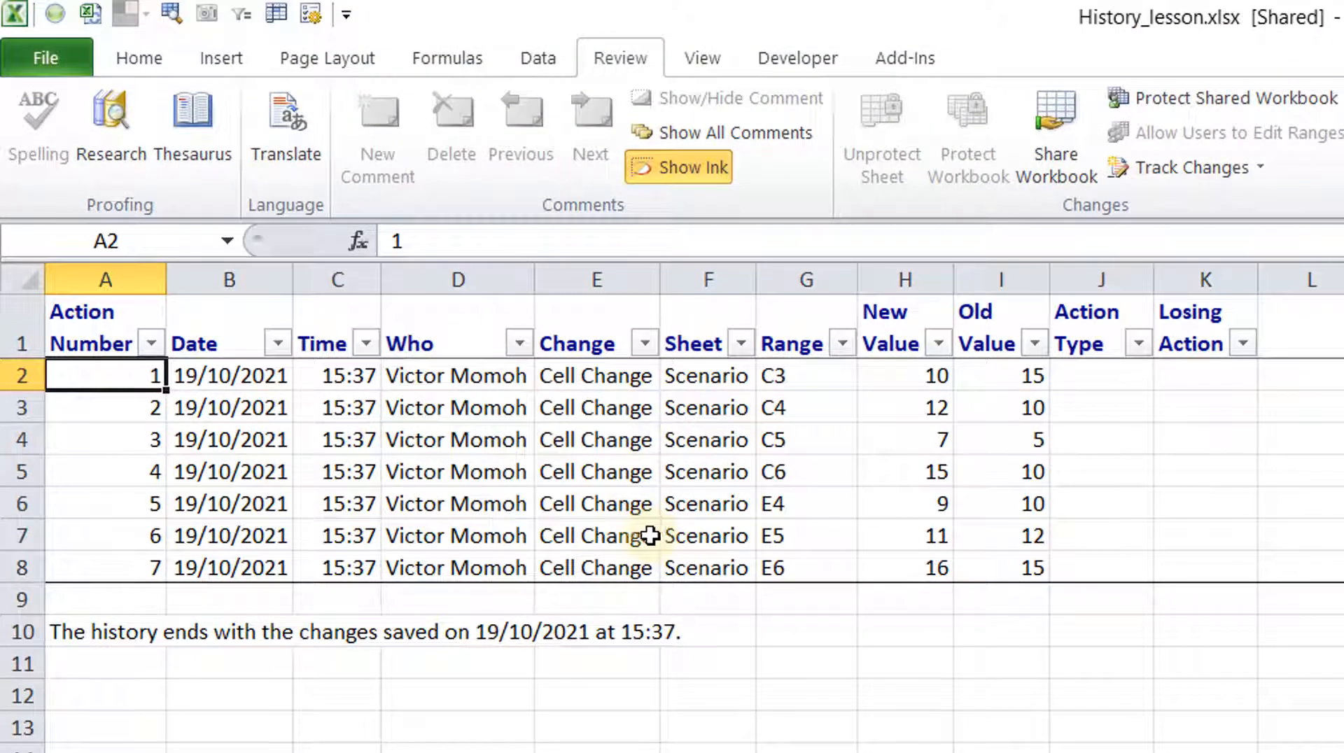
{"action": "mouse_move", "coordinate": [1005, 345]}
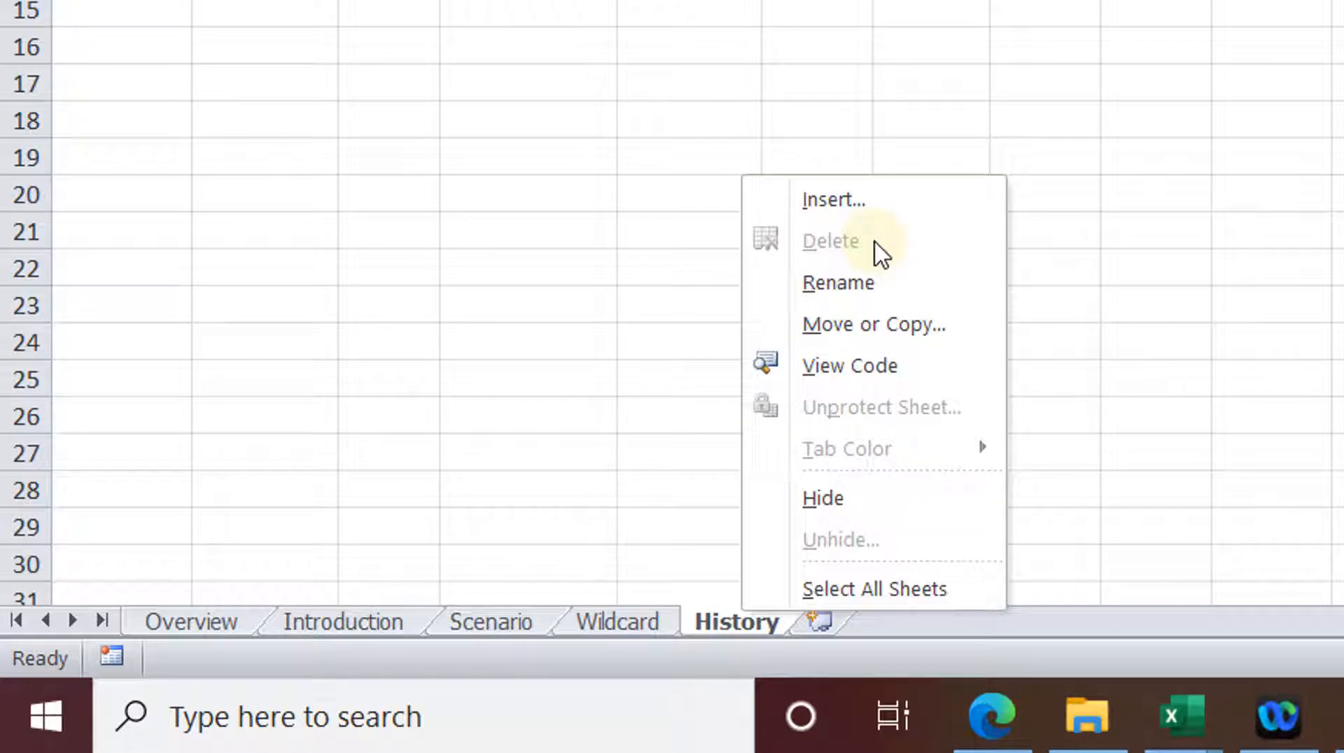
{"action": "mouse_move", "coordinate": [700, 322]}
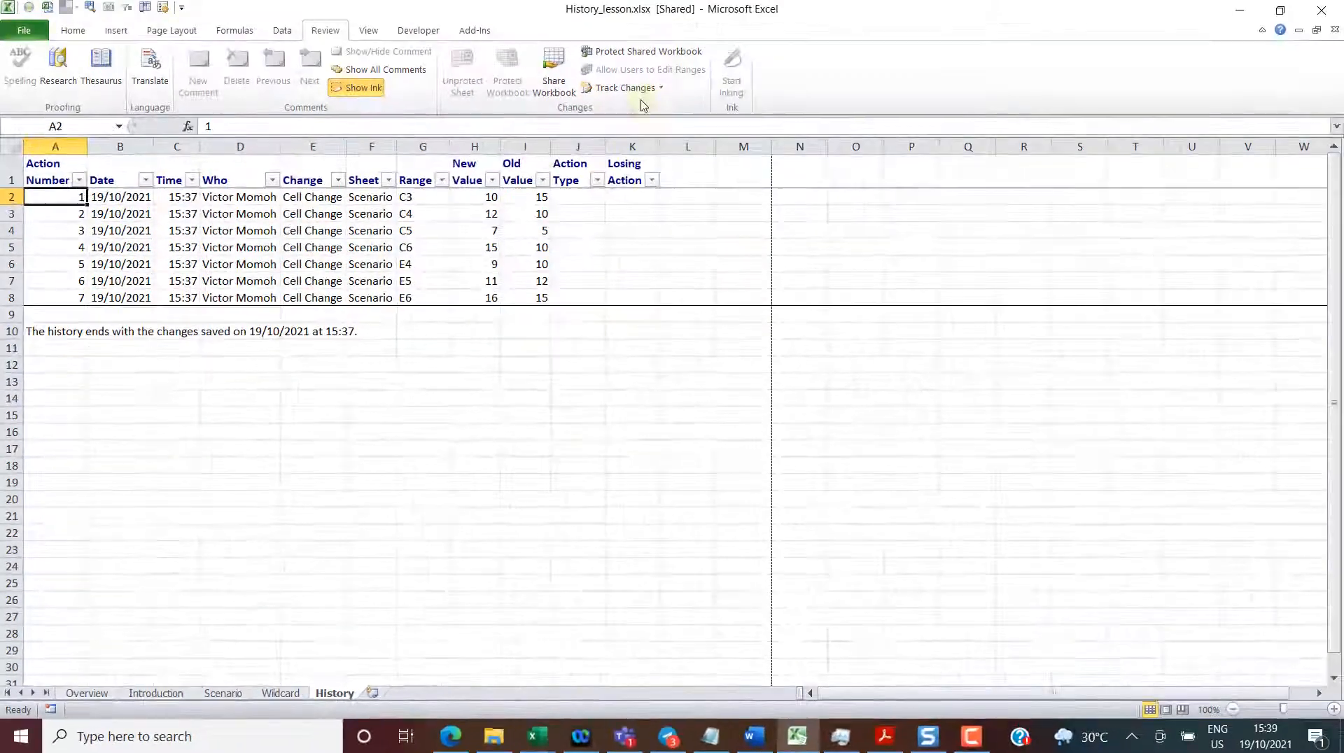
{"action": "mouse_move", "coordinate": [642, 98]}
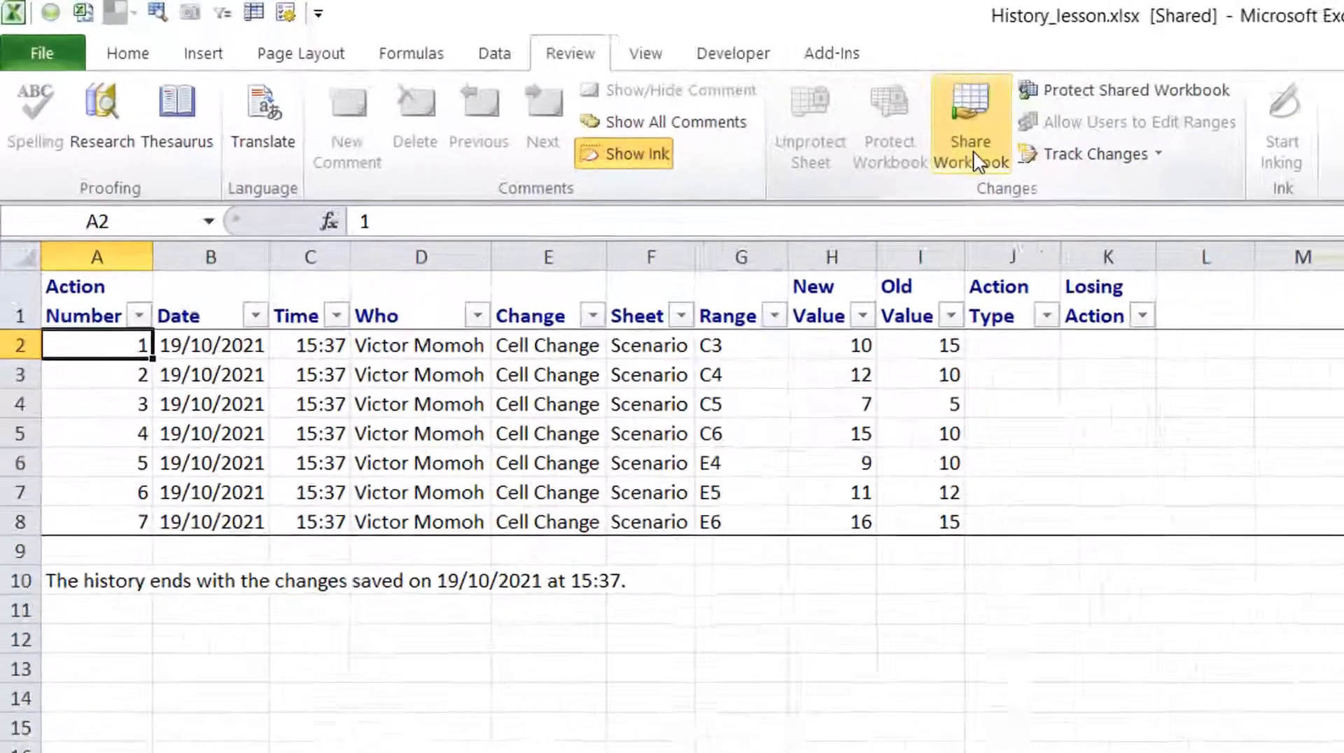
Step: Turn off 'Allow changes by more than one user' and confirm removing the workbook from shared use
{"action": "left_click", "coordinate": [970, 112]}
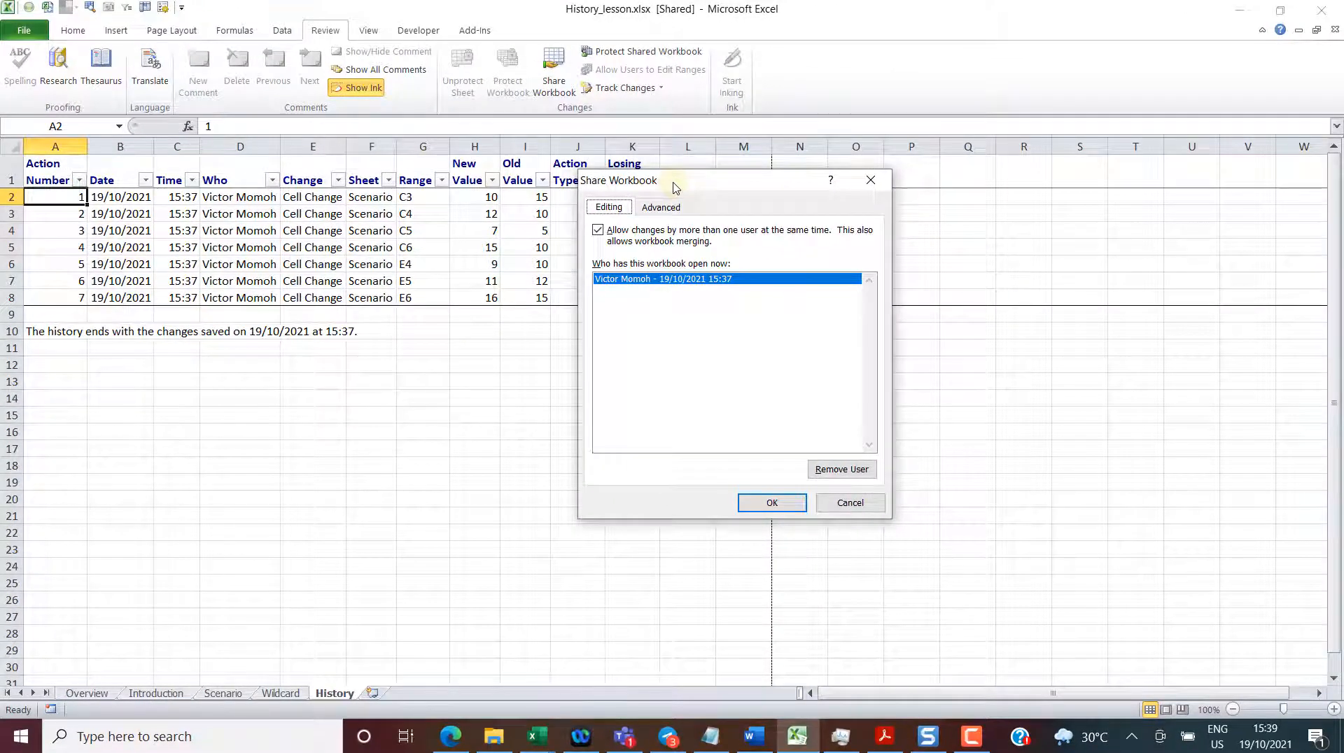
{"action": "left_click", "coordinate": [596, 229]}
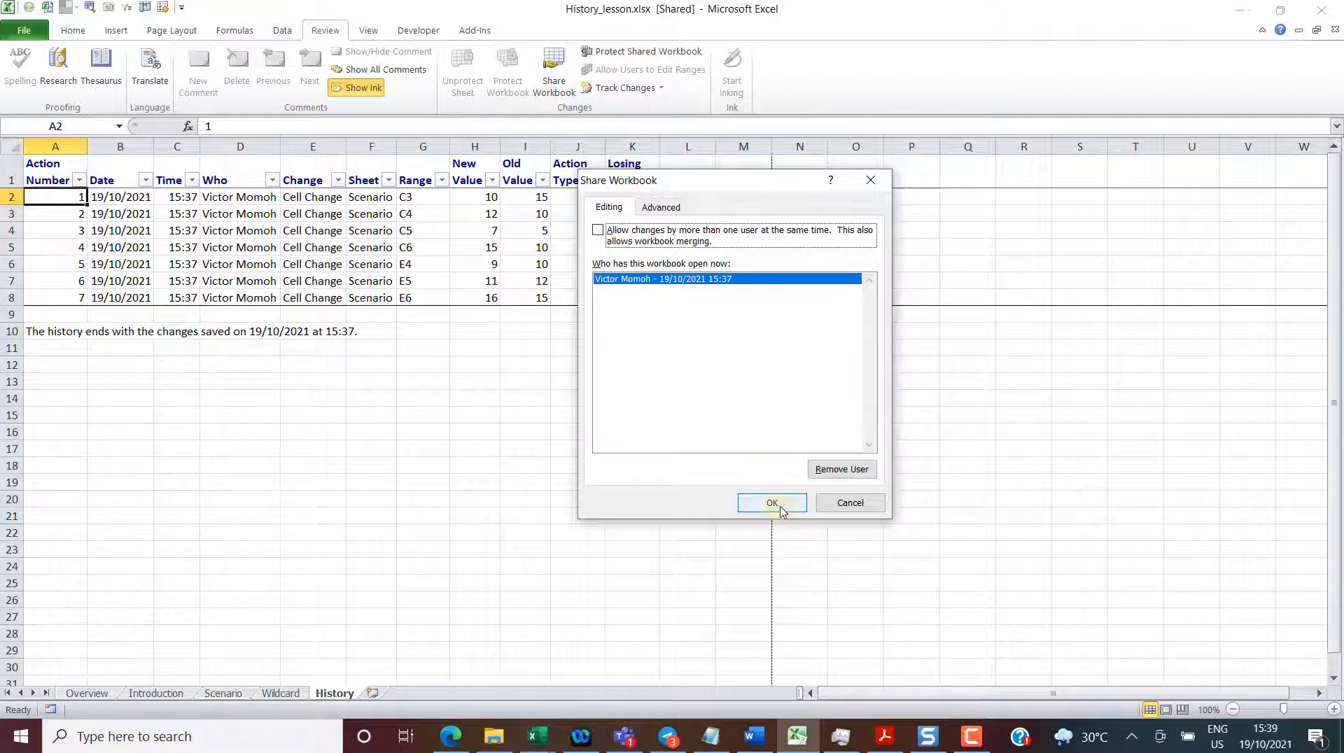
{"action": "left_click", "coordinate": [771, 503]}
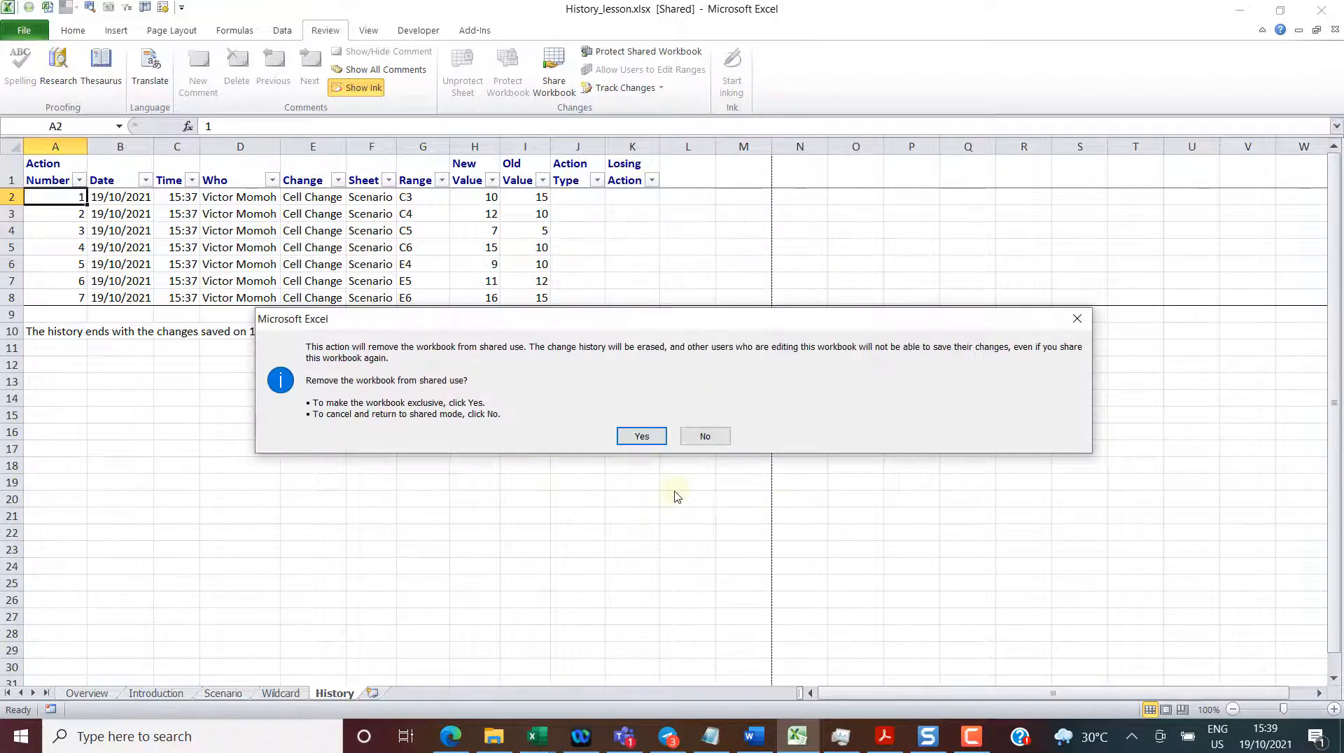
{"action": "mouse_move", "coordinate": [501, 361]}
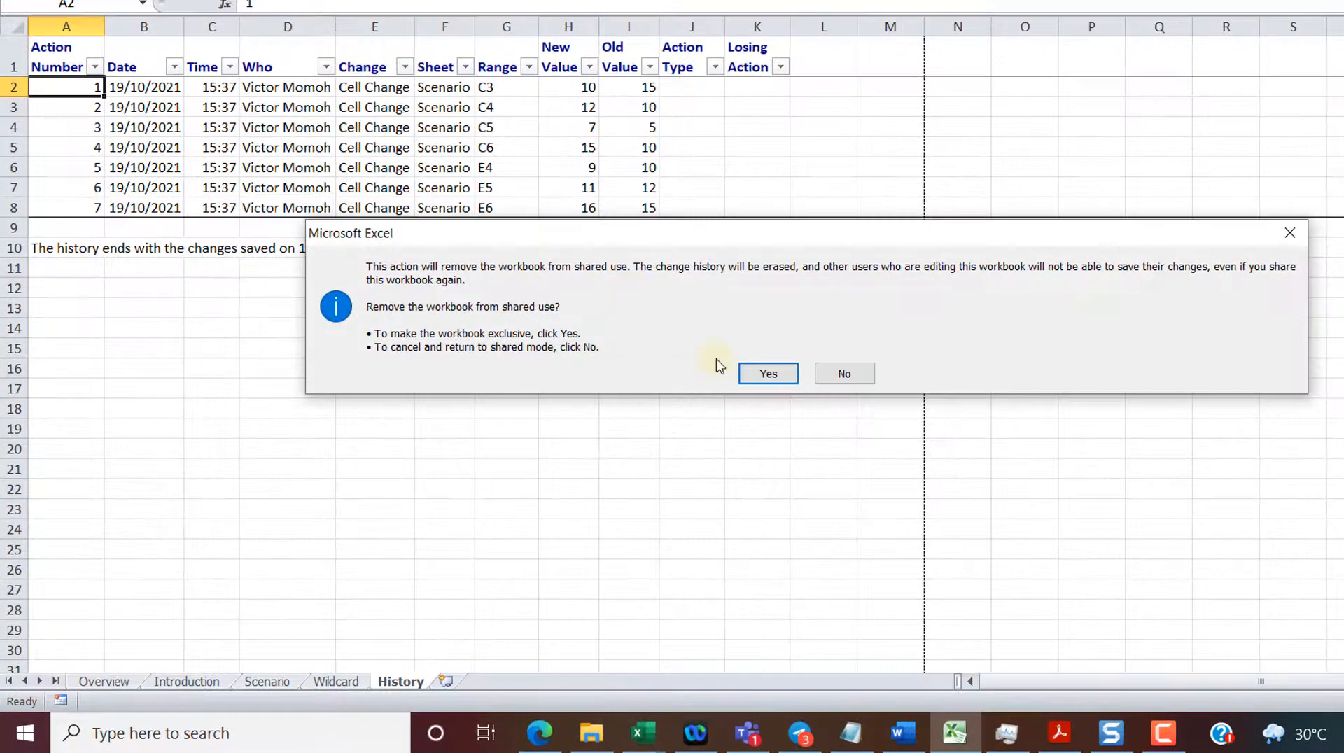
{"action": "left_click", "coordinate": [767, 372]}
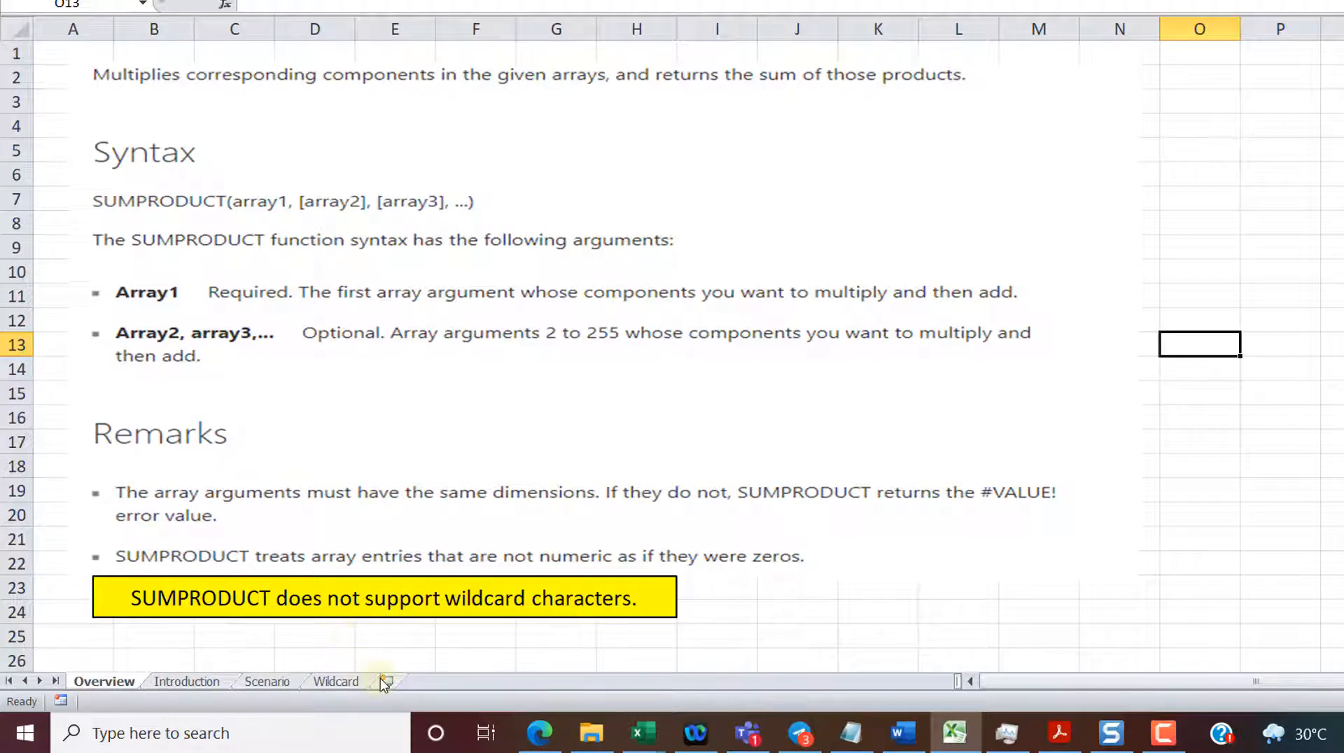
{"action": "mouse_move", "coordinate": [386, 680]}
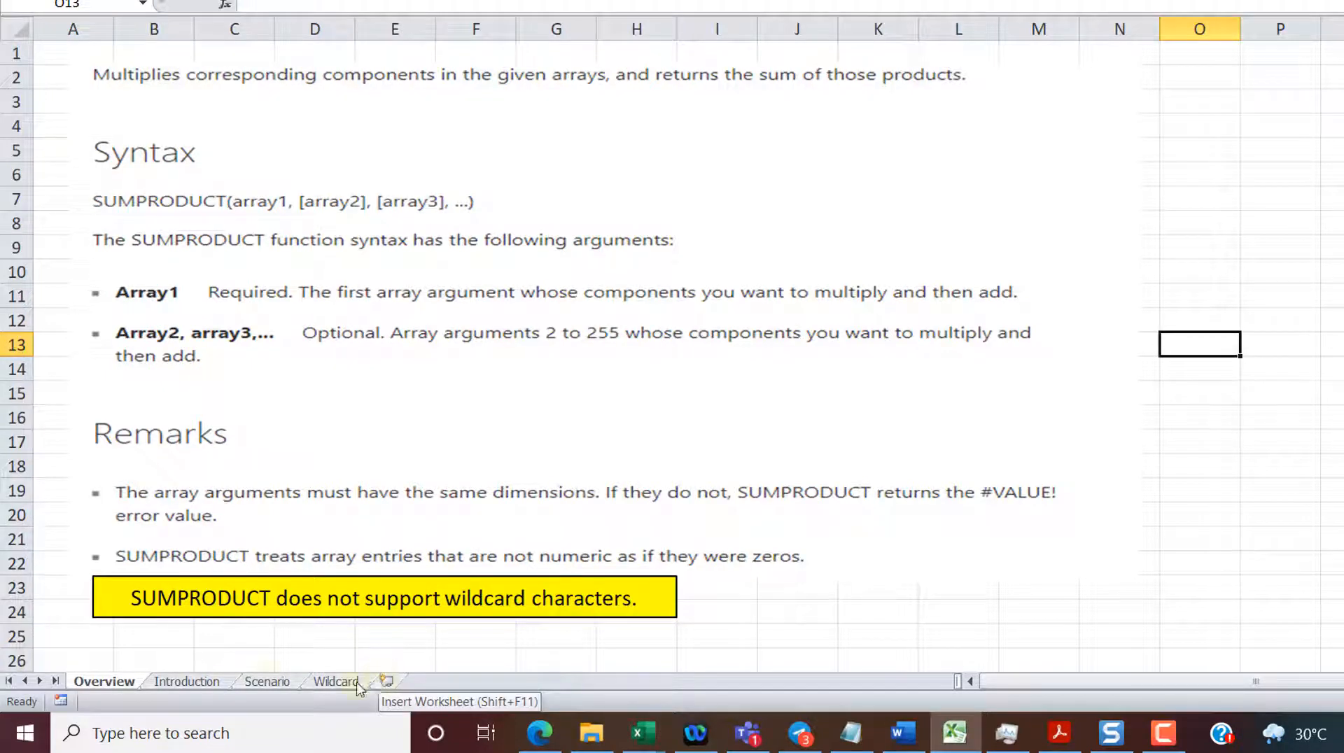
{"action": "left_click", "coordinate": [266, 681]}
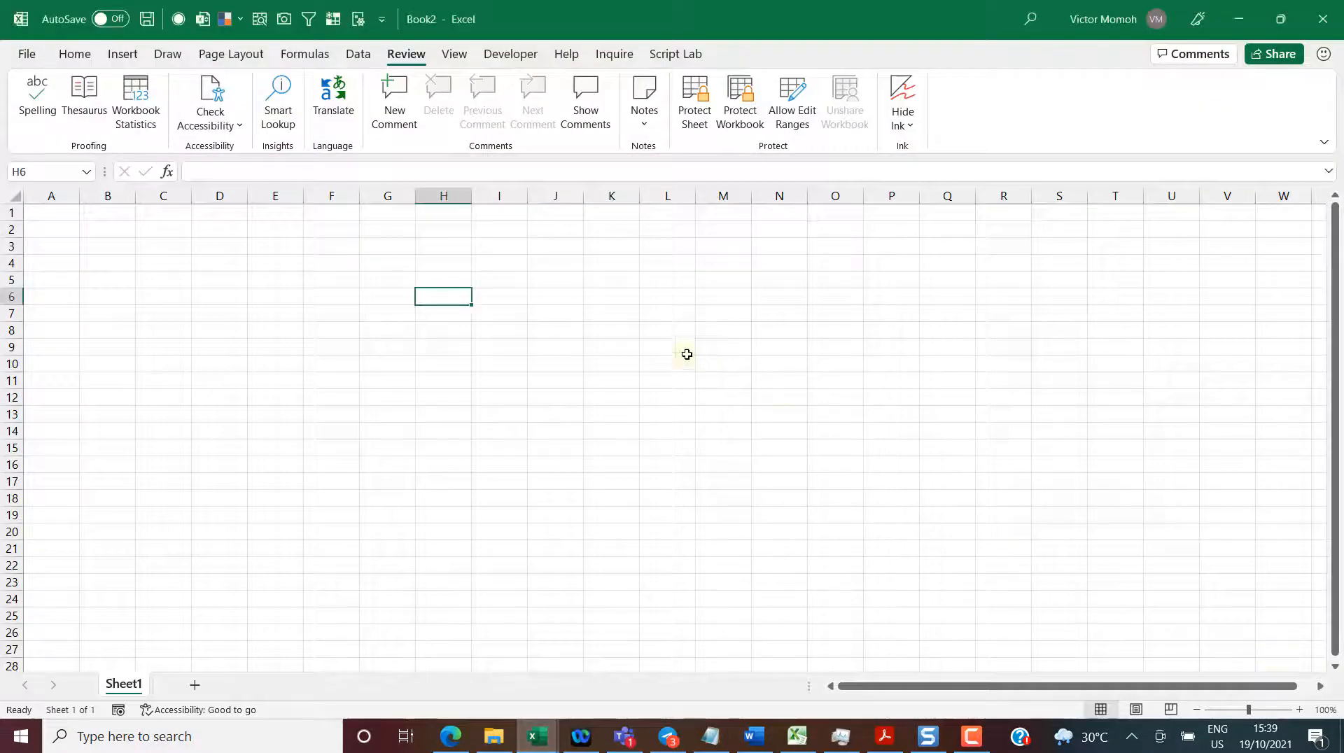
Step: Switch to the blank Book2 workbook in Excel 365
{"action": "left_click", "coordinate": [275, 313]}
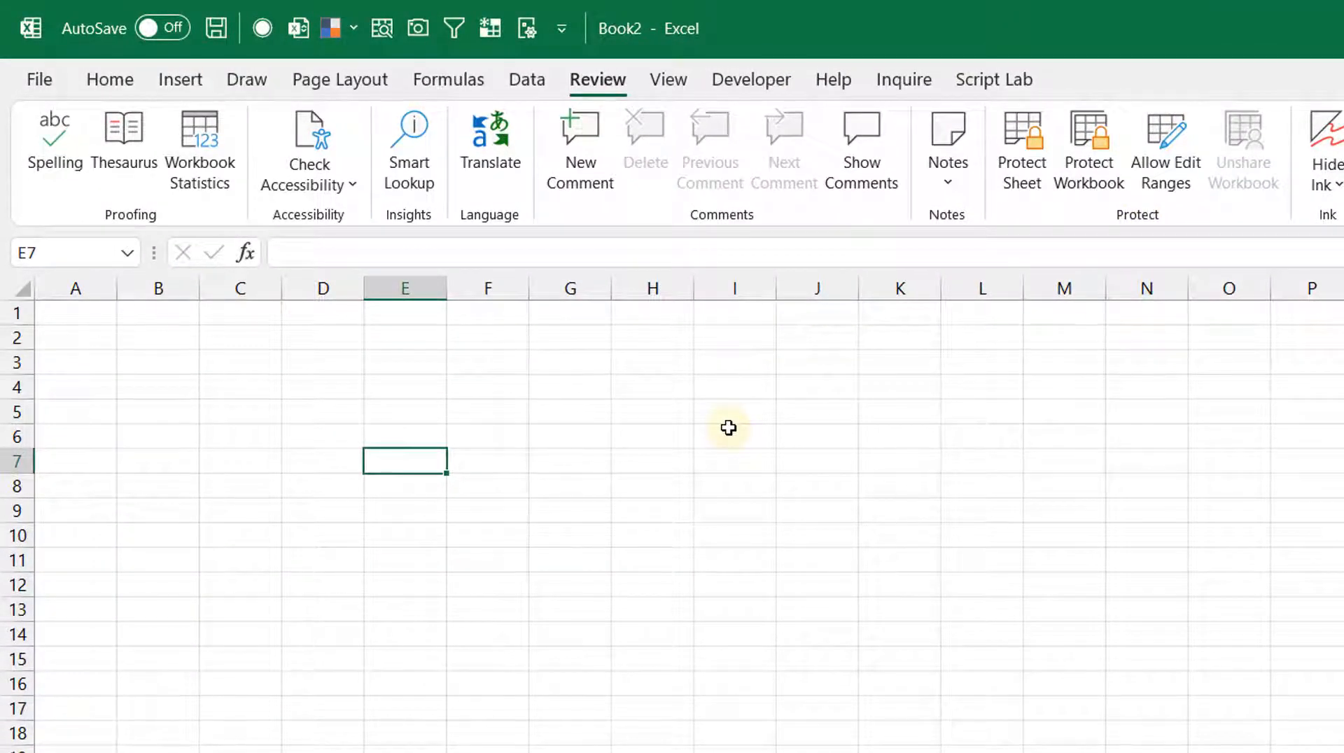
{"action": "mouse_move", "coordinate": [1181, 552]}
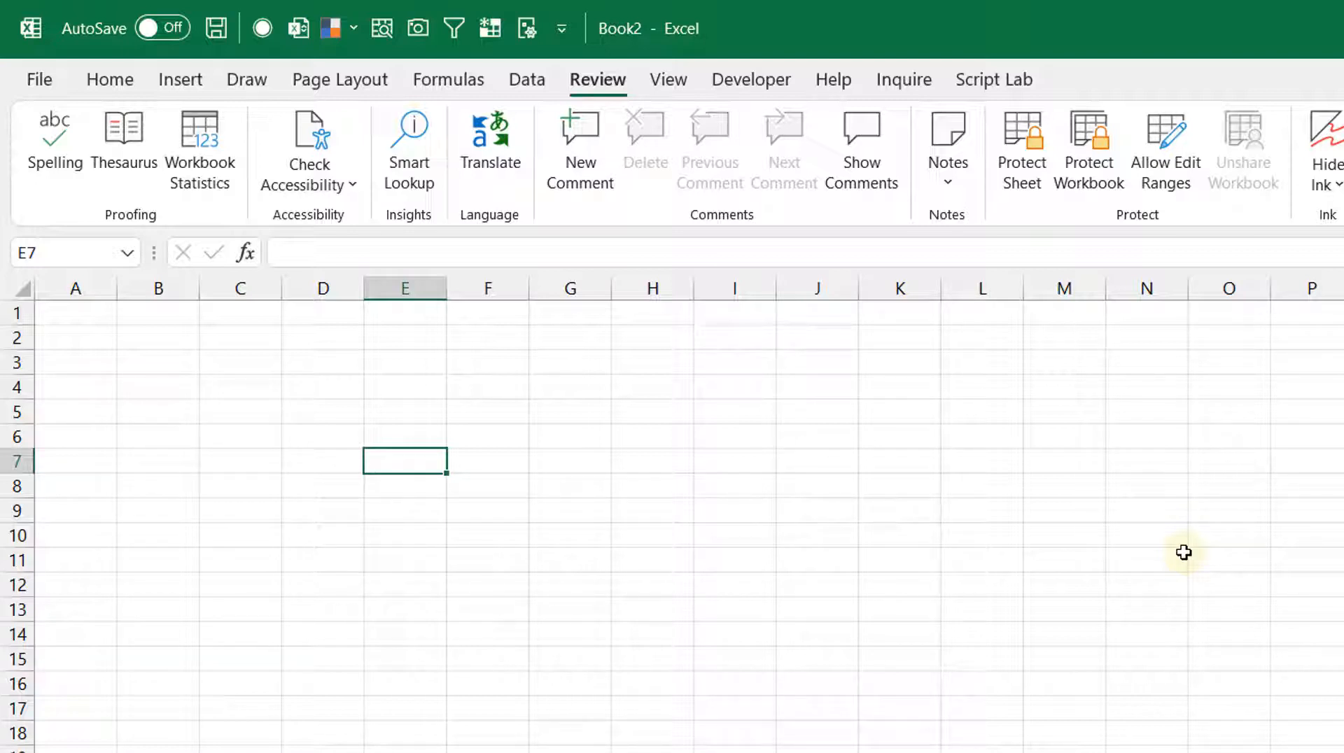
Step: Show Customize Ribbon in Excel Options listing Commands Not in the Ribbon
{"action": "key", "text": "Alt+T+O"}
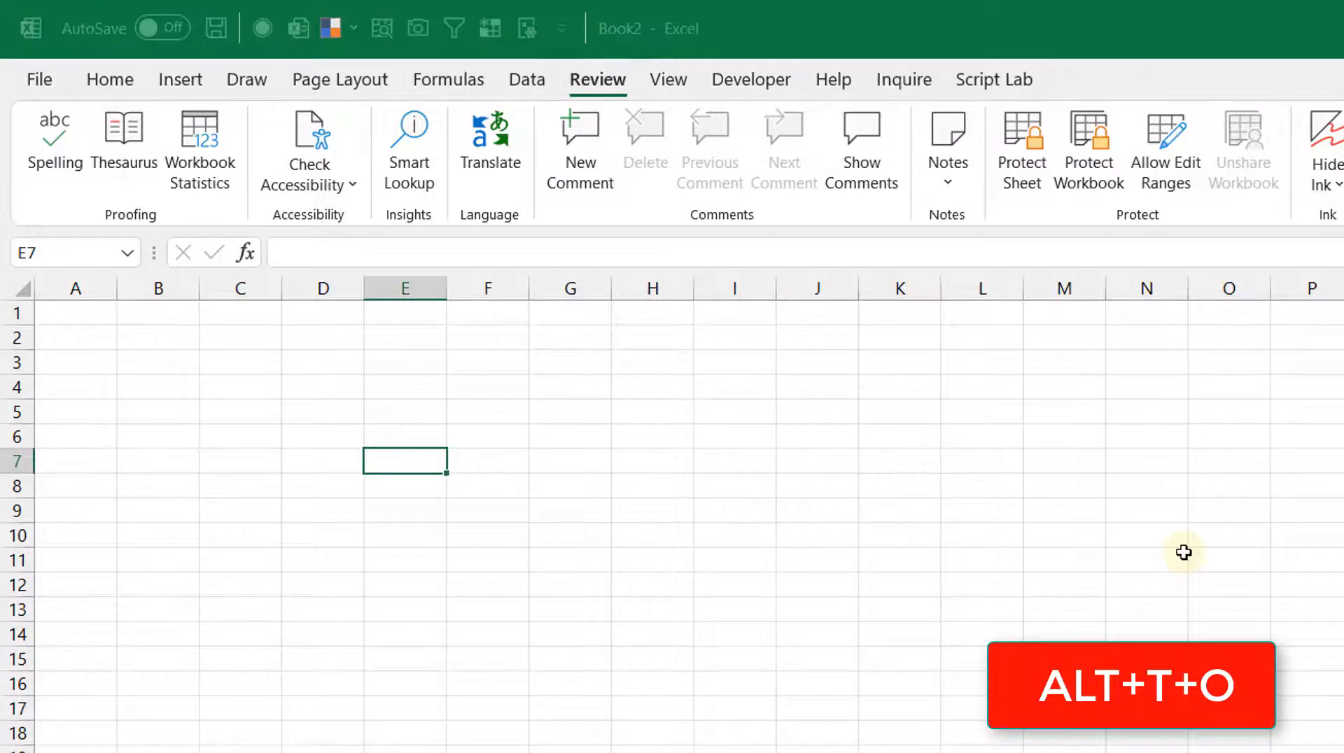
{"action": "key", "text": "Alt+T+O"}
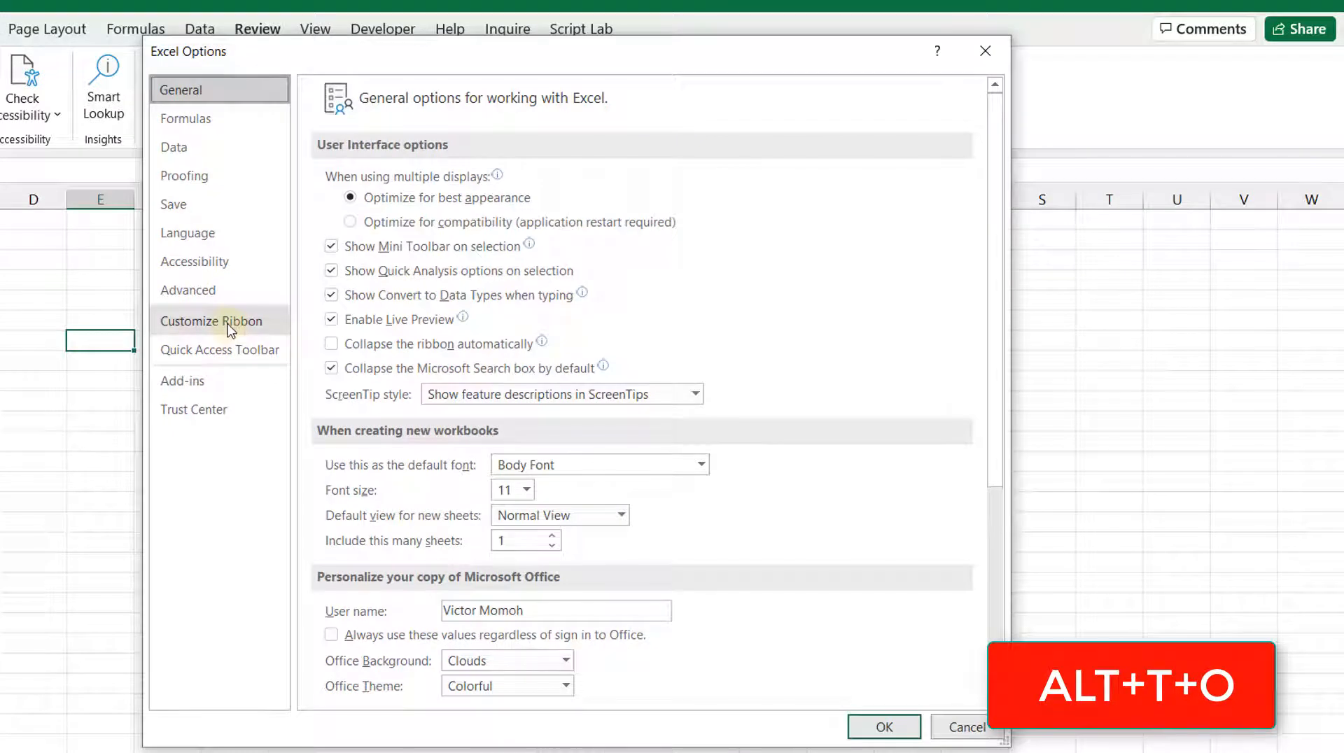
{"action": "left_click", "coordinate": [211, 321]}
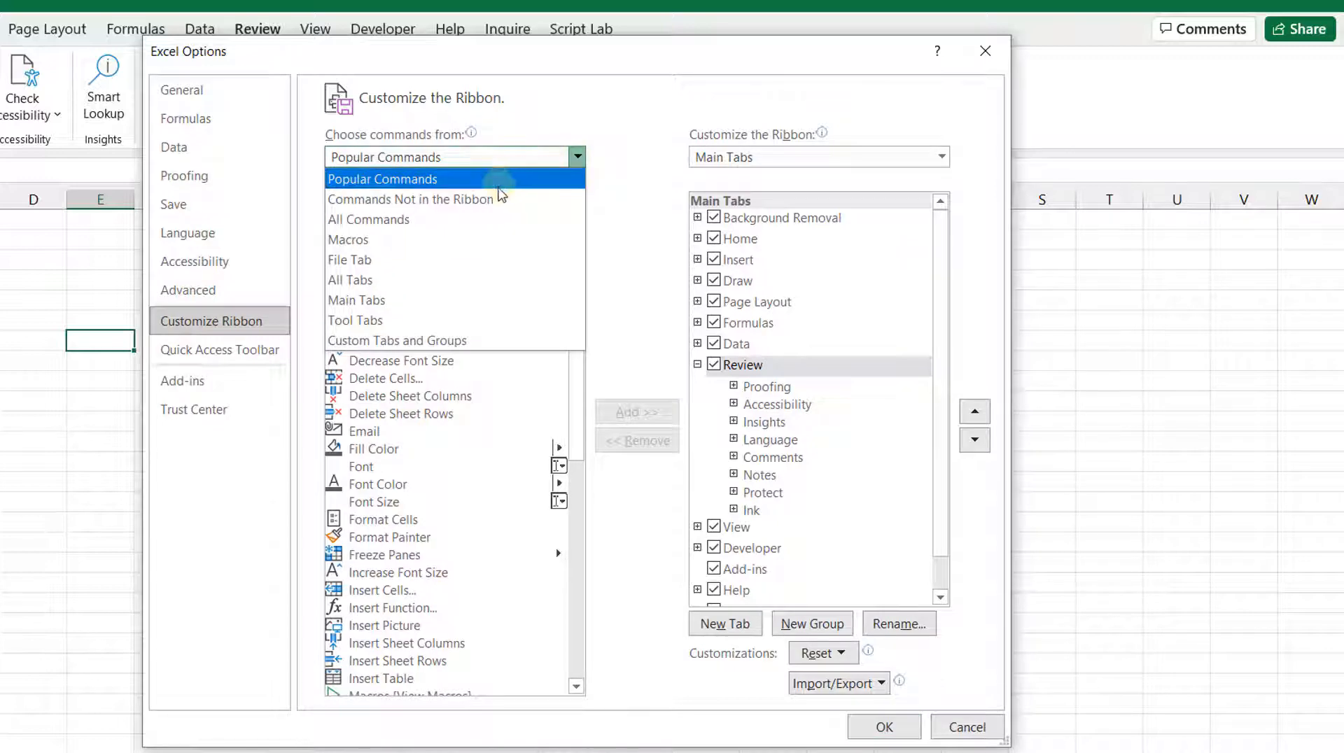
{"action": "left_click", "coordinate": [411, 199]}
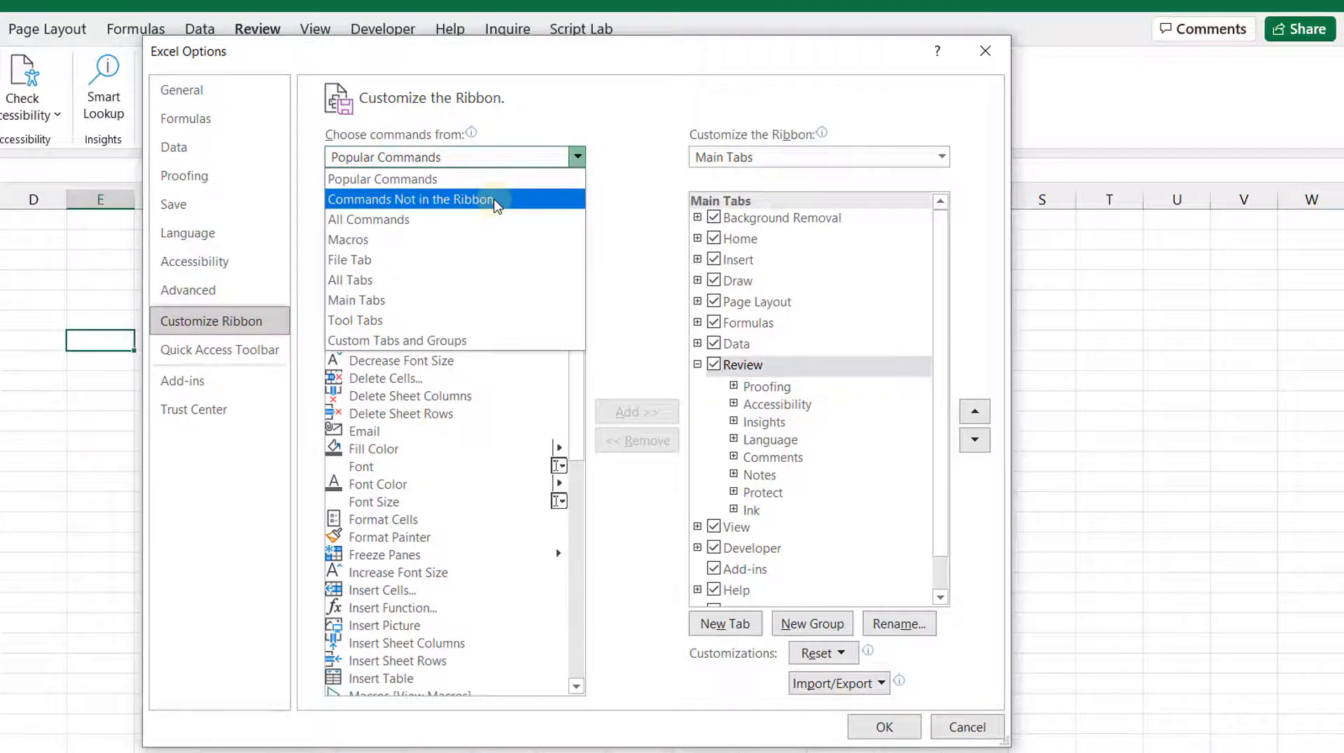
{"action": "left_click", "coordinate": [411, 198]}
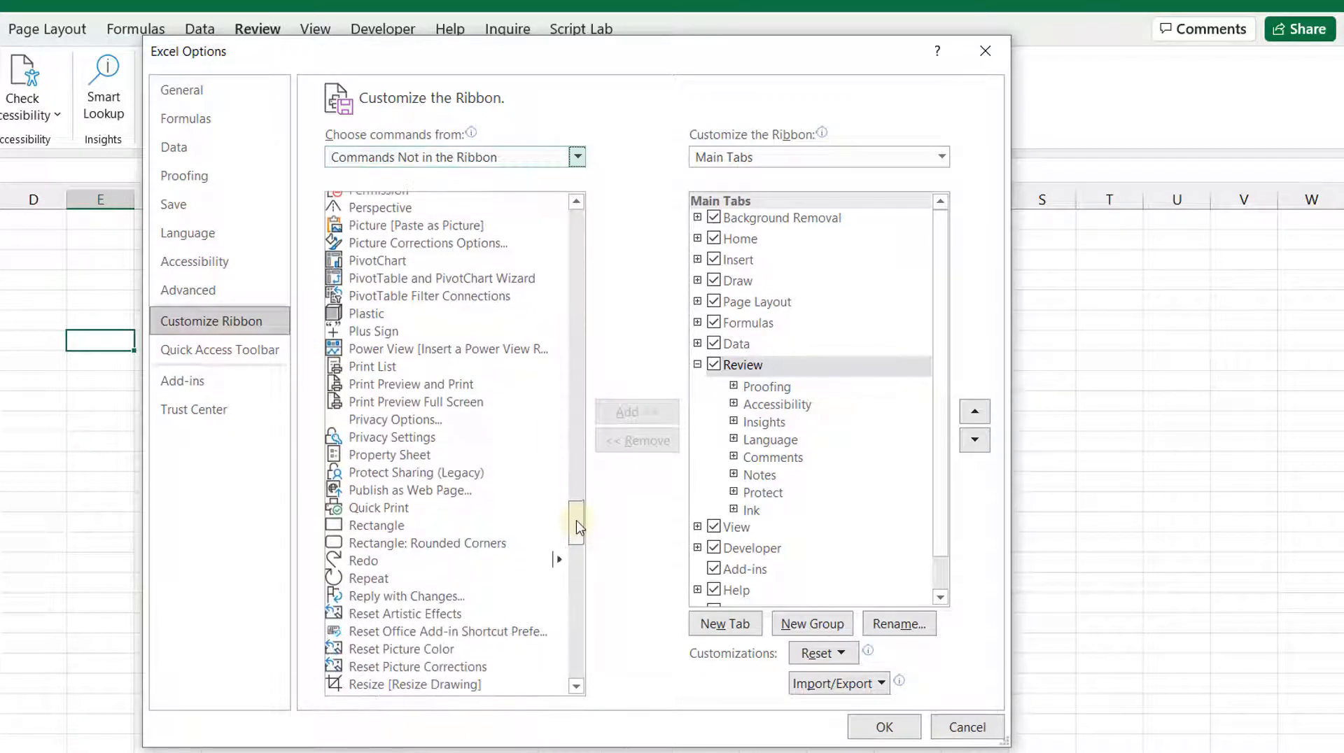
Step: Locate Share Workbook (Legacy) in the command list, then scroll back toward Highlight Changes
{"action": "left_click_drag", "start_coordinate": [575, 527], "coordinate": [576, 561]}
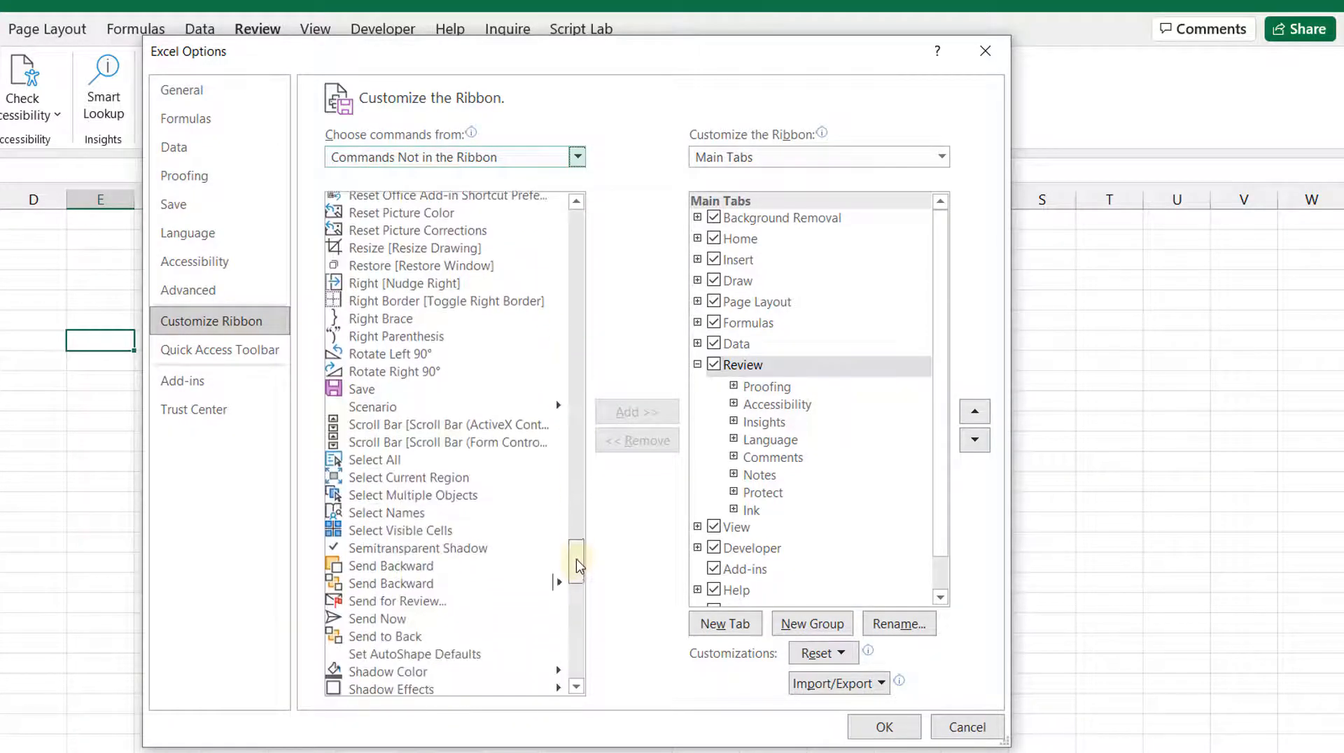
{"action": "scroll", "scroll_direction": "down", "scroll_amount": 3}
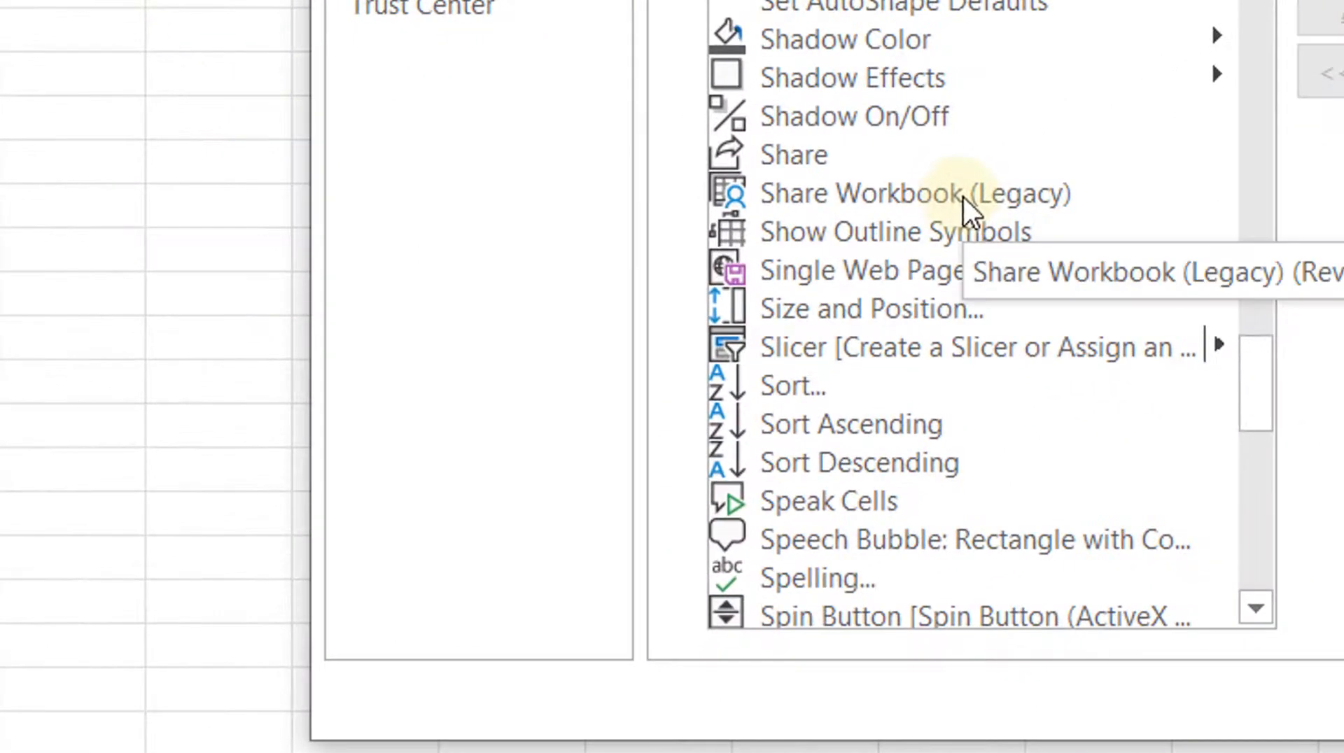
{"action": "mouse_move", "coordinate": [955, 203]}
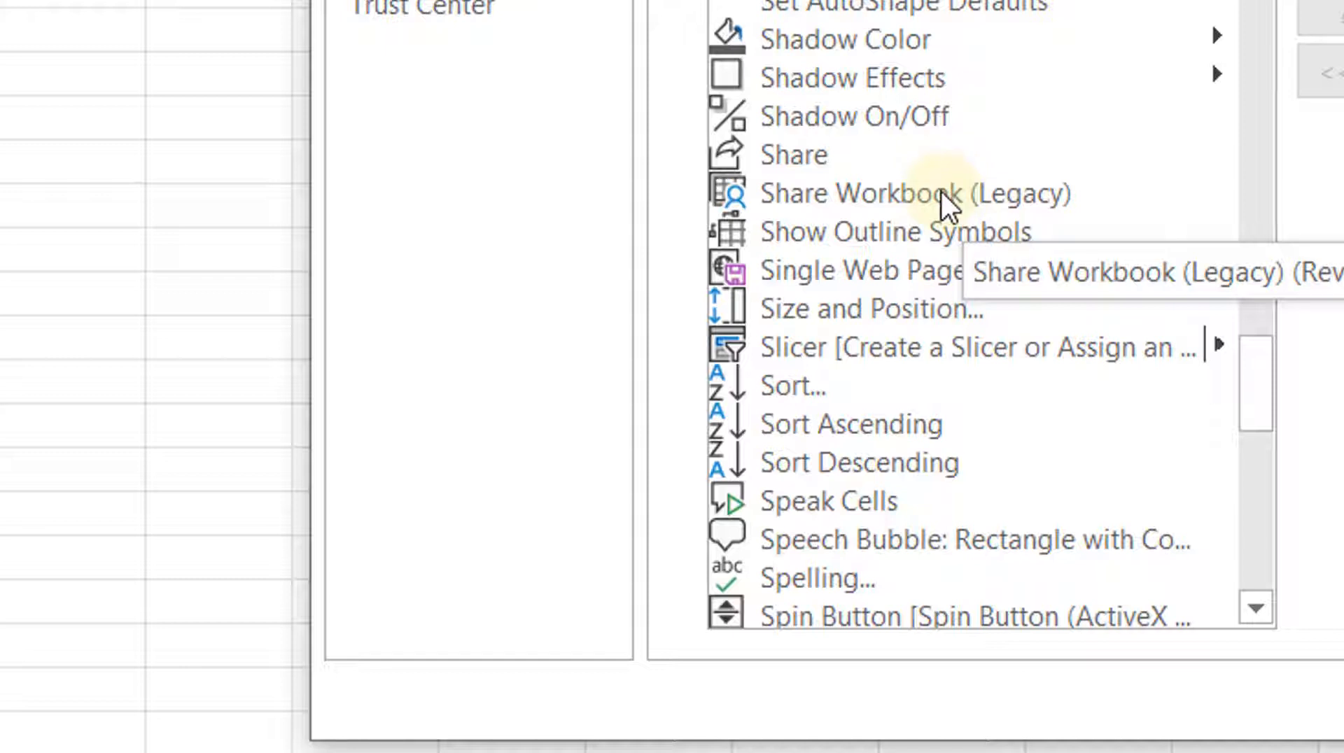
{"action": "left_click", "coordinate": [912, 193]}
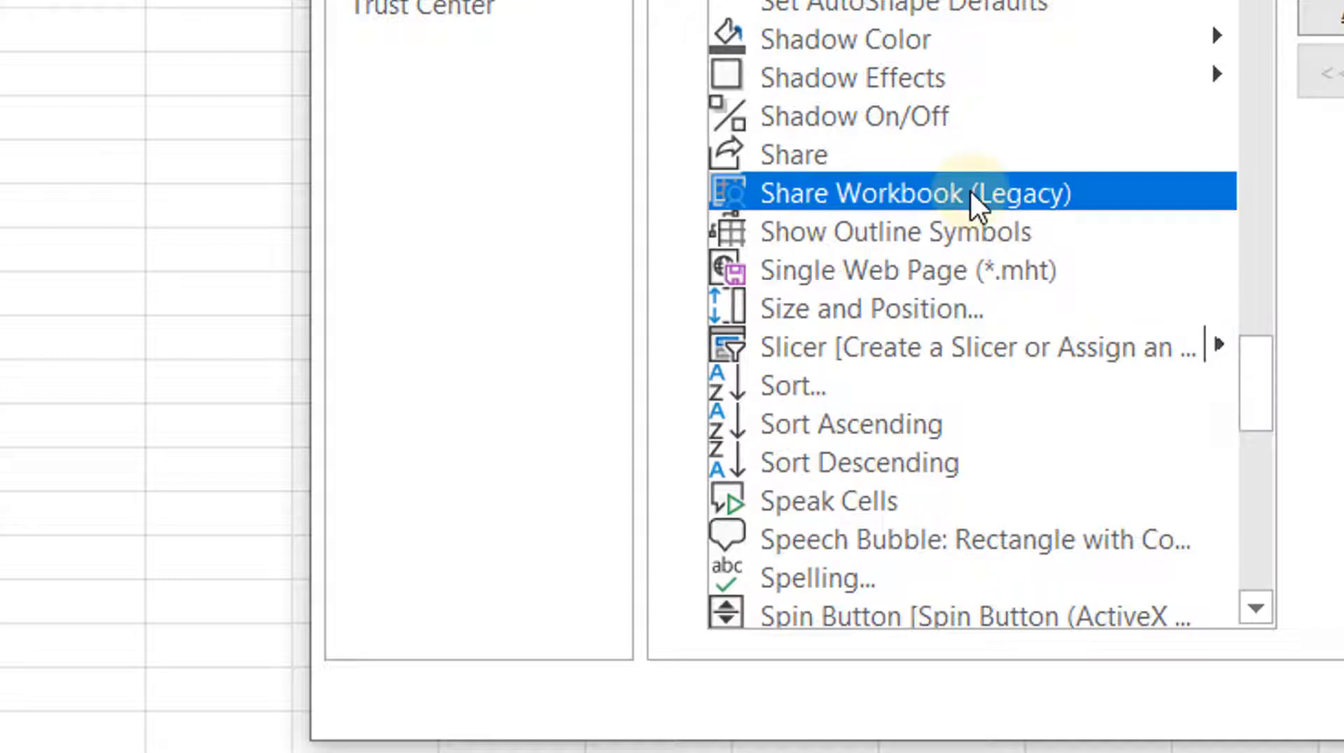
{"action": "mouse_move", "coordinate": [1257, 382]}
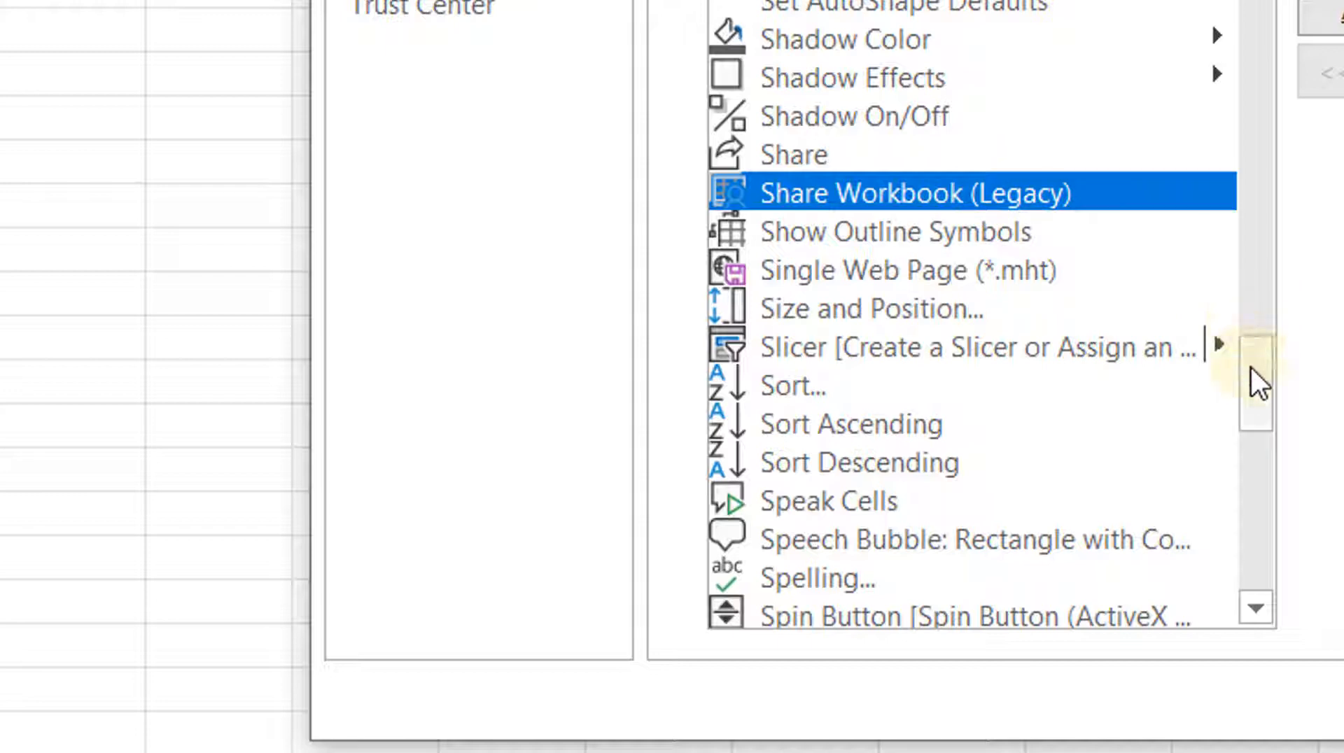
{"action": "mouse_move", "coordinate": [1262, 404]}
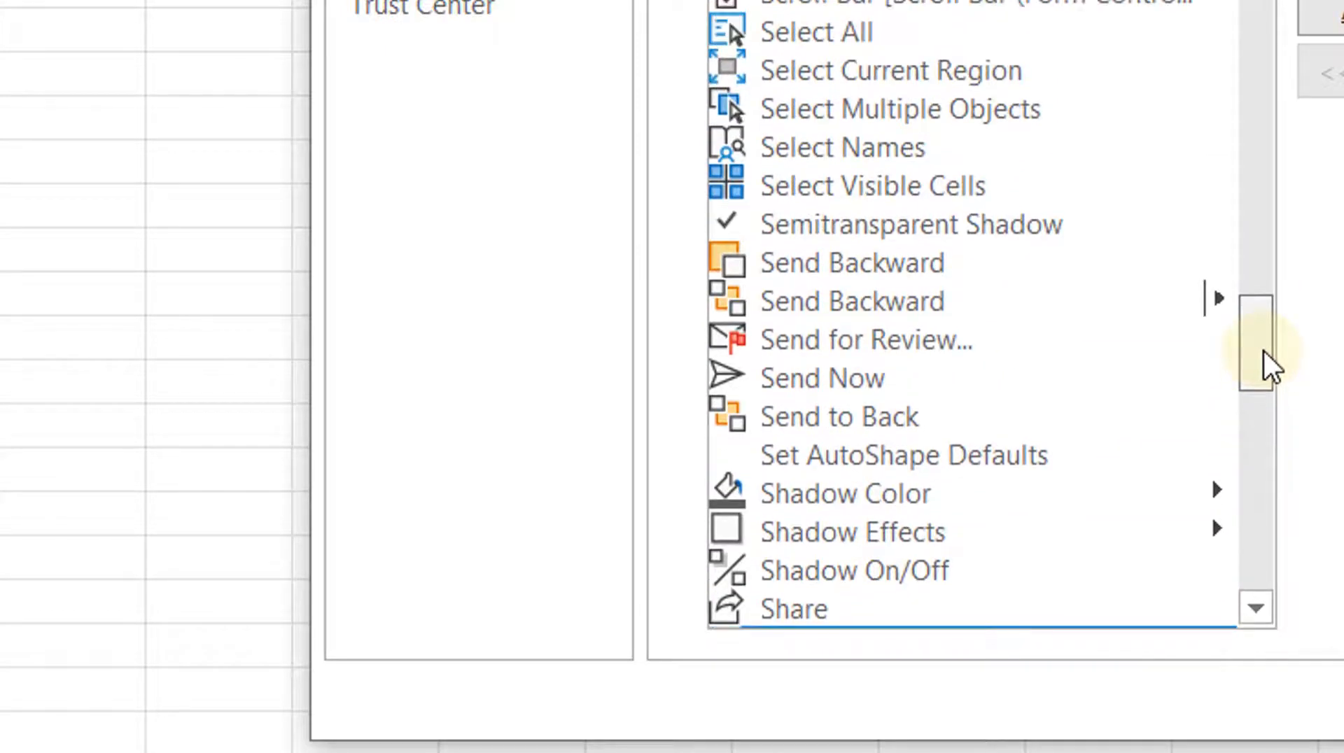
{"action": "left_click_drag", "start_coordinate": [1254, 343], "coordinate": [1254, 154]}
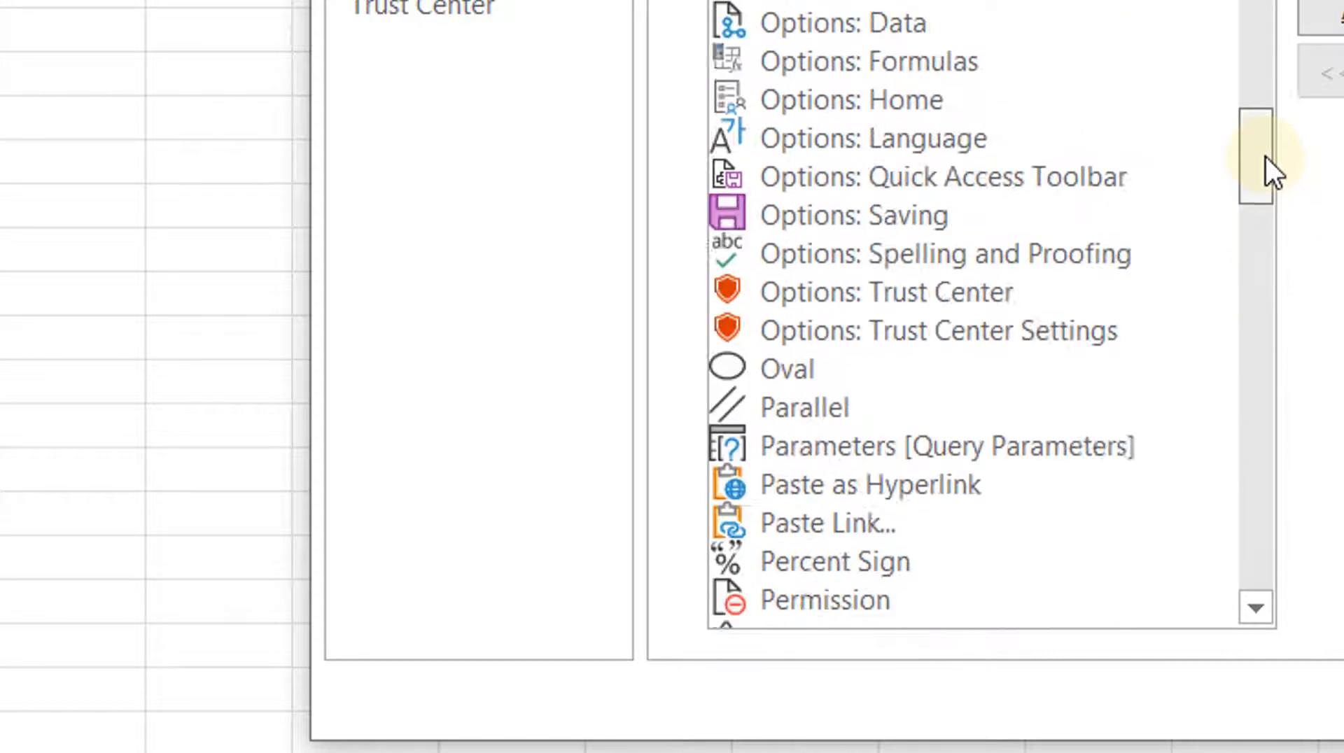
{"action": "scroll", "scroll_direction": "down", "scroll_amount": 3}
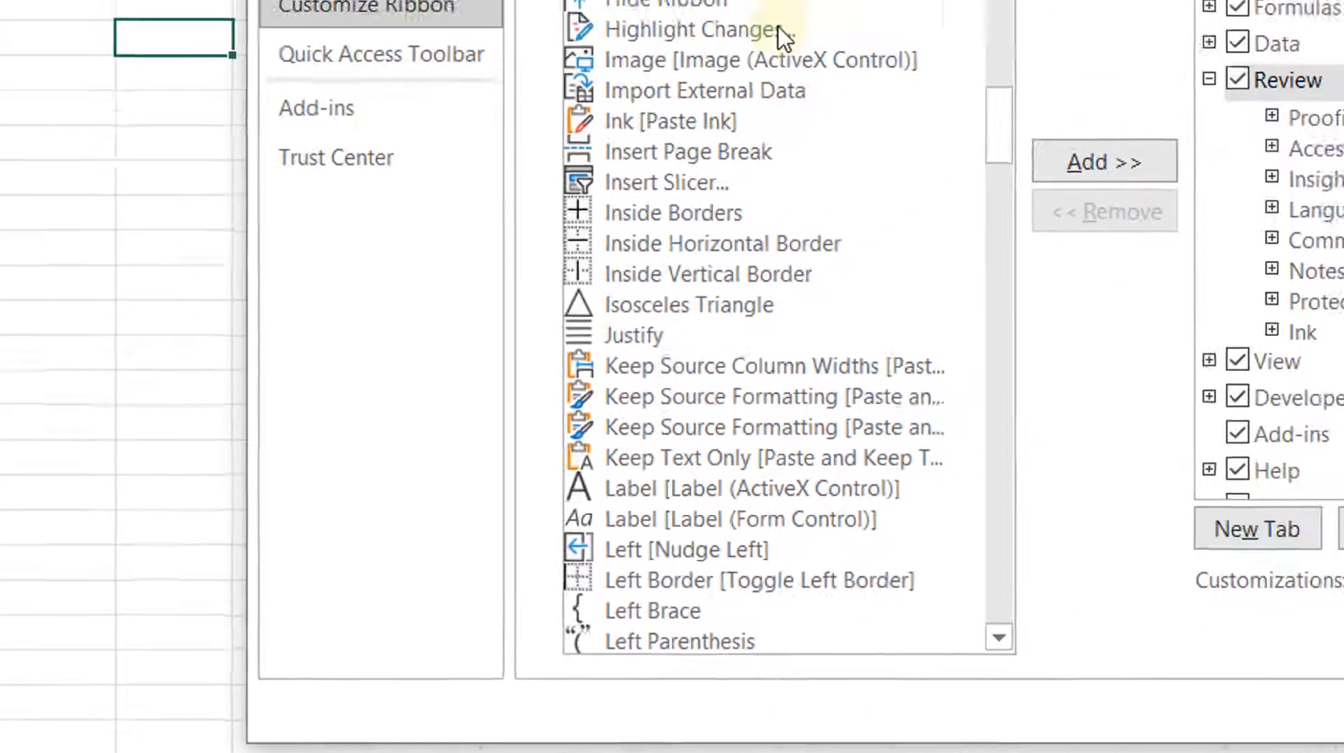
Step: Create a new custom group under Review and rename it 'LegacyFunctions'
{"action": "left_click", "coordinate": [686, 31]}
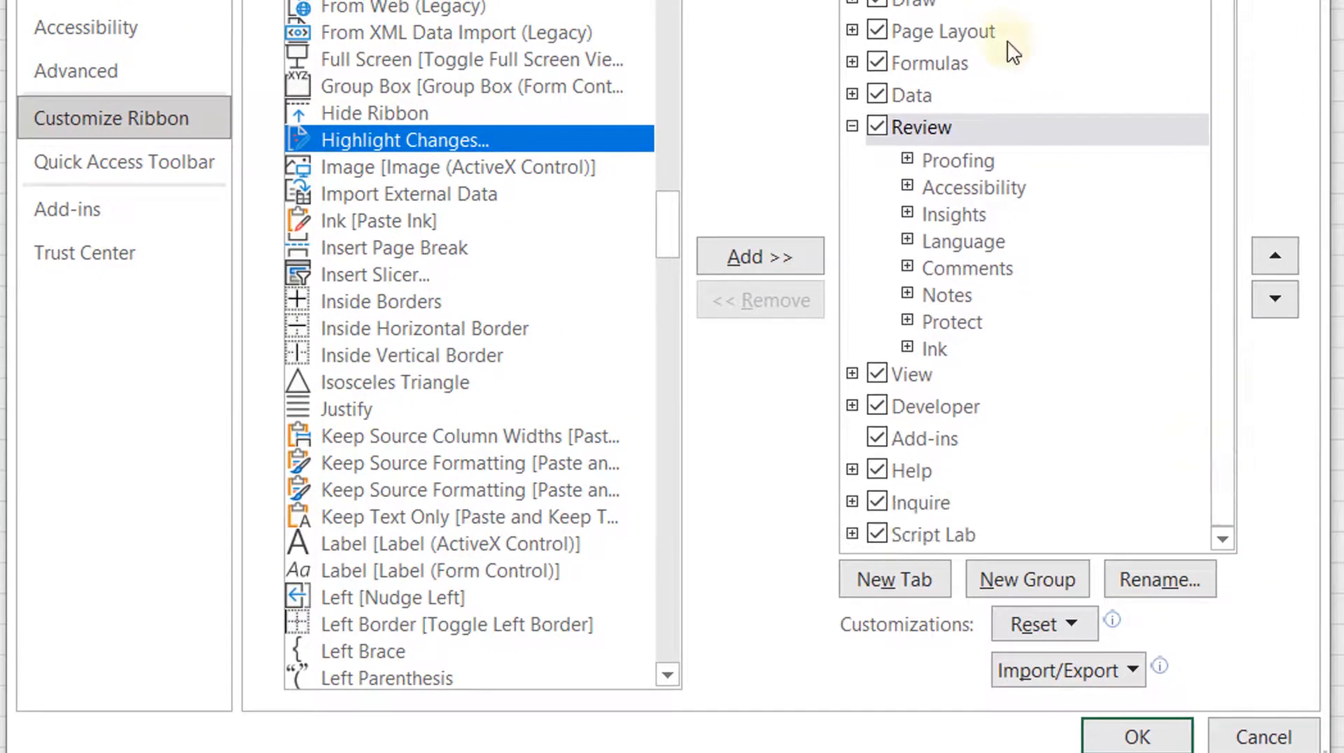
{"action": "mouse_move", "coordinate": [1052, 565]}
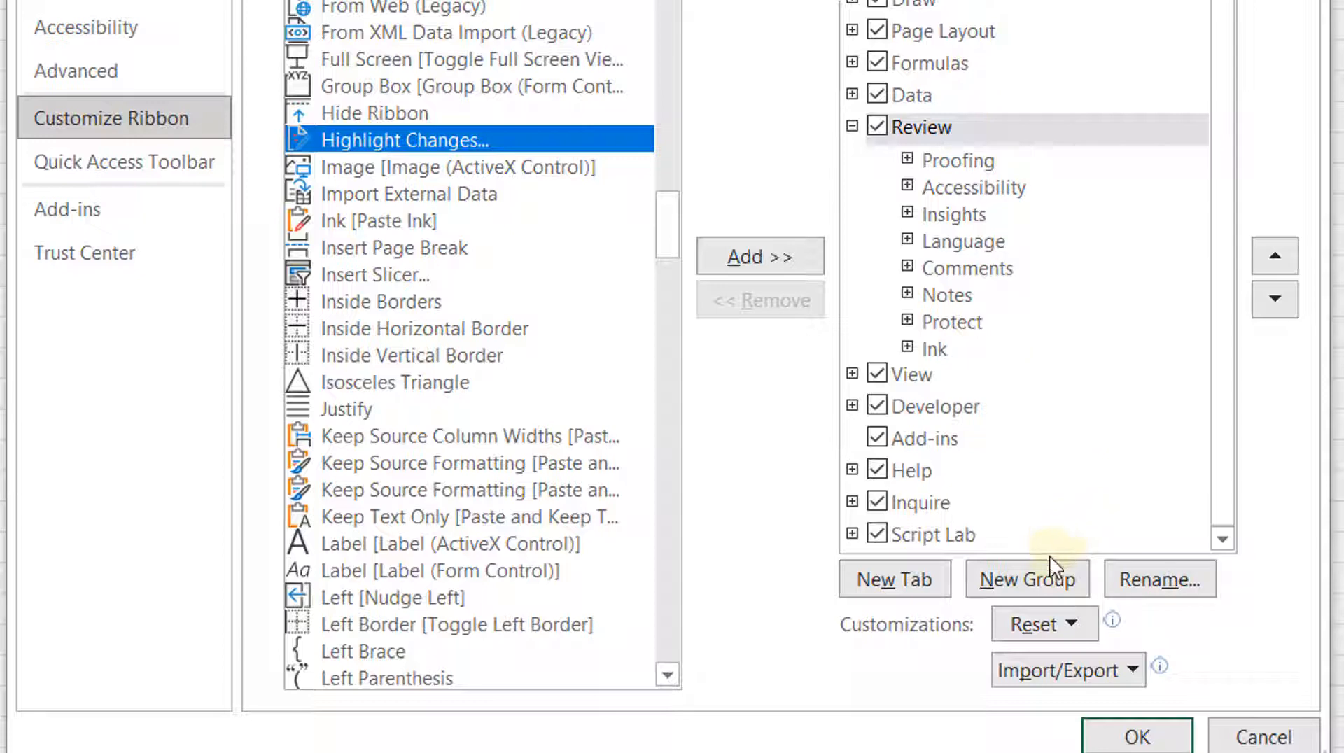
{"action": "left_click", "coordinate": [1028, 578]}
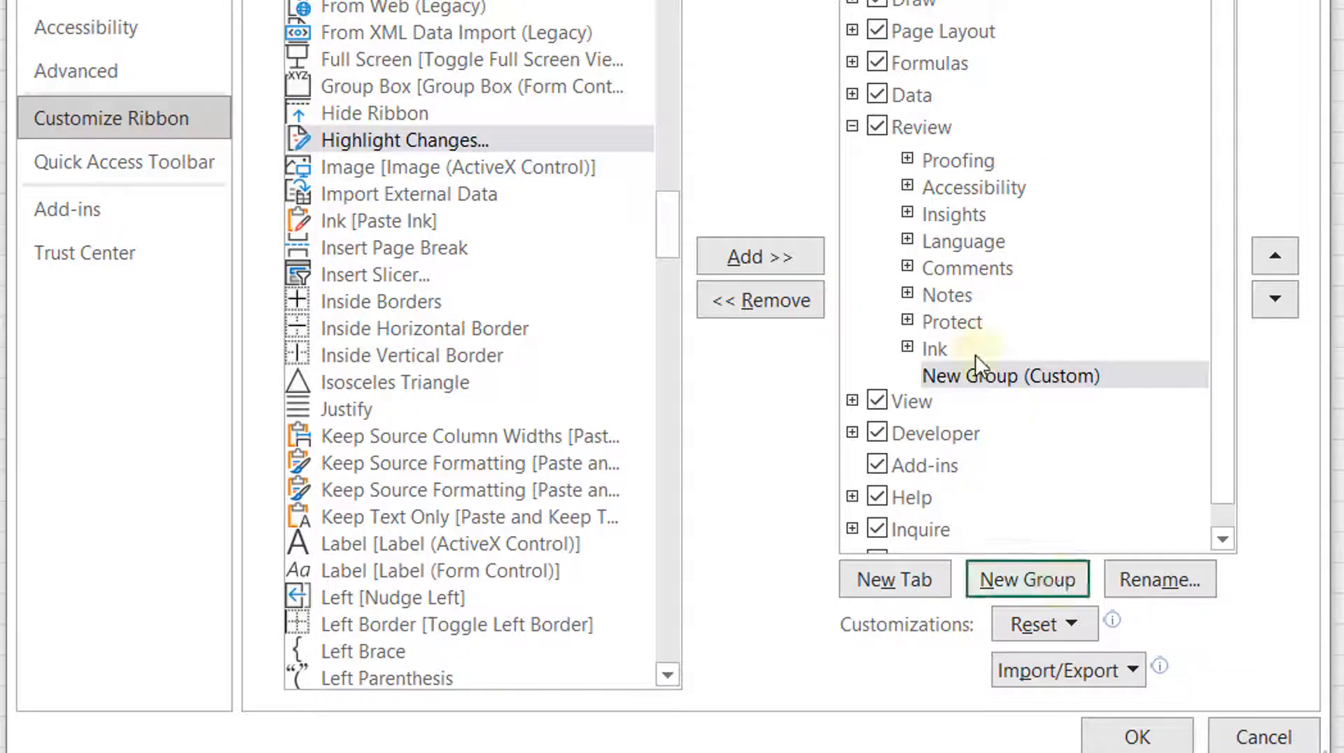
{"action": "left_click", "coordinate": [1010, 376]}
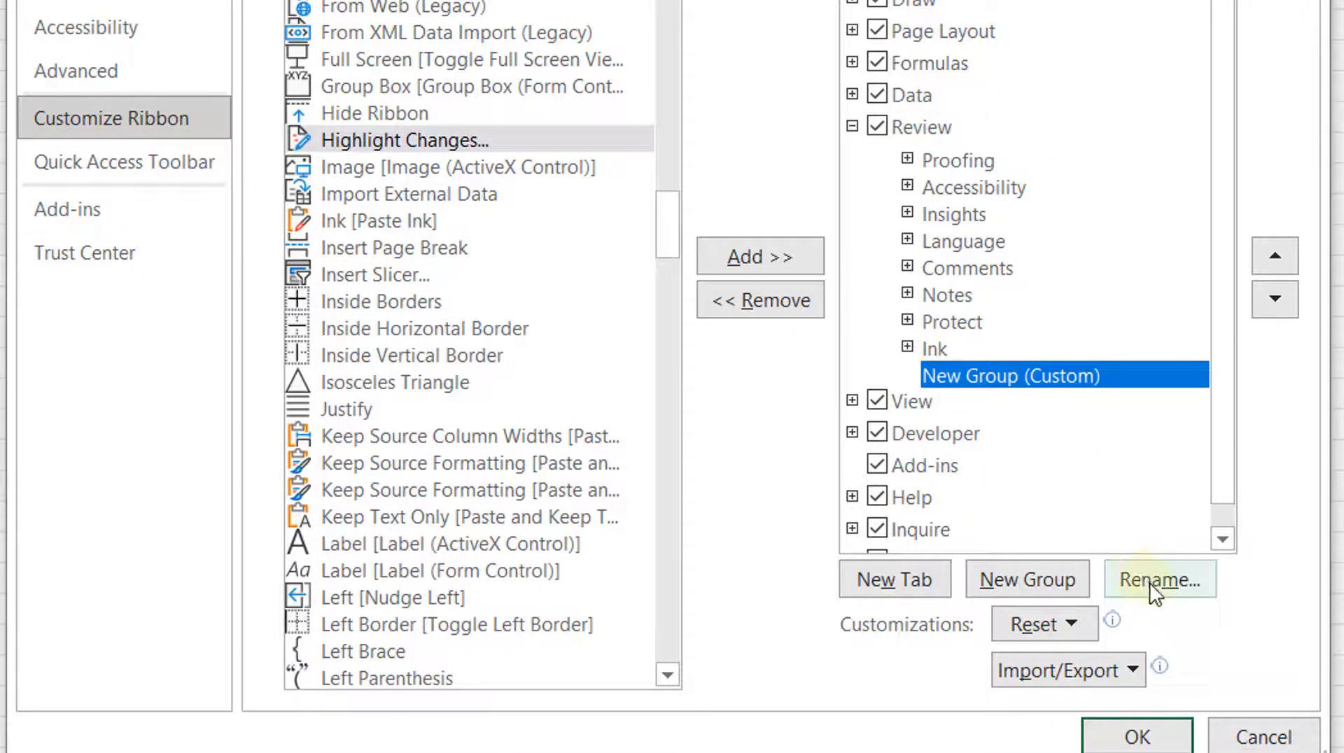
{"action": "left_click", "coordinate": [1159, 580]}
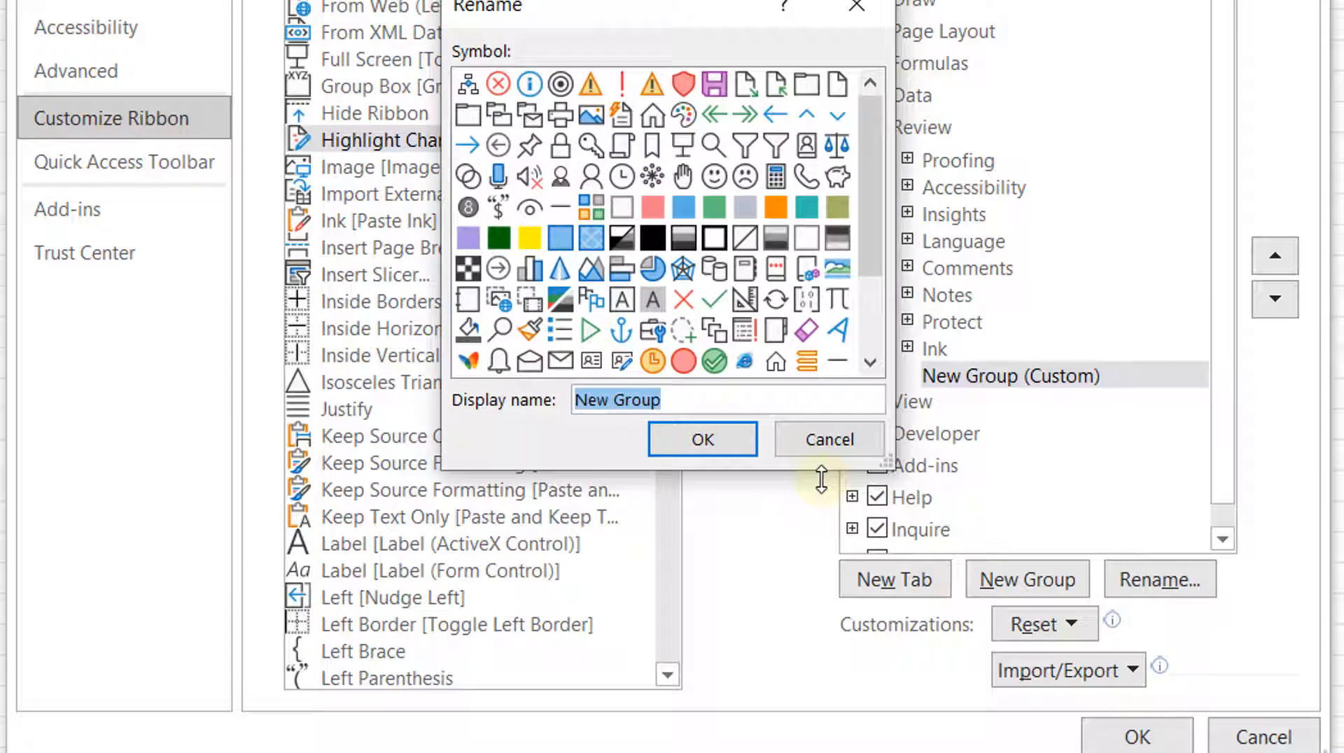
{"action": "type", "text": "LegacyFuncti"}
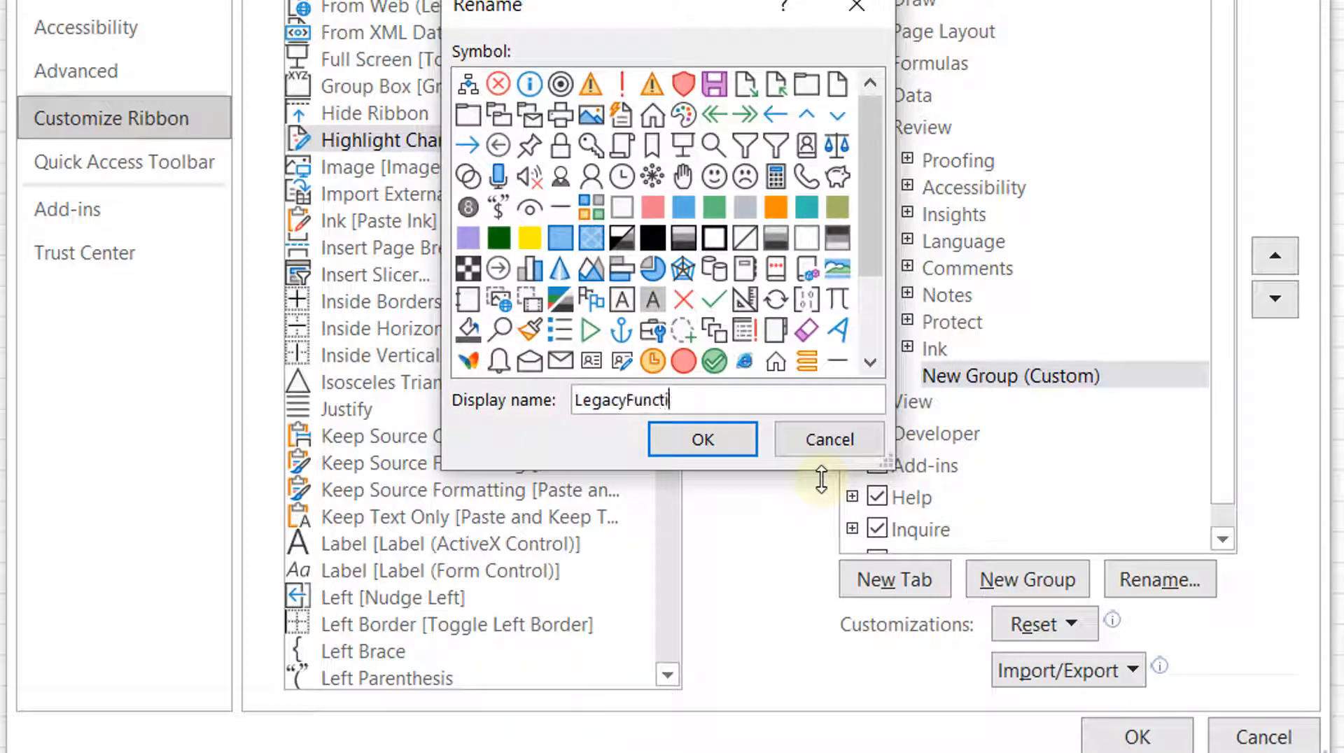
{"action": "left_click", "coordinate": [702, 438]}
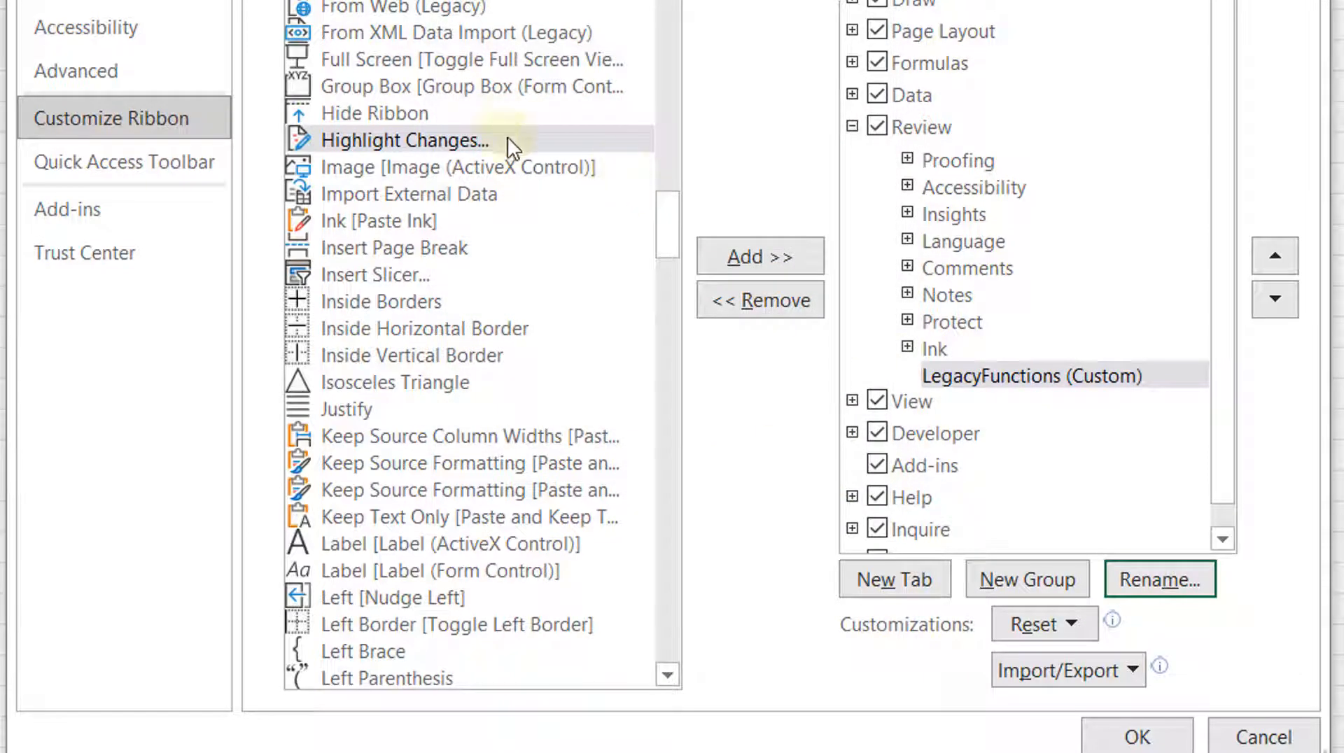
Step: Add Highlight Changes and Share Workbook (Legacy) to LegacyFunctions and confirm Excel Options with OK
{"action": "left_click", "coordinate": [760, 257]}
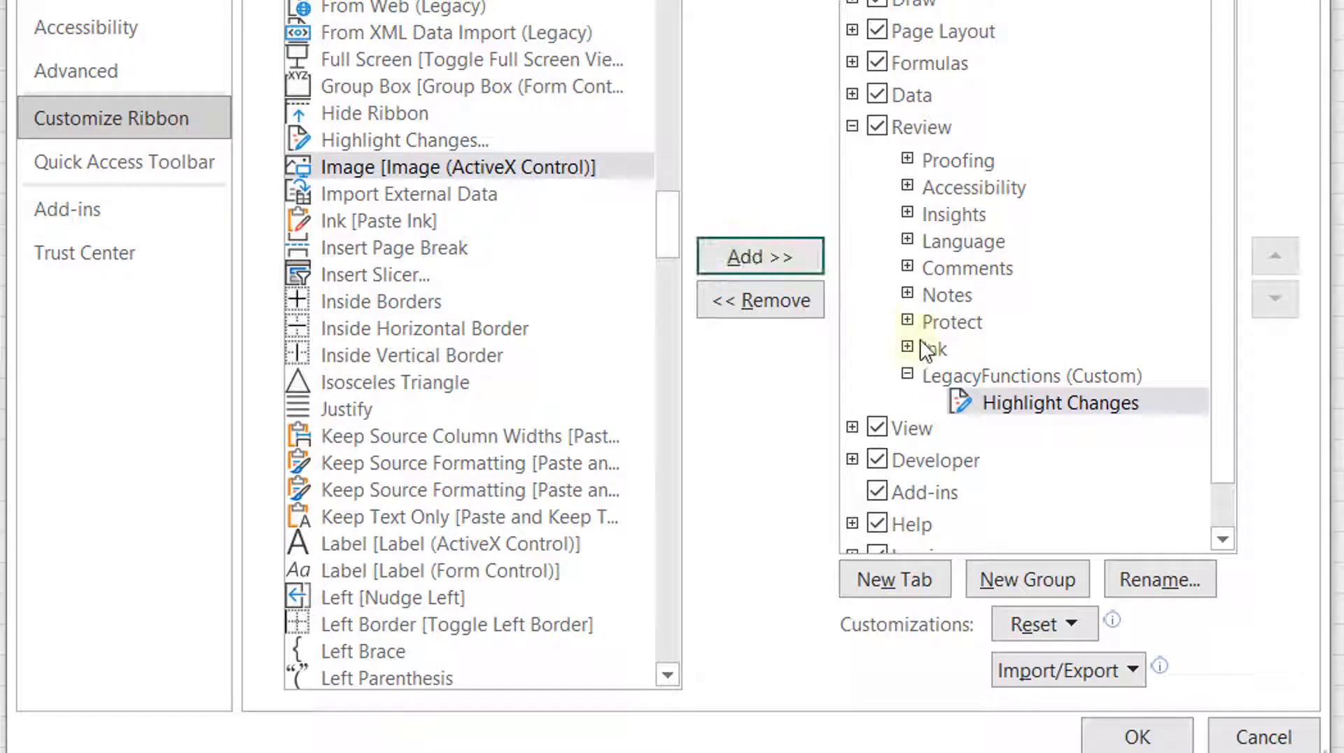
{"action": "scroll", "scroll_direction": "down", "scroll_amount": 3}
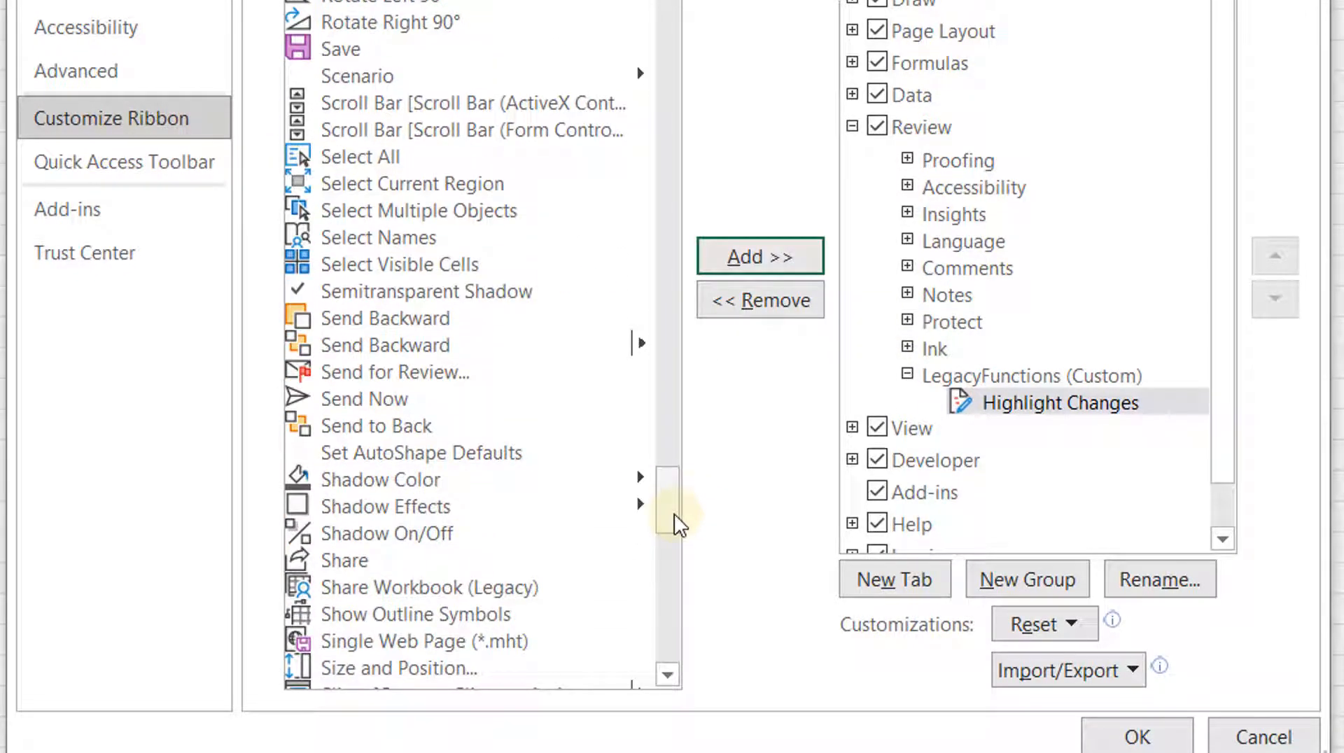
{"action": "left_click", "coordinate": [428, 586]}
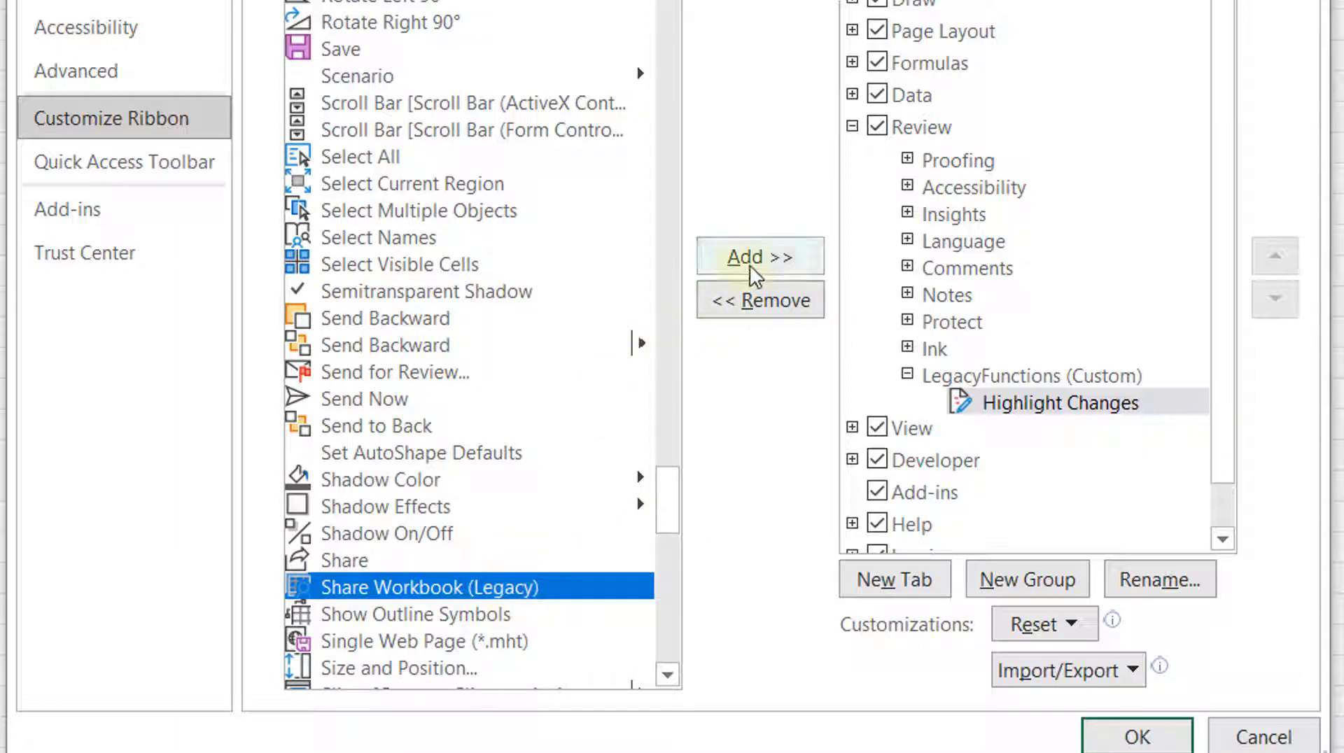
{"action": "left_click", "coordinate": [759, 256]}
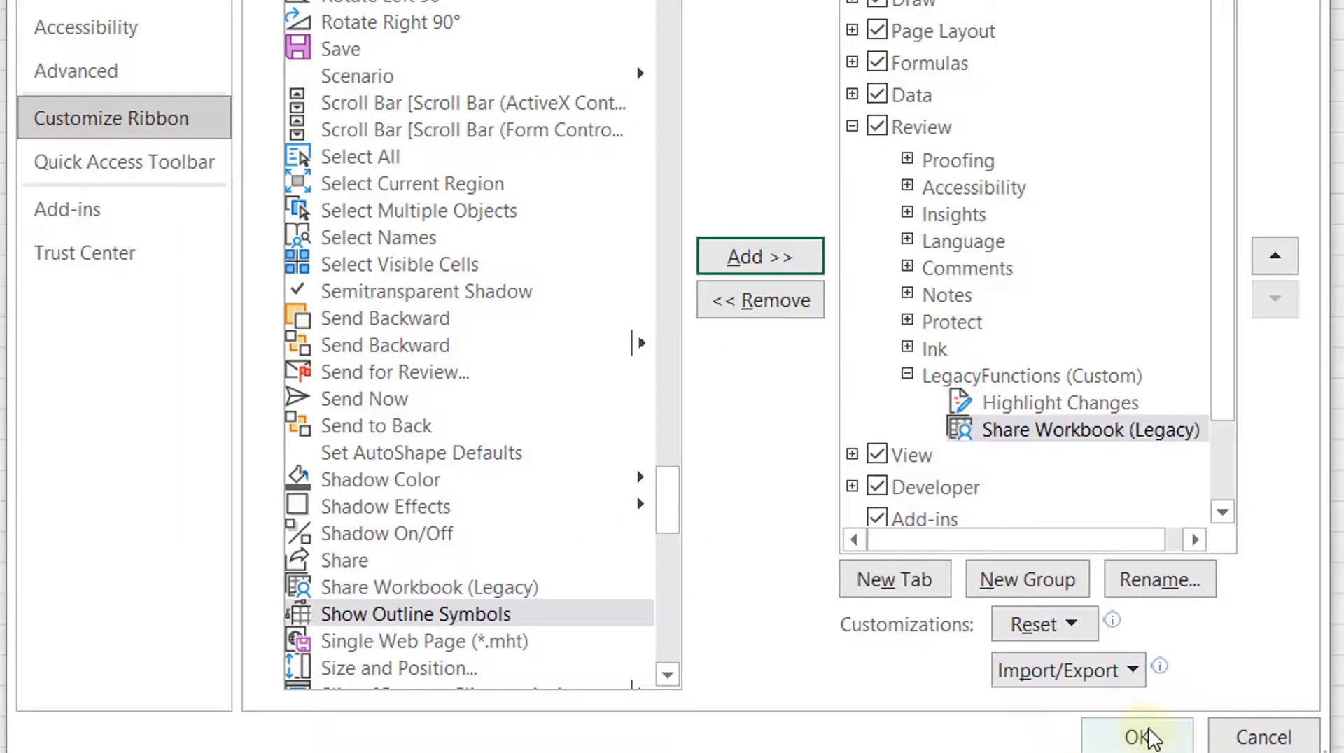
{"action": "left_click", "coordinate": [1142, 736]}
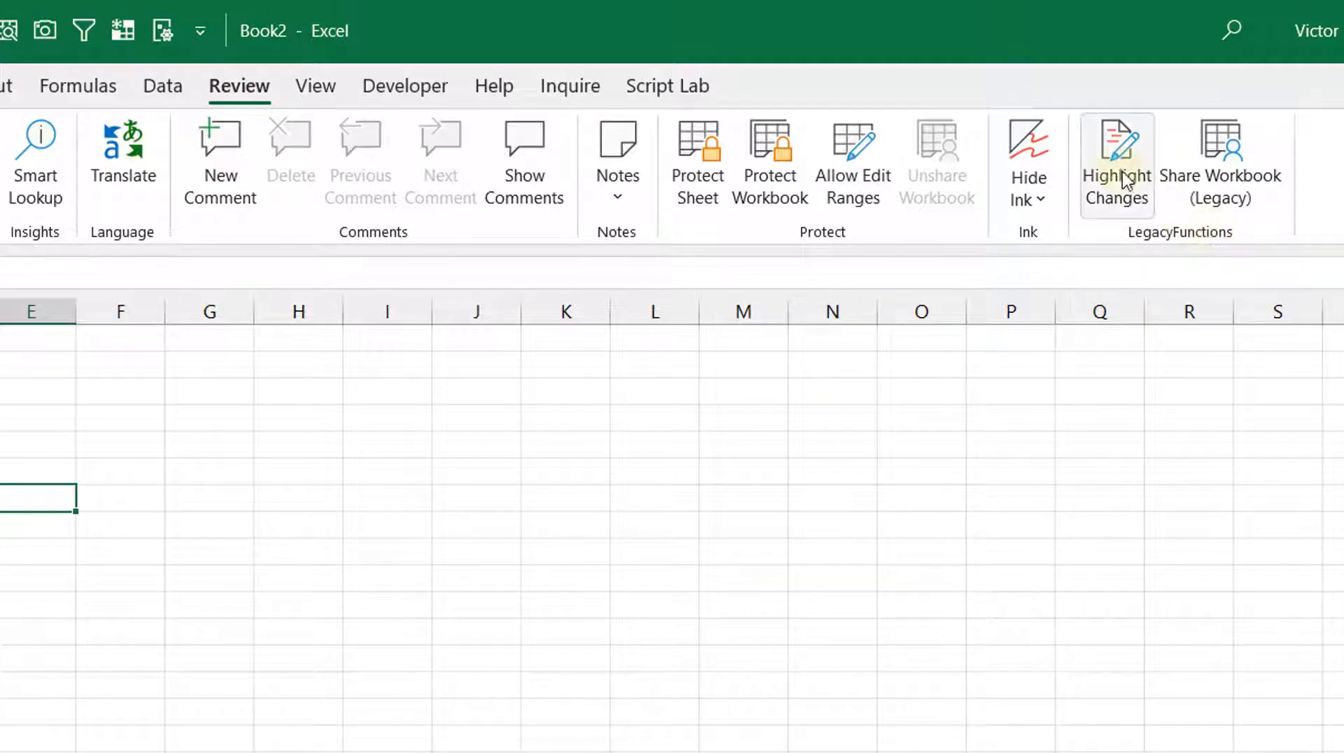
{"action": "mouse_move", "coordinate": [1230, 189]}
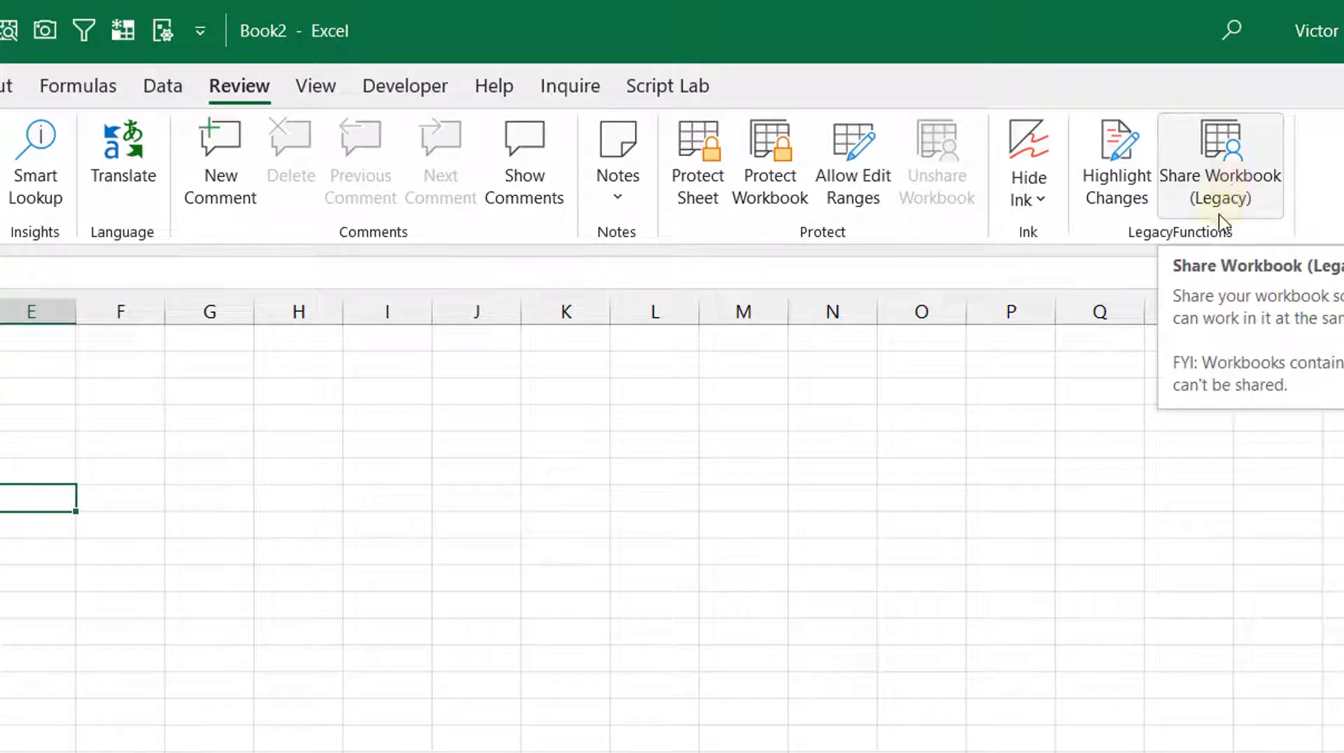
{"action": "mouse_move", "coordinate": [789, 415]}
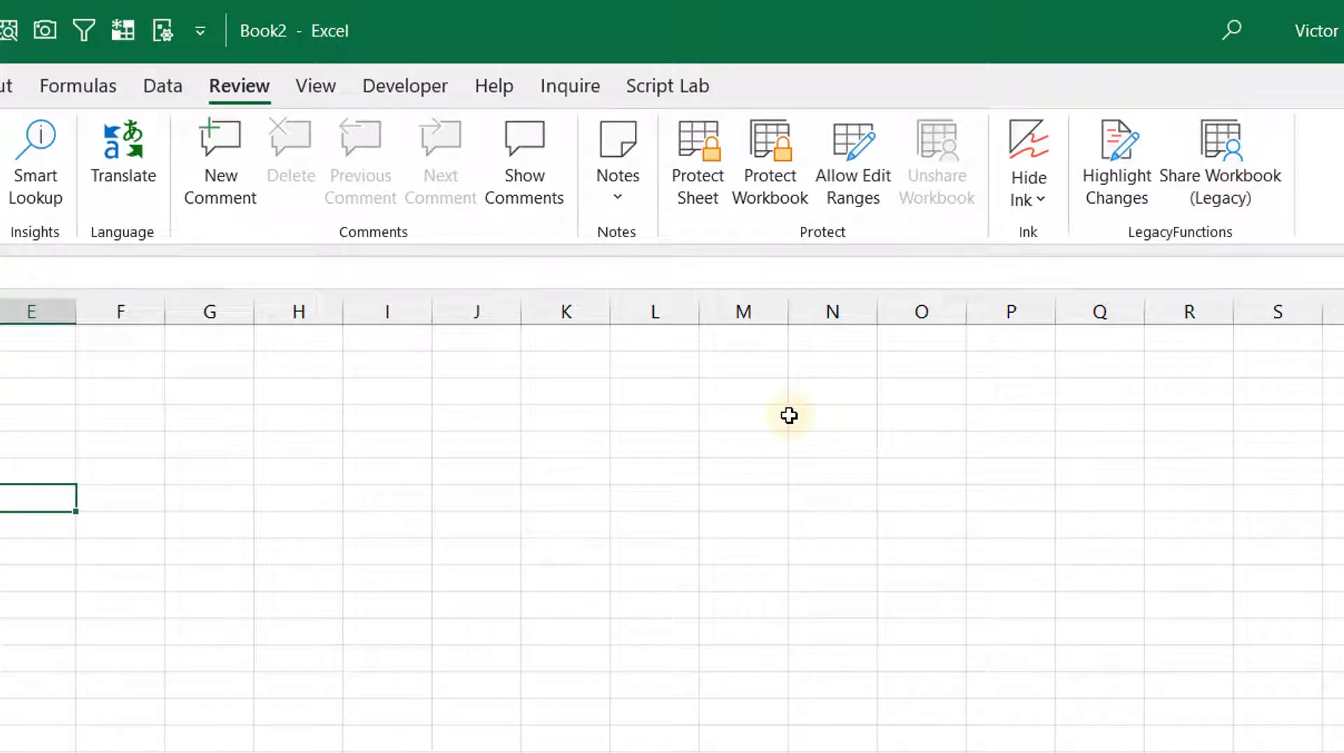
{"action": "mouse_move", "coordinate": [781, 427]}
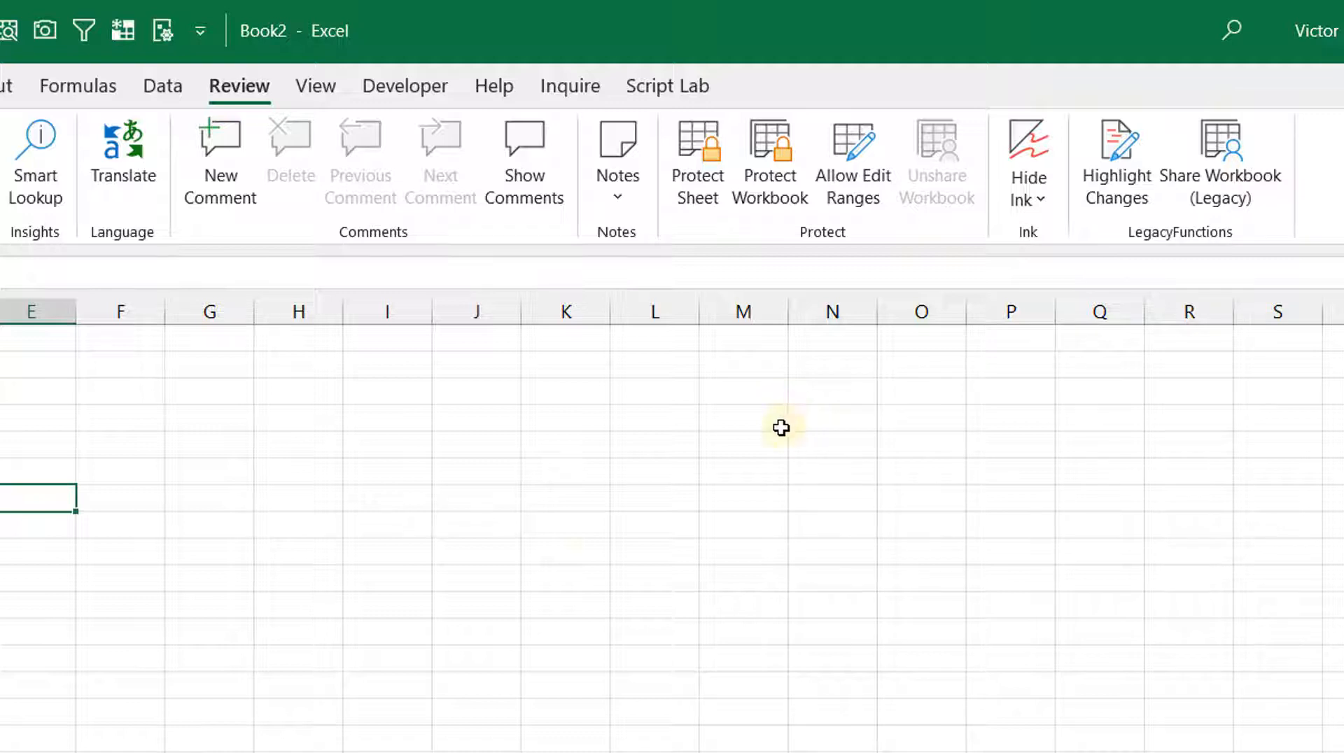
{"action": "key", "text": "alt"}
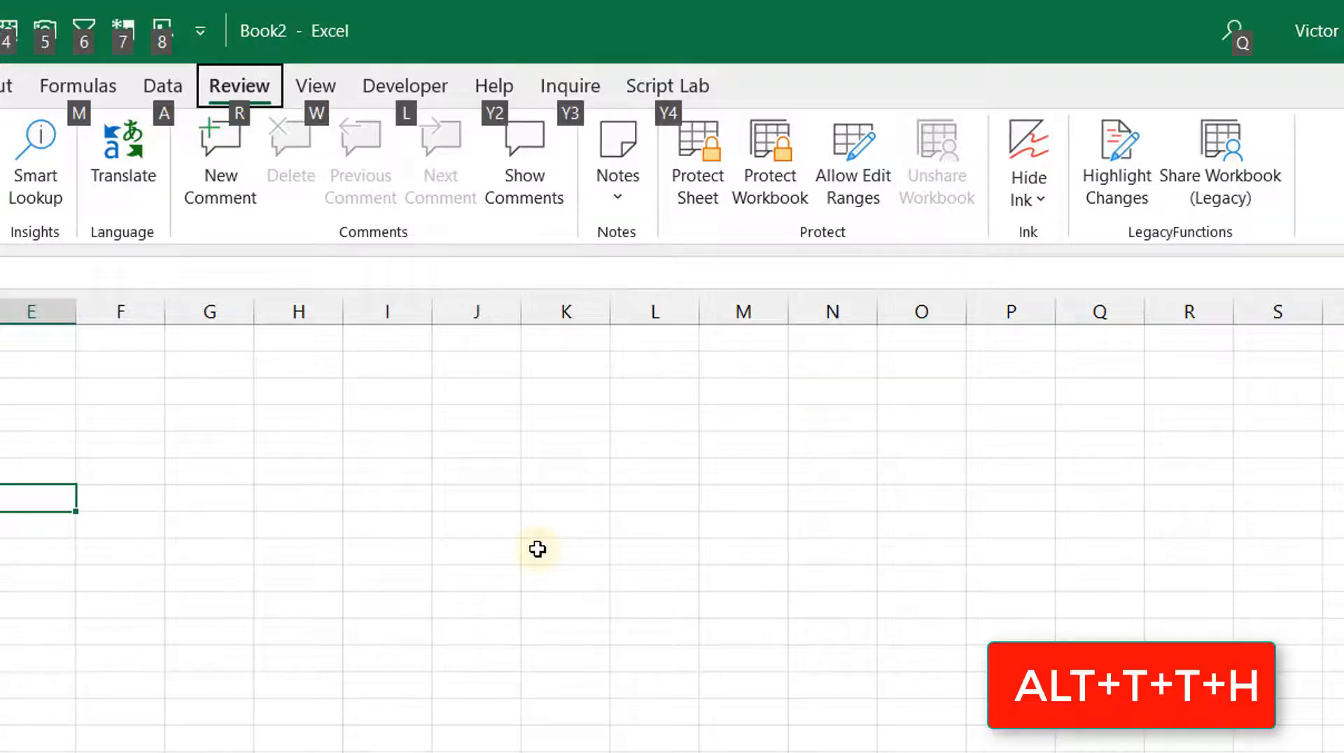
{"action": "key", "text": "Alt+T+T+H"}
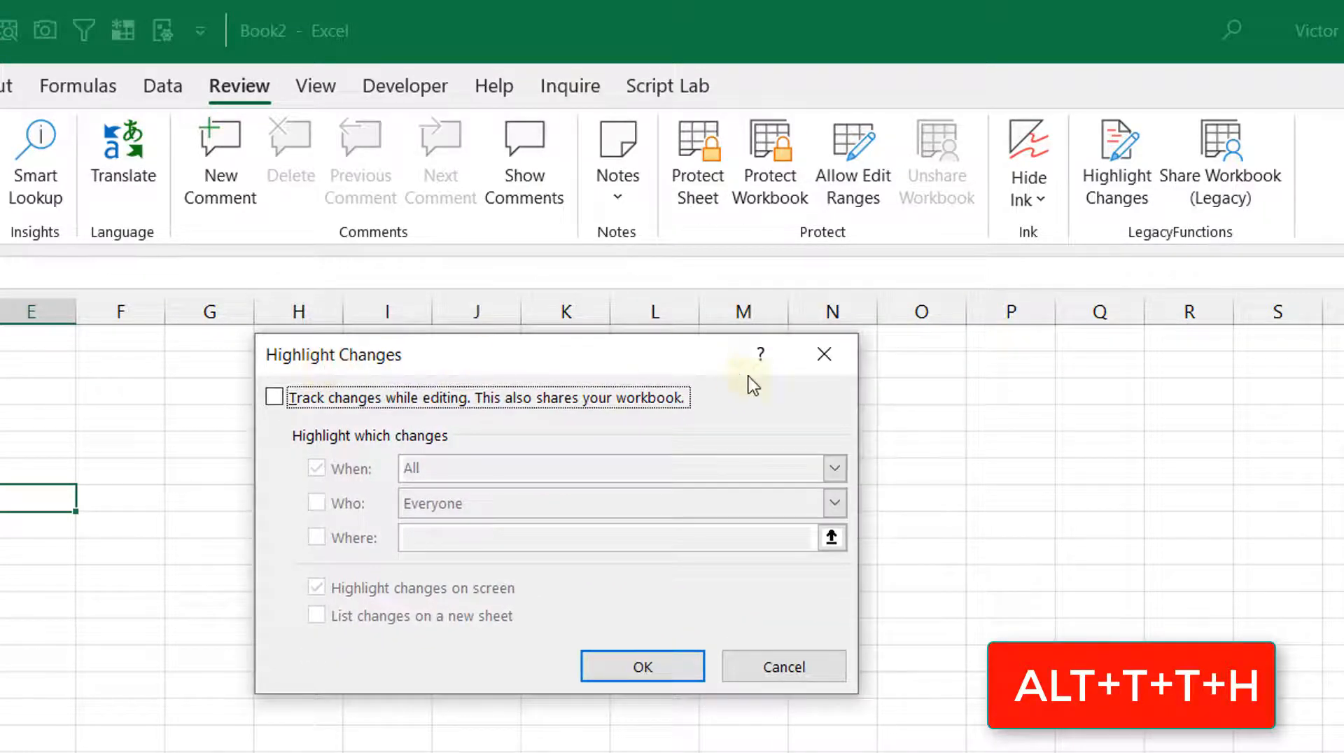
{"action": "left_click", "coordinate": [784, 666]}
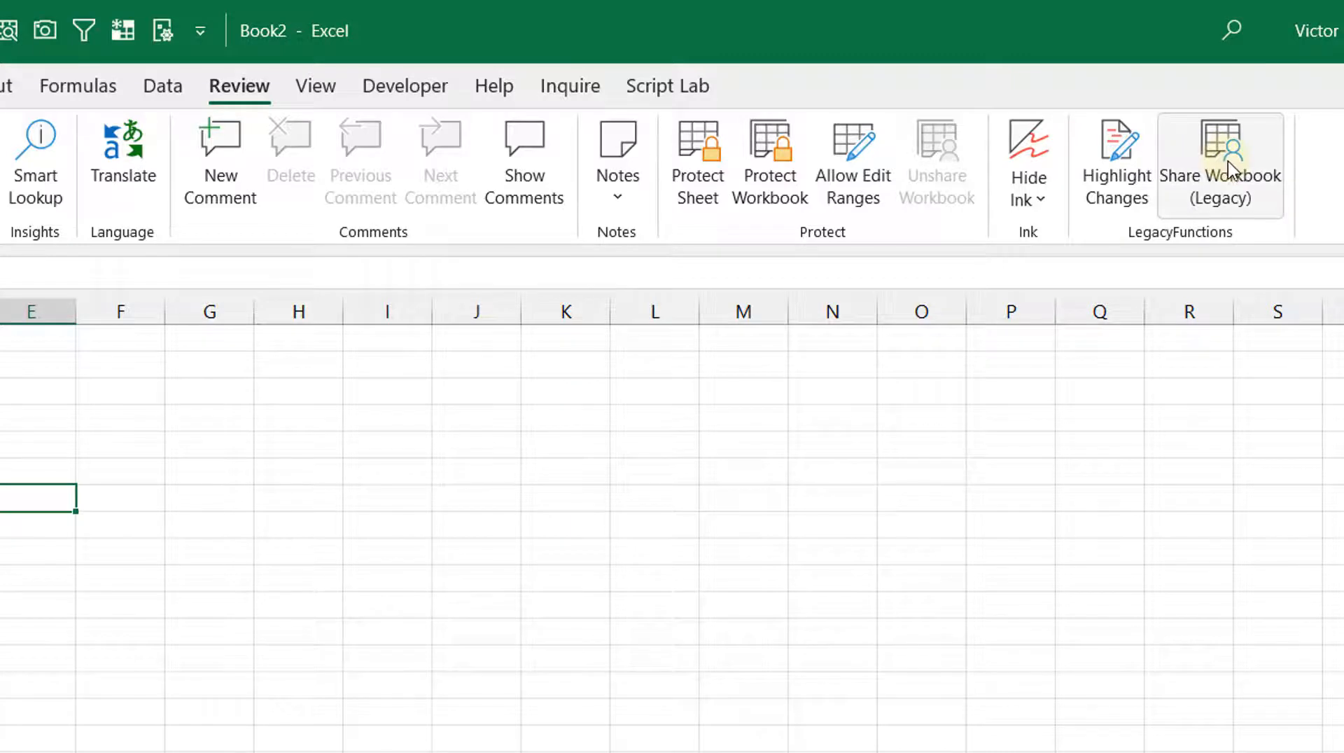
{"action": "mouse_move", "coordinate": [1236, 178]}
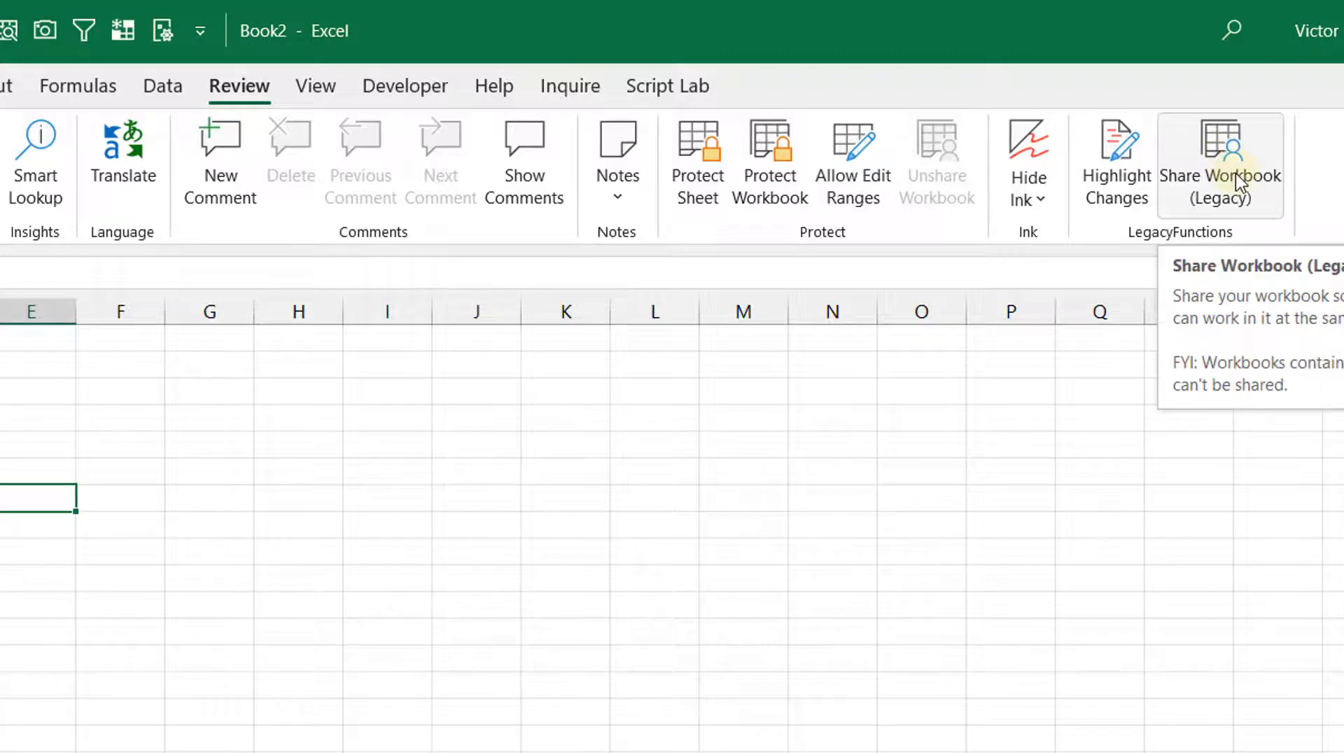